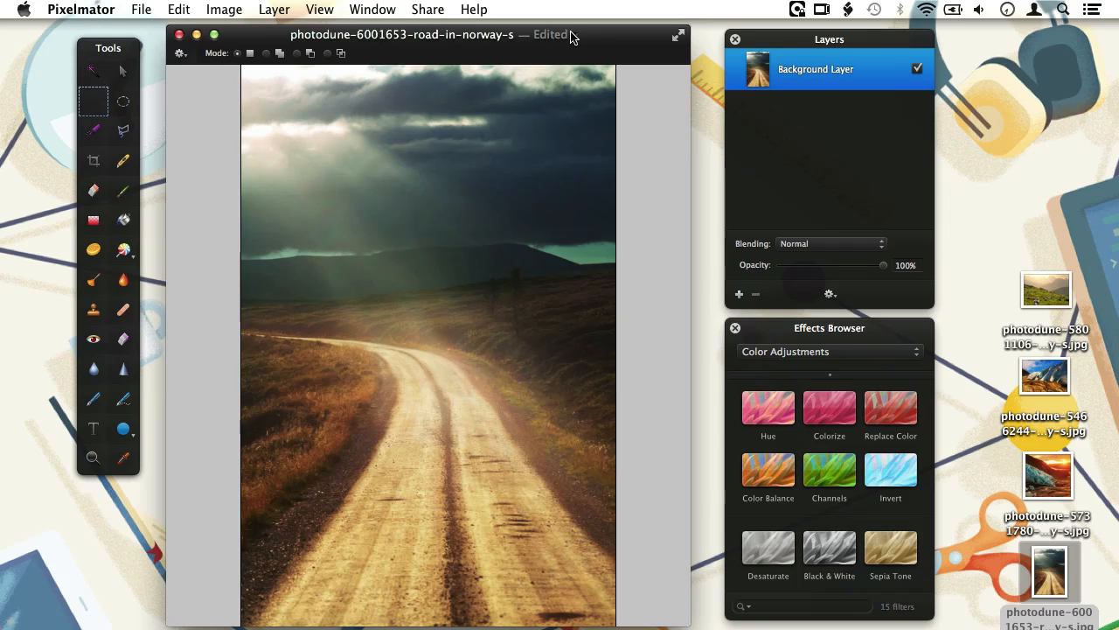
mouse_move(584, 36)
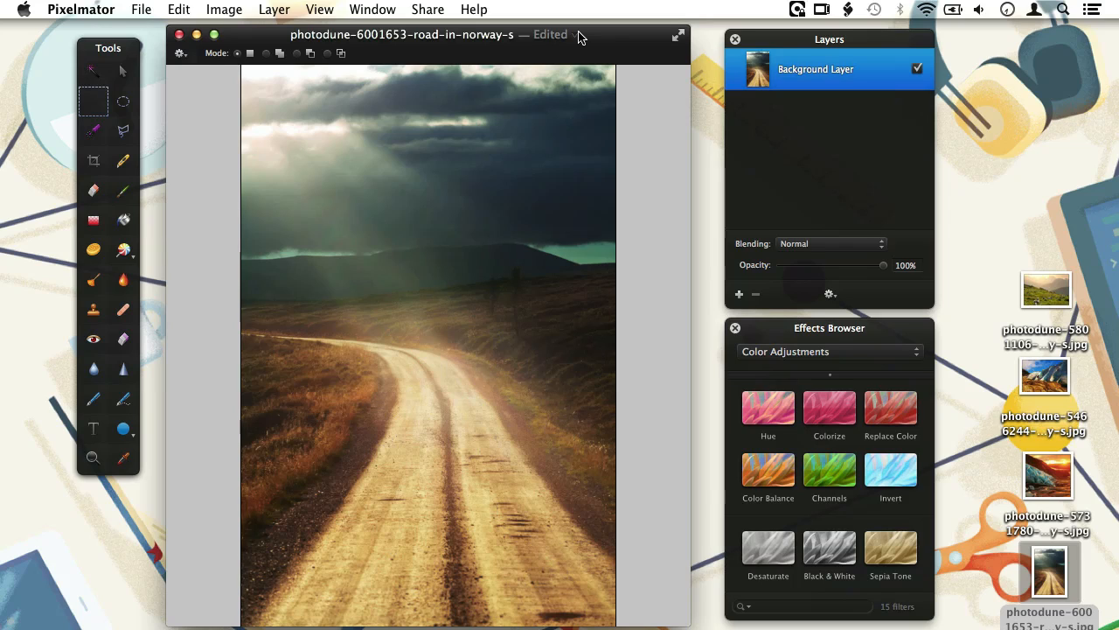
mouse_move(627, 87)
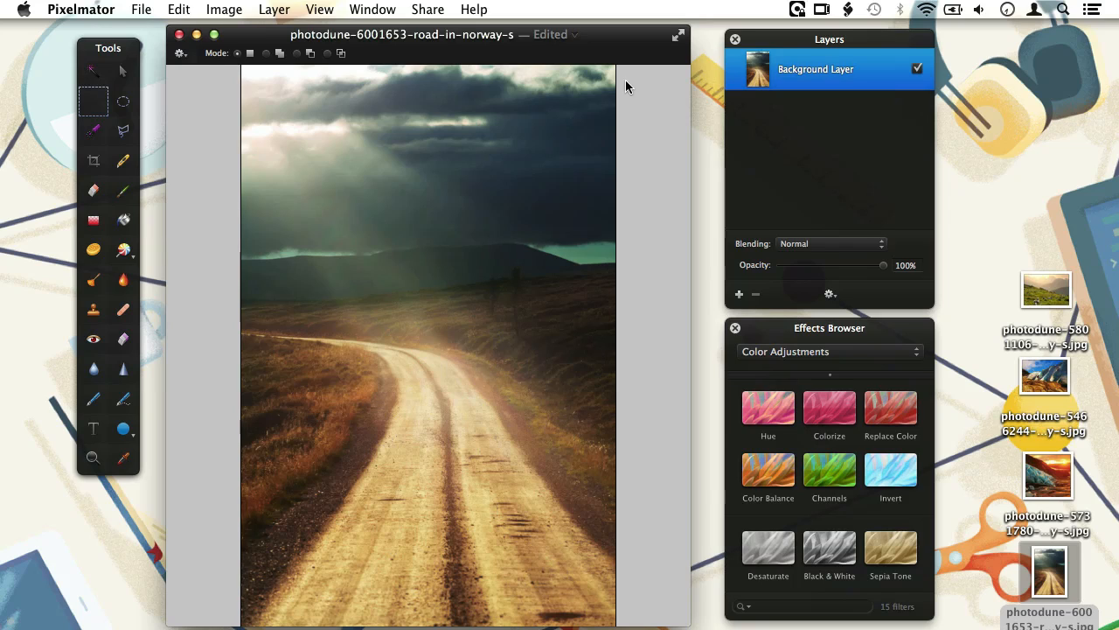
Add the glacier sunset photo to the composition as a new layer over the road photo.
left_click(739, 294)
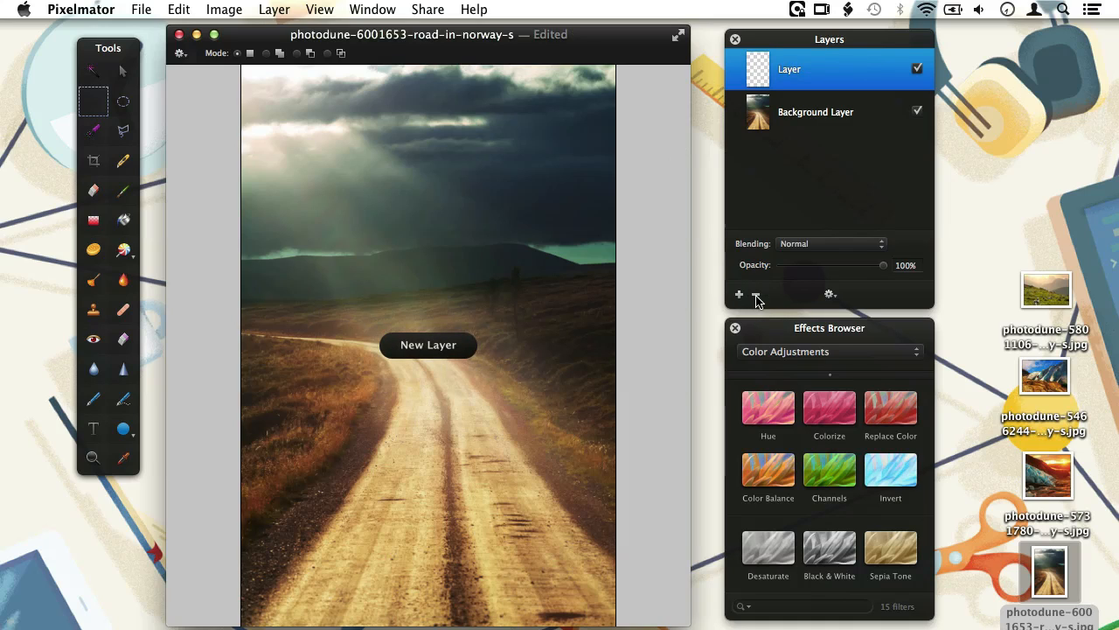
left_click(757, 293)
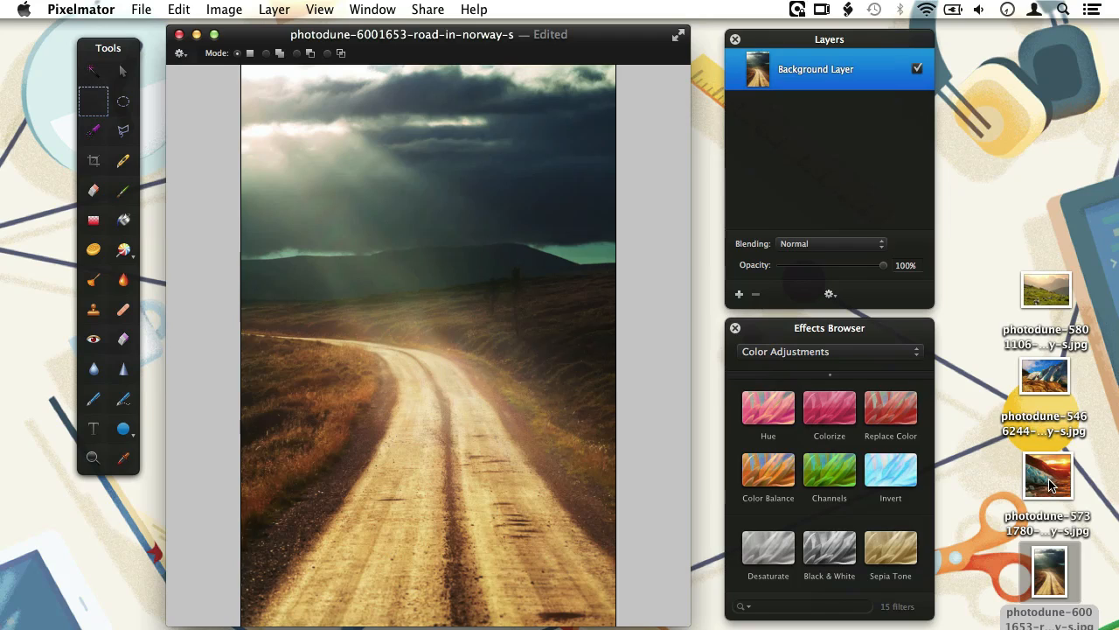
left_click_drag(1047, 475, 408, 288)
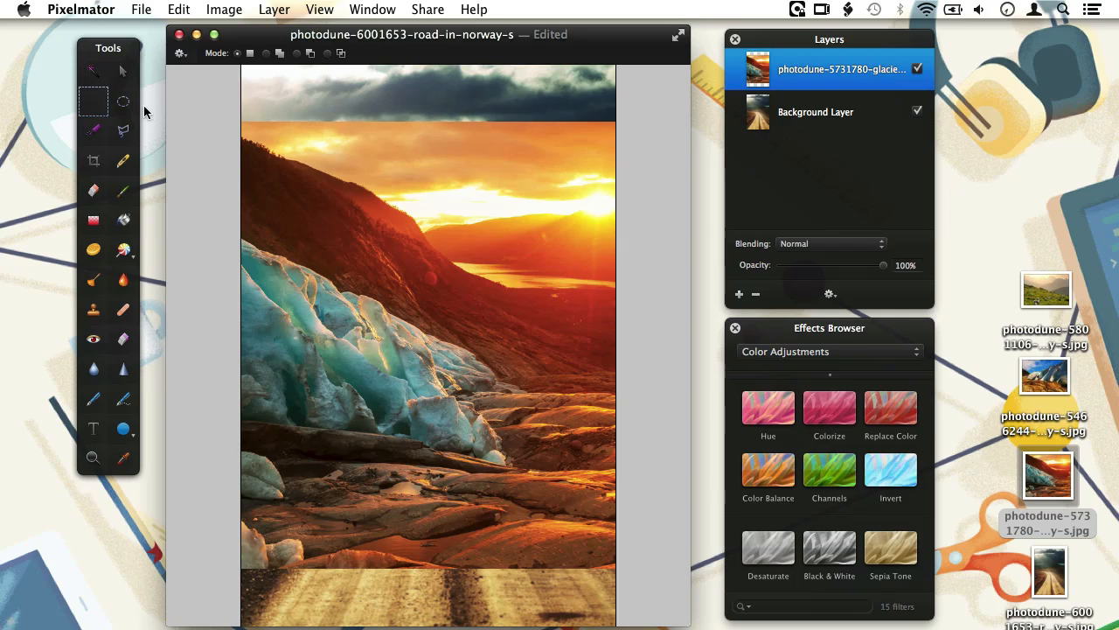
mouse_move(127, 65)
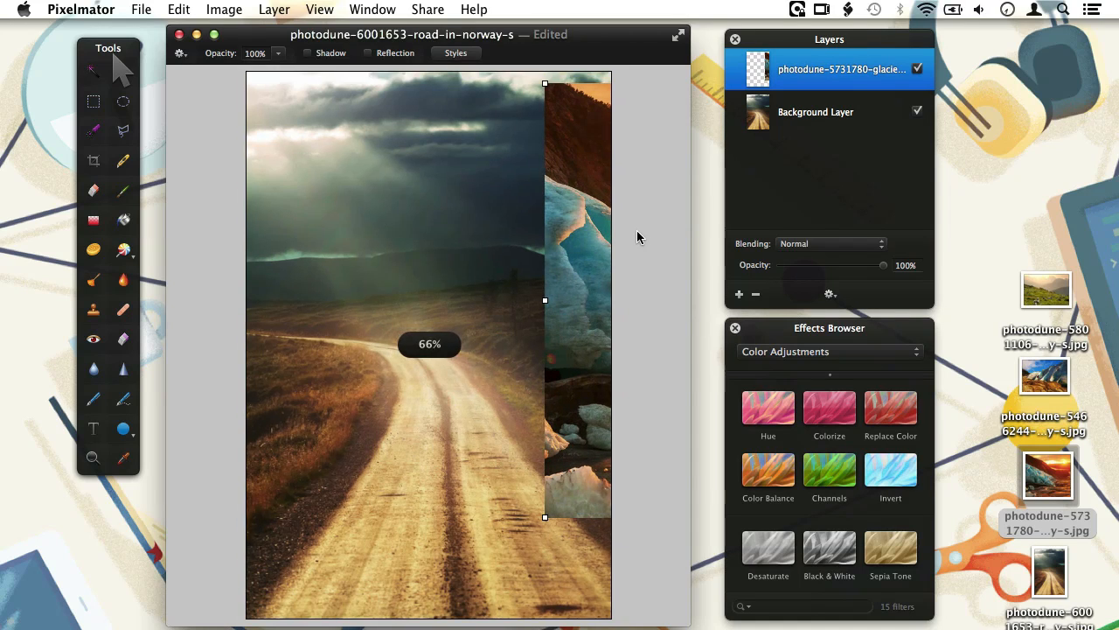
mouse_move(184, 253)
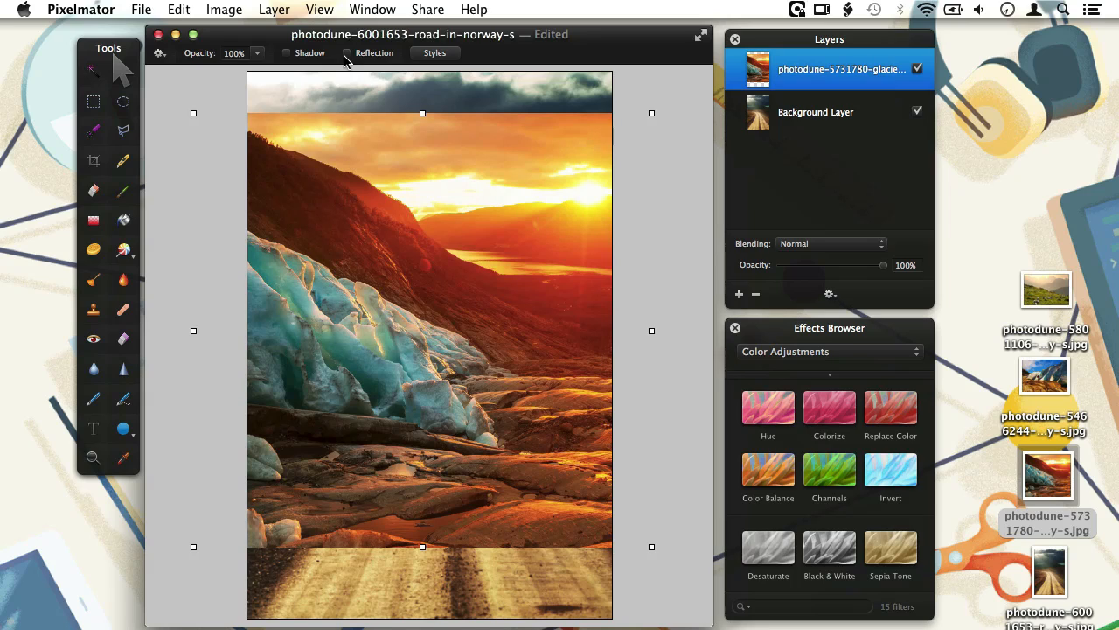
Turn on the Info Bar from the View menu.
left_click(331, 10)
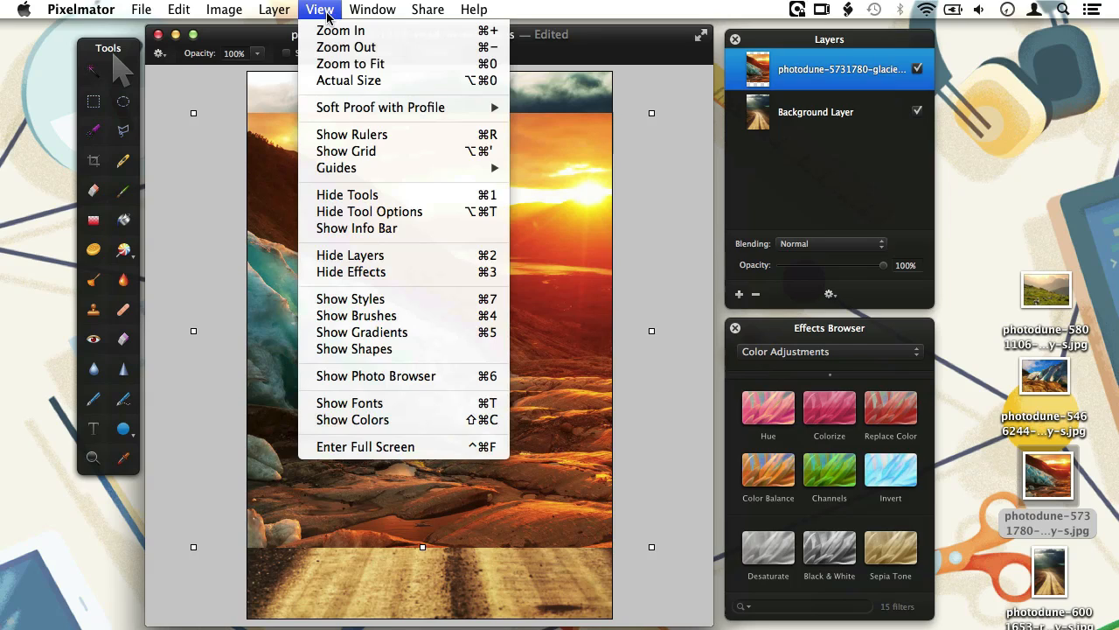
mouse_move(357, 229)
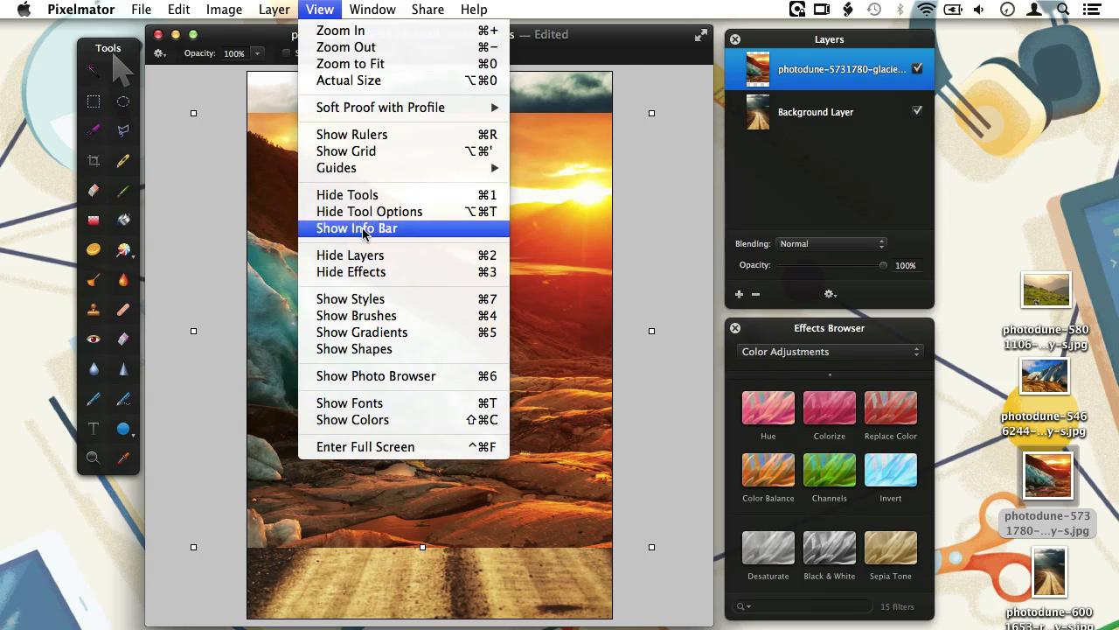
left_click(356, 227)
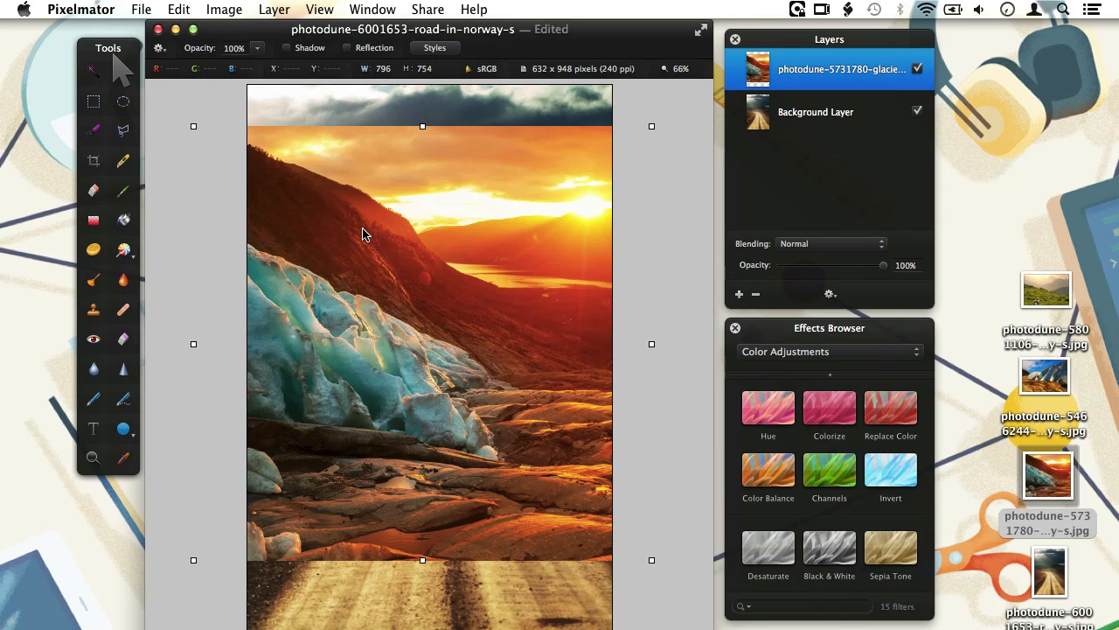
mouse_move(464, 151)
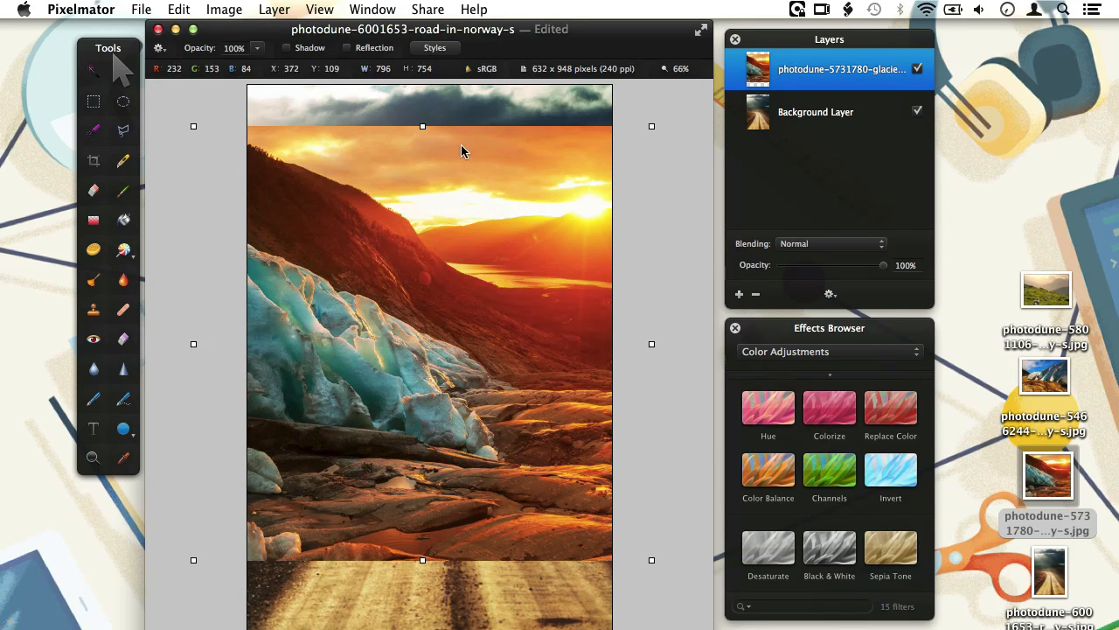
mouse_move(546, 96)
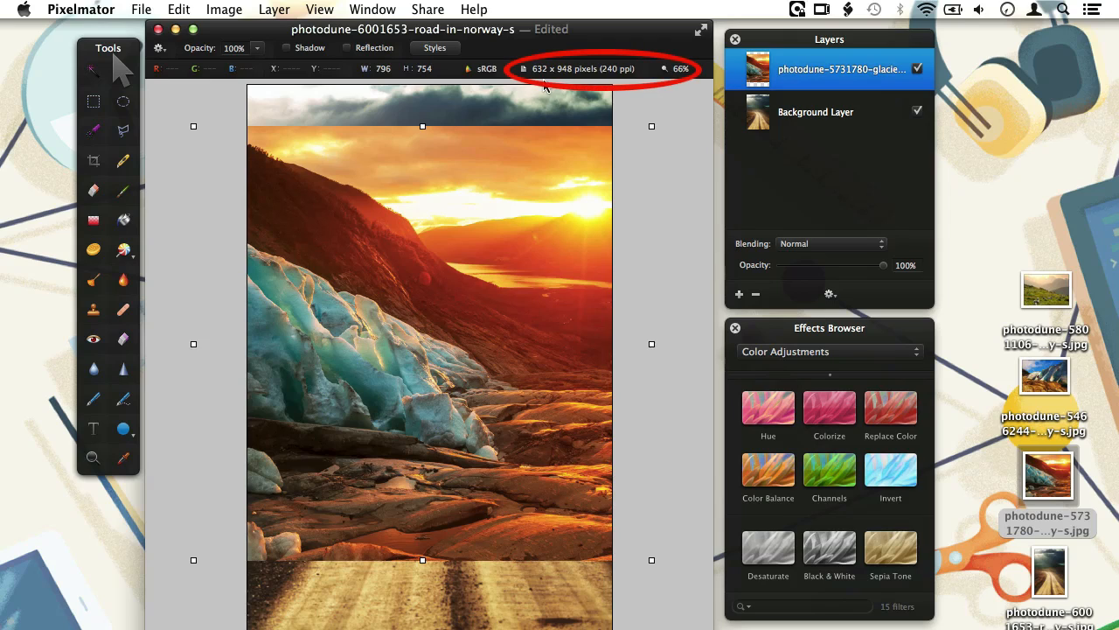
mouse_move(676, 79)
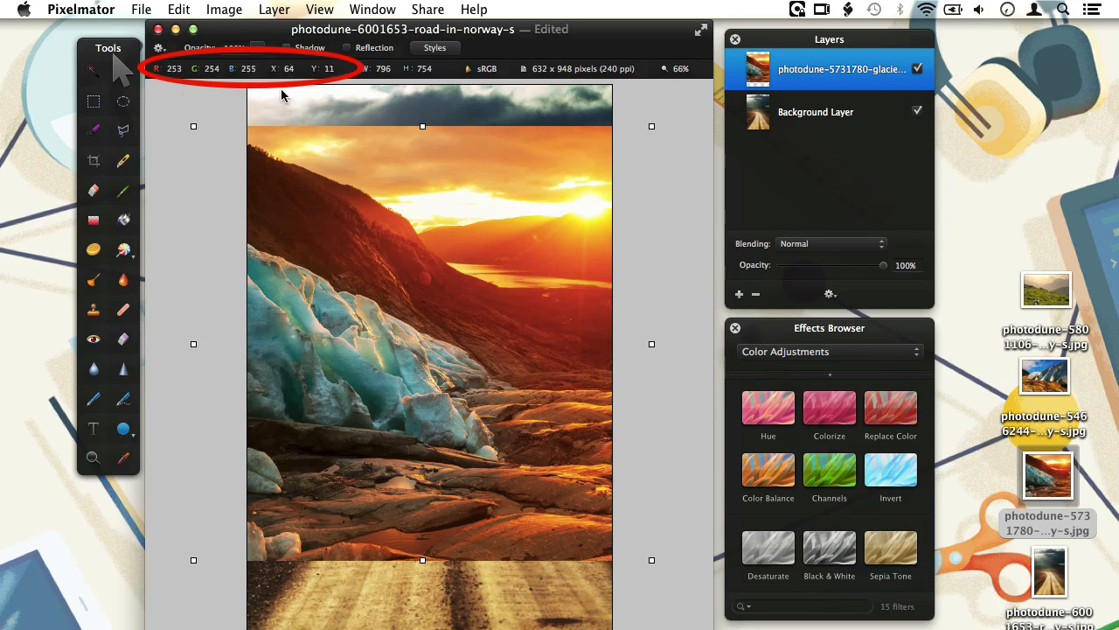
mouse_move(282, 111)
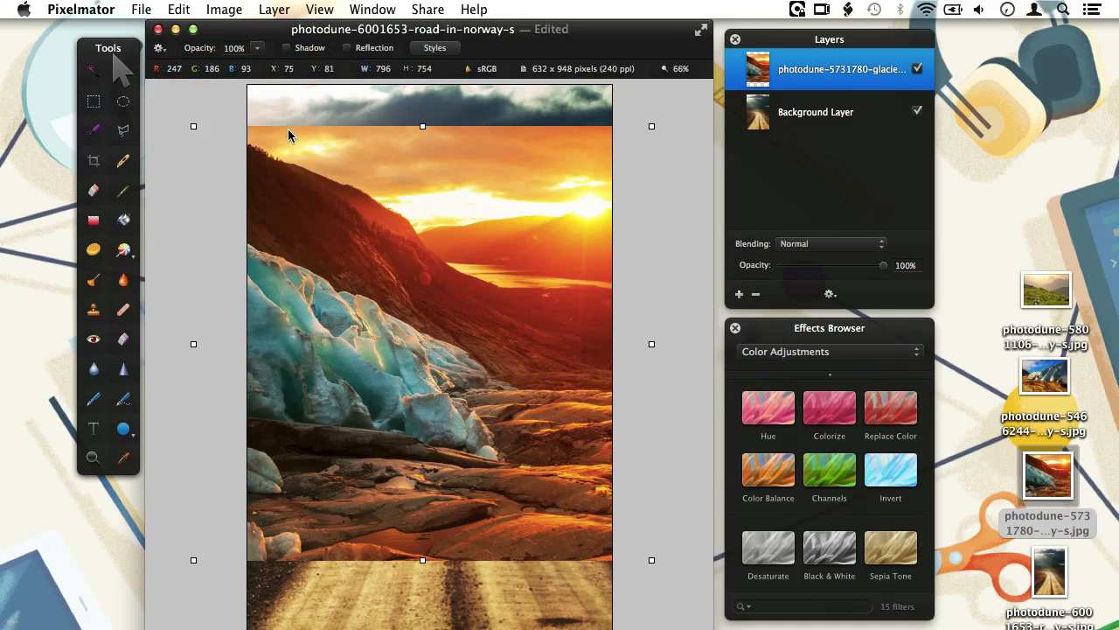
mouse_move(253, 94)
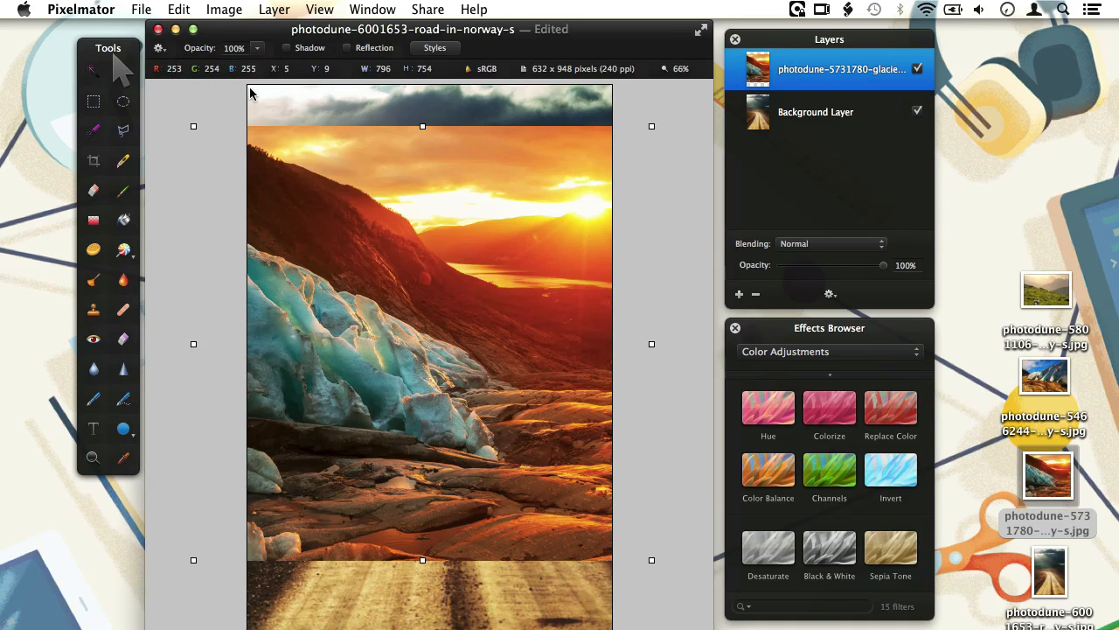
mouse_move(380, 205)
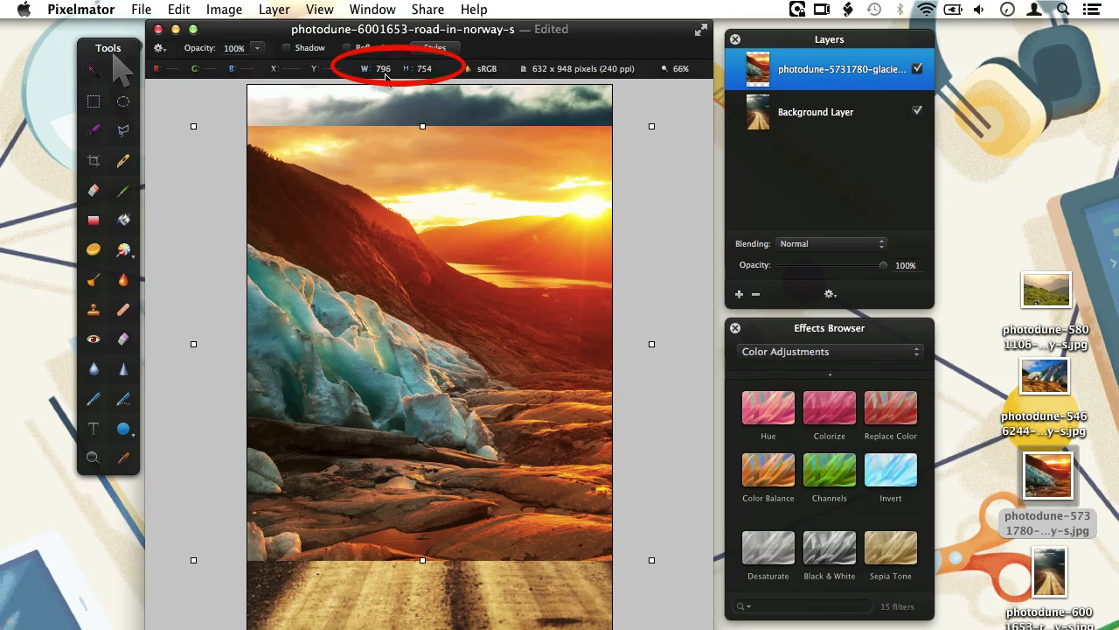
mouse_move(420, 71)
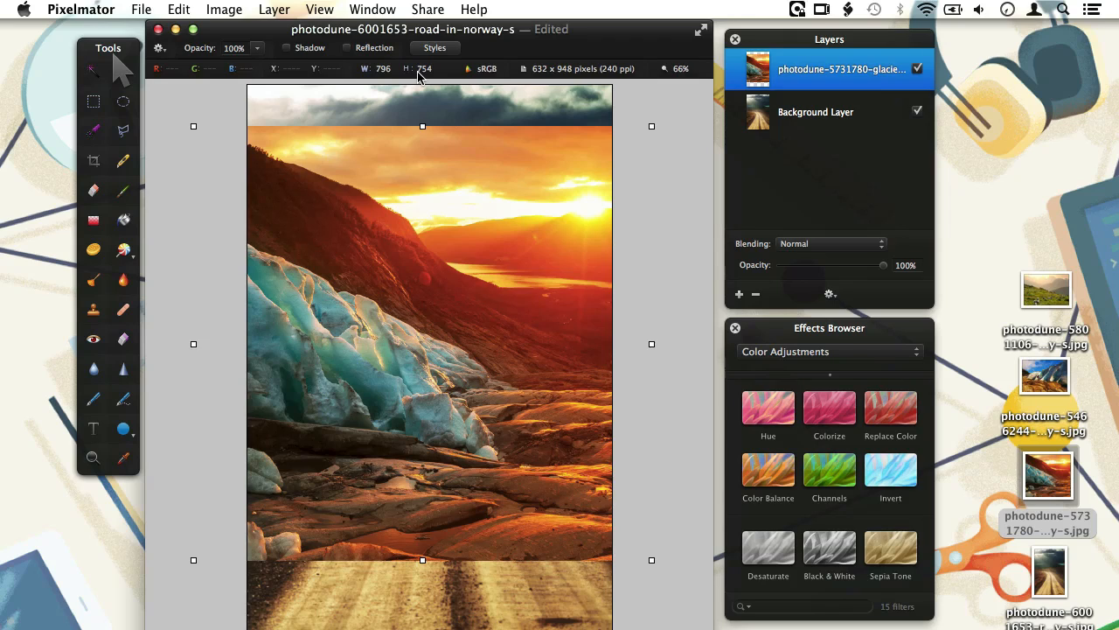
mouse_move(420, 220)
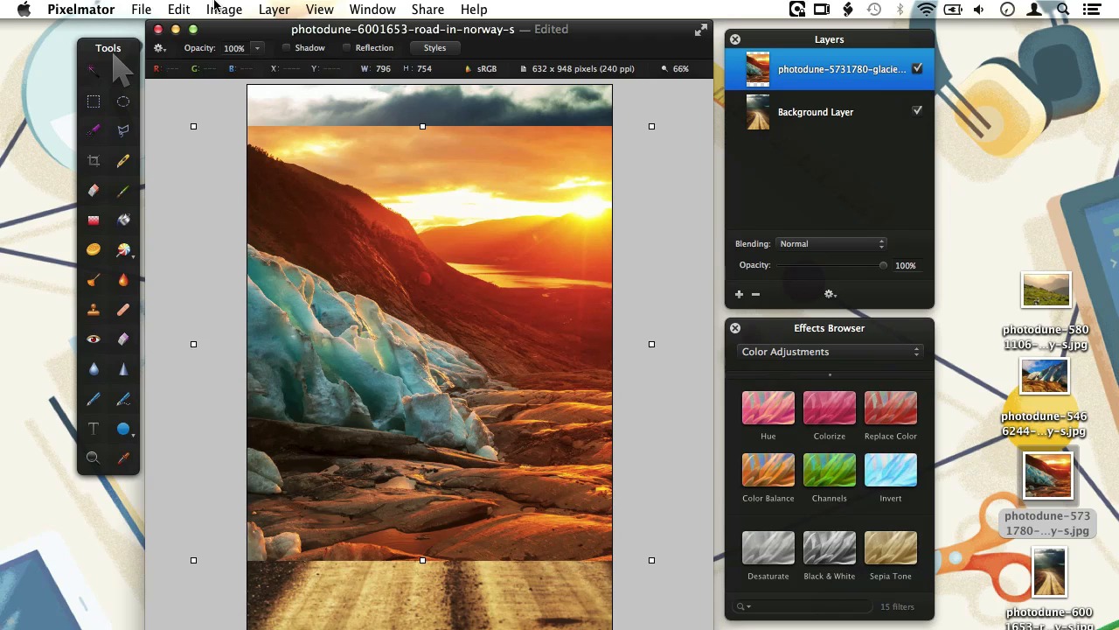
Extend the canvas 796 pixels rightward with a left-middle anchor, reaching 1428 × 948.
left_click(224, 10)
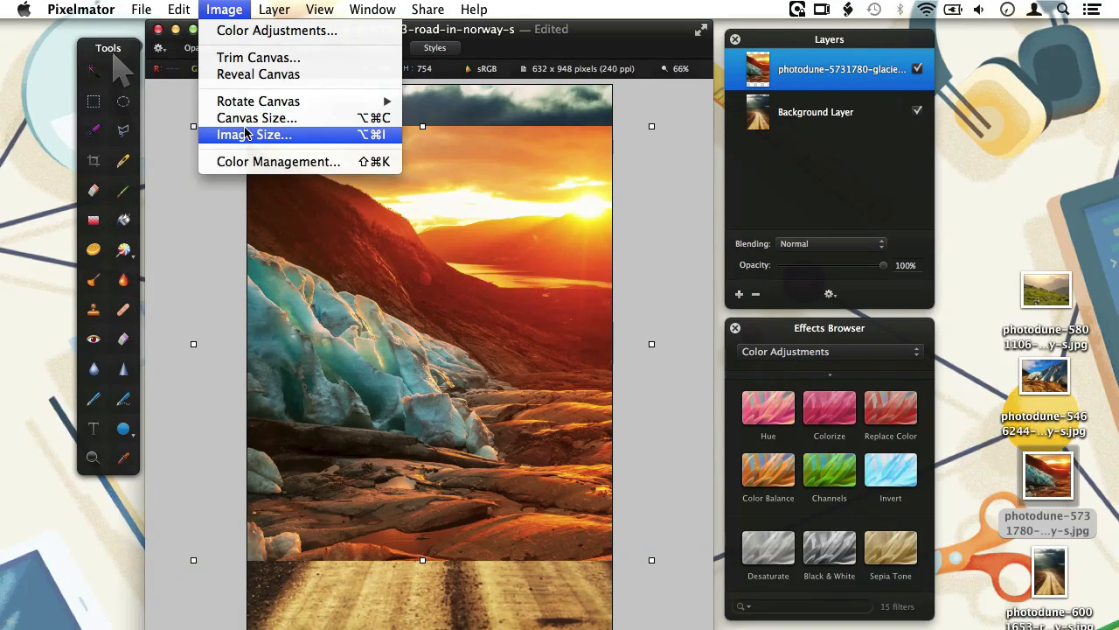
left_click(255, 117)
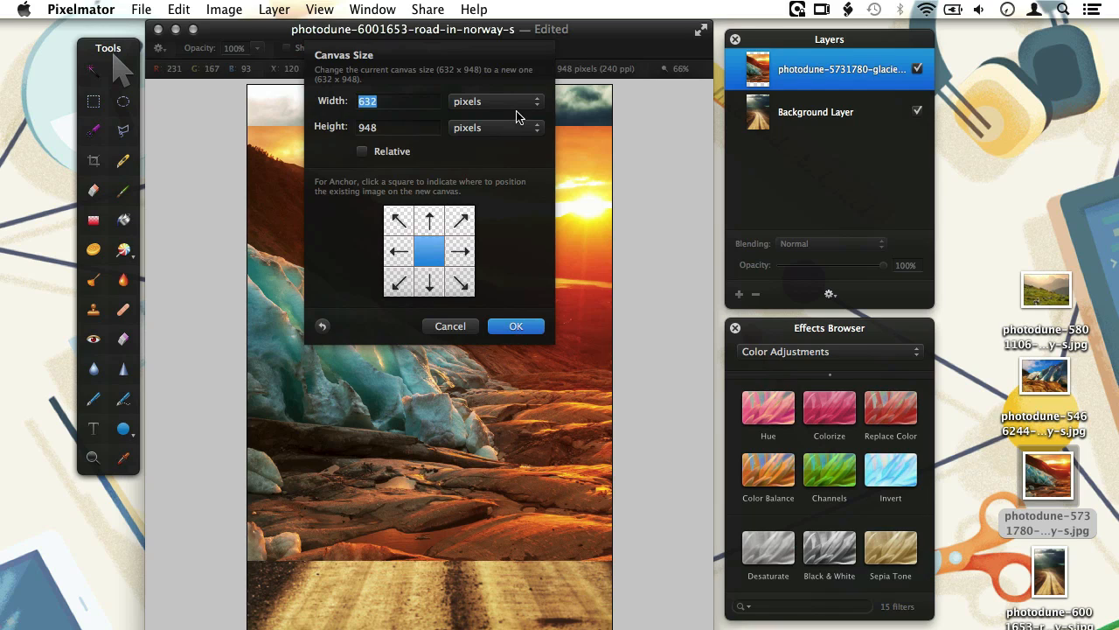
mouse_move(518, 112)
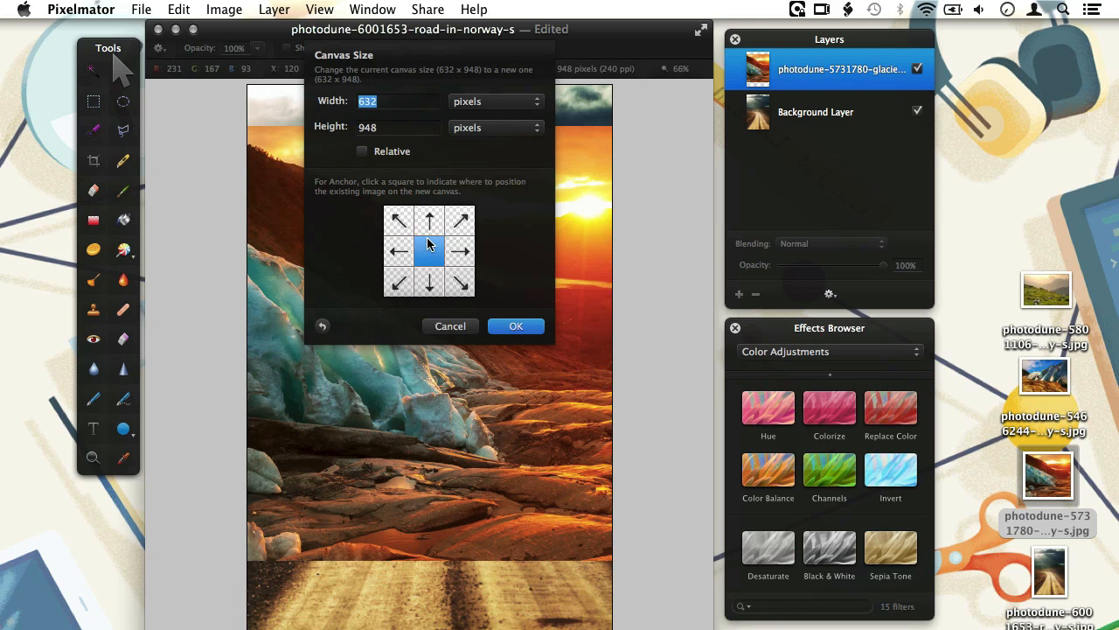
mouse_move(428, 252)
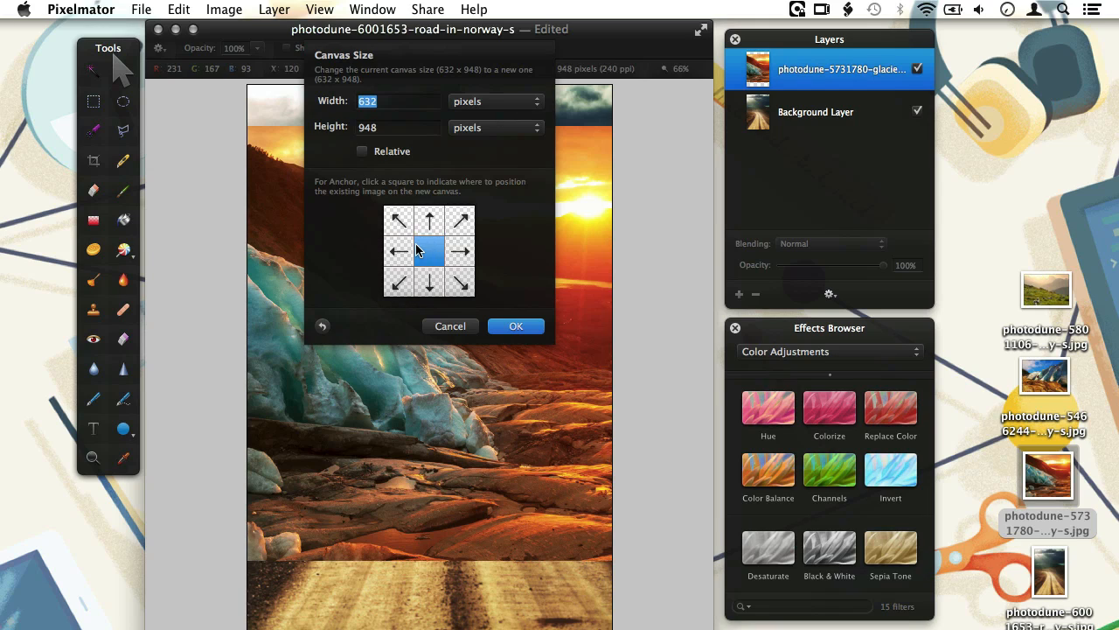
type("300")
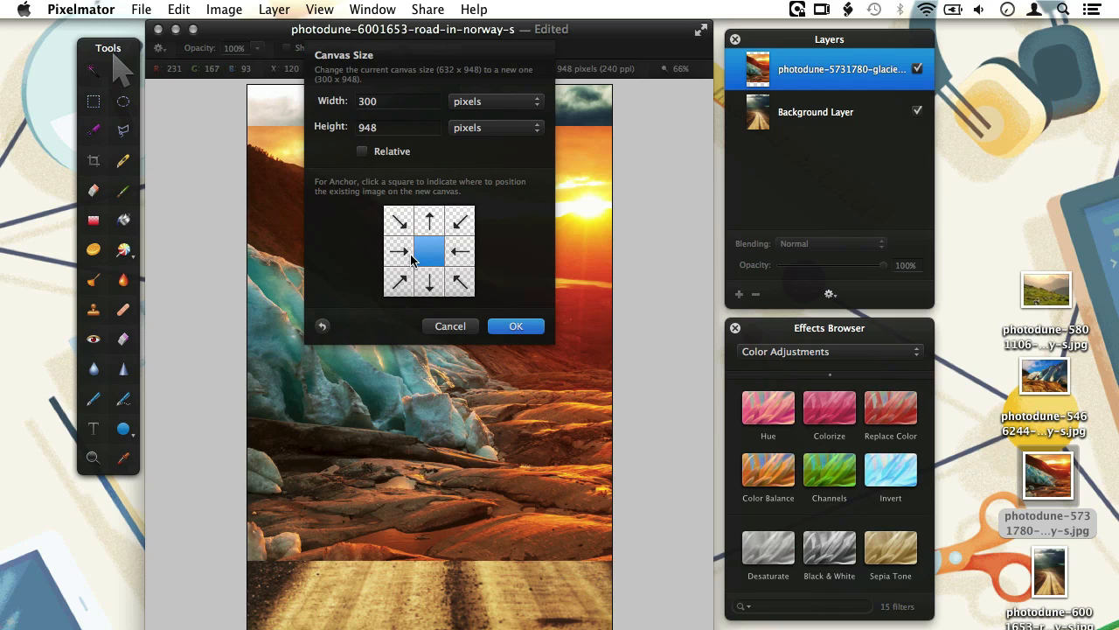
mouse_move(407, 254)
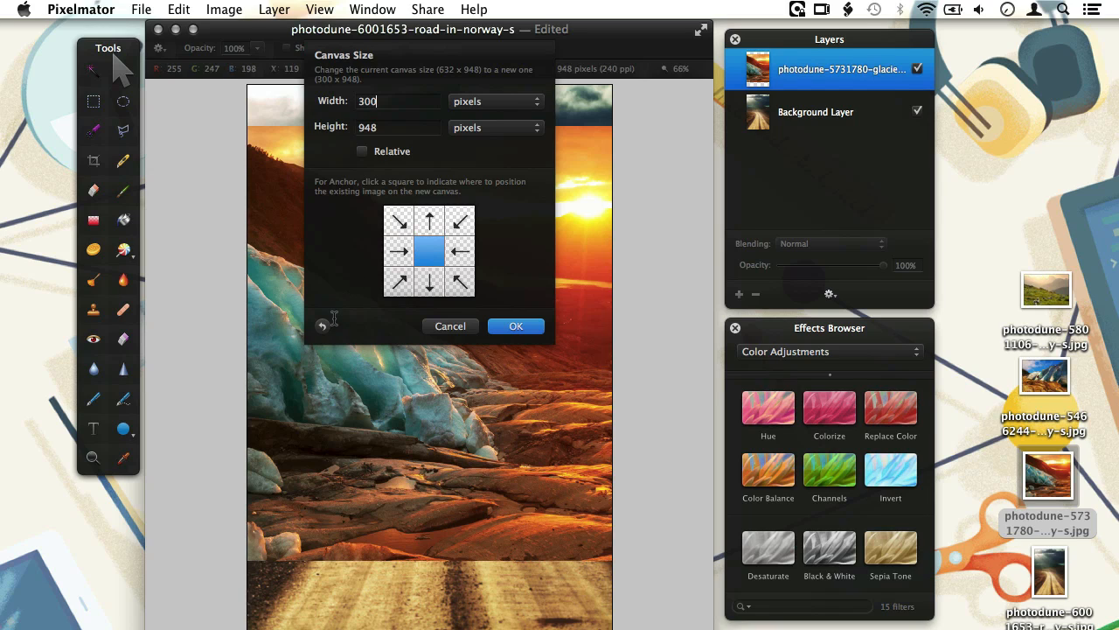
type("632")
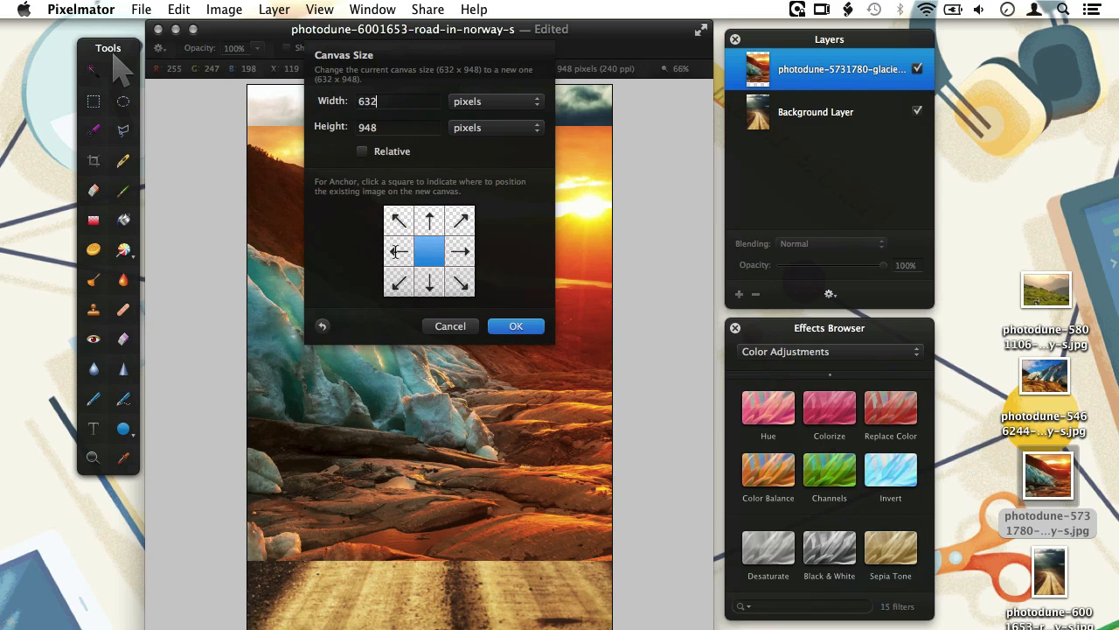
left_click(398, 251)
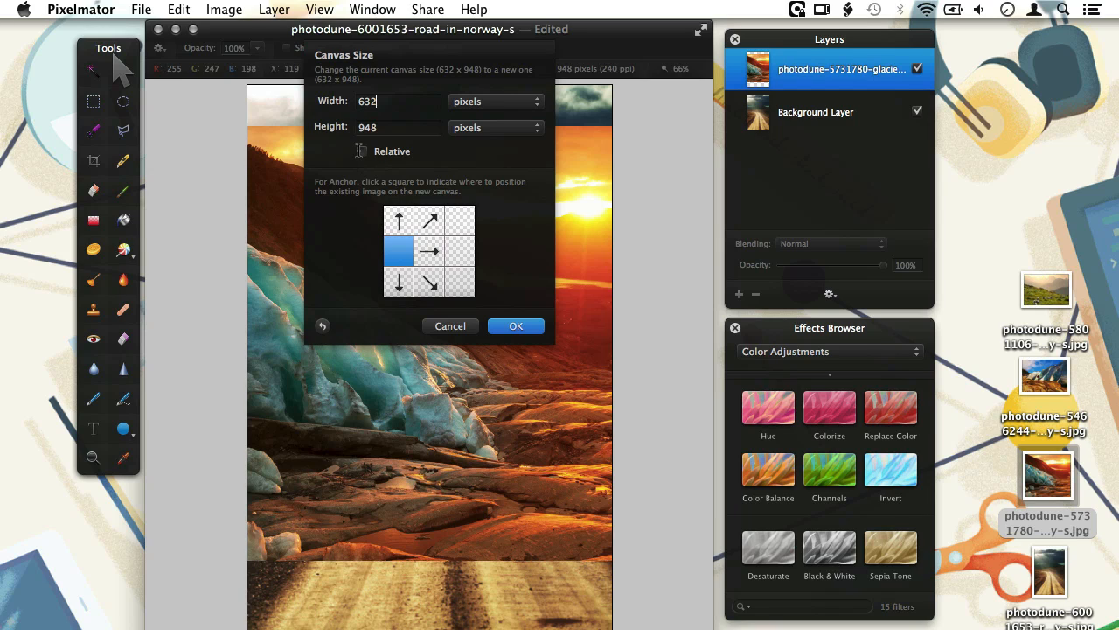
left_click(360, 150)
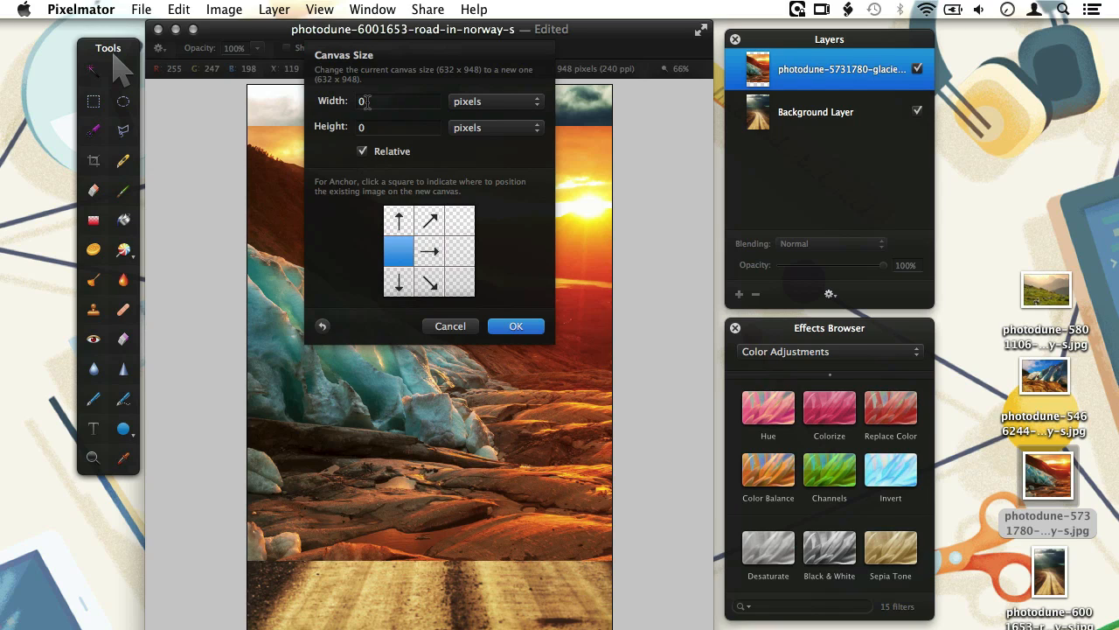
type("796")
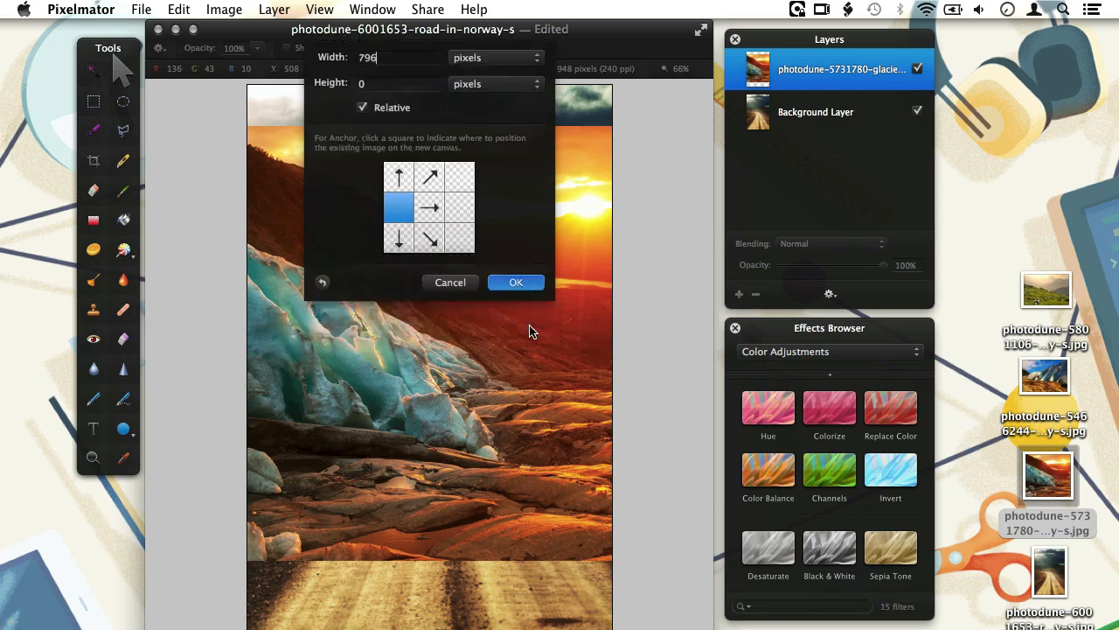
left_click(516, 281)
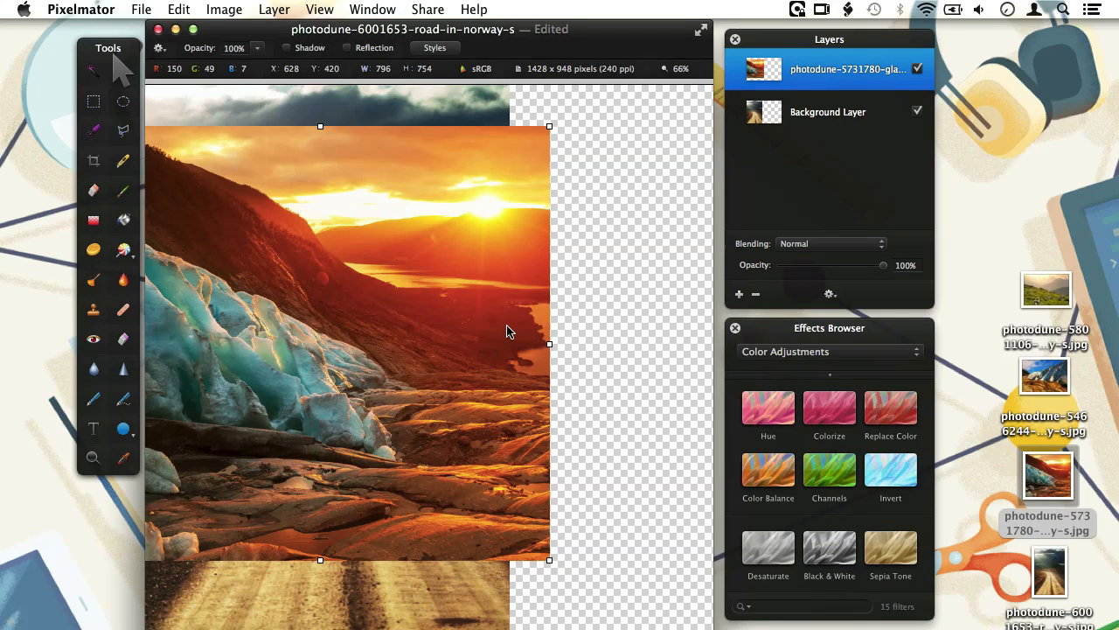
mouse_move(254, 373)
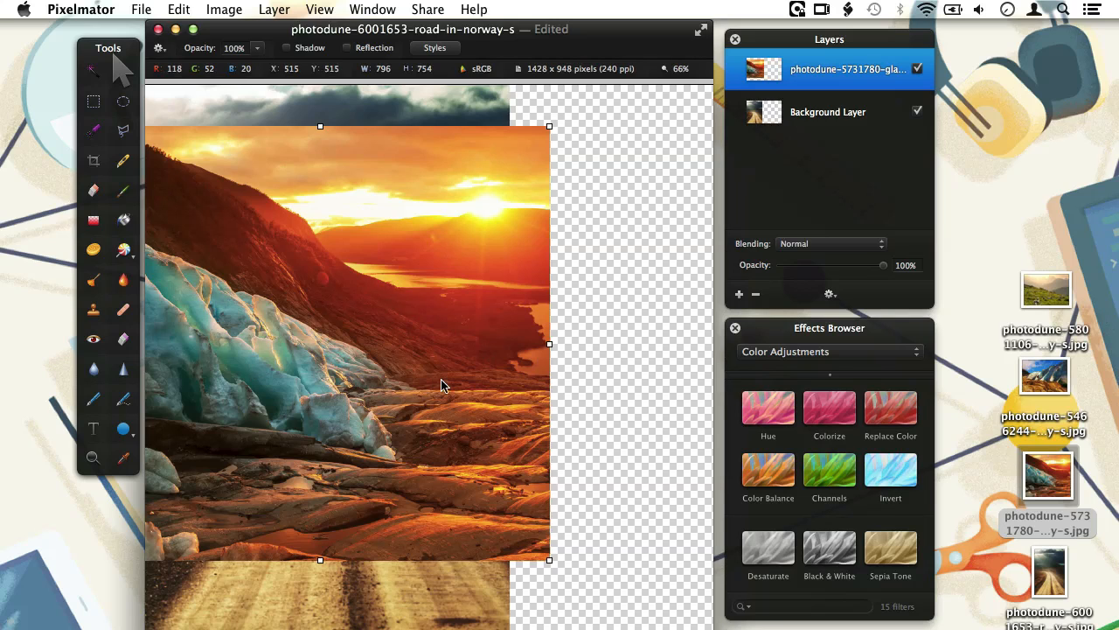
mouse_move(410, 355)
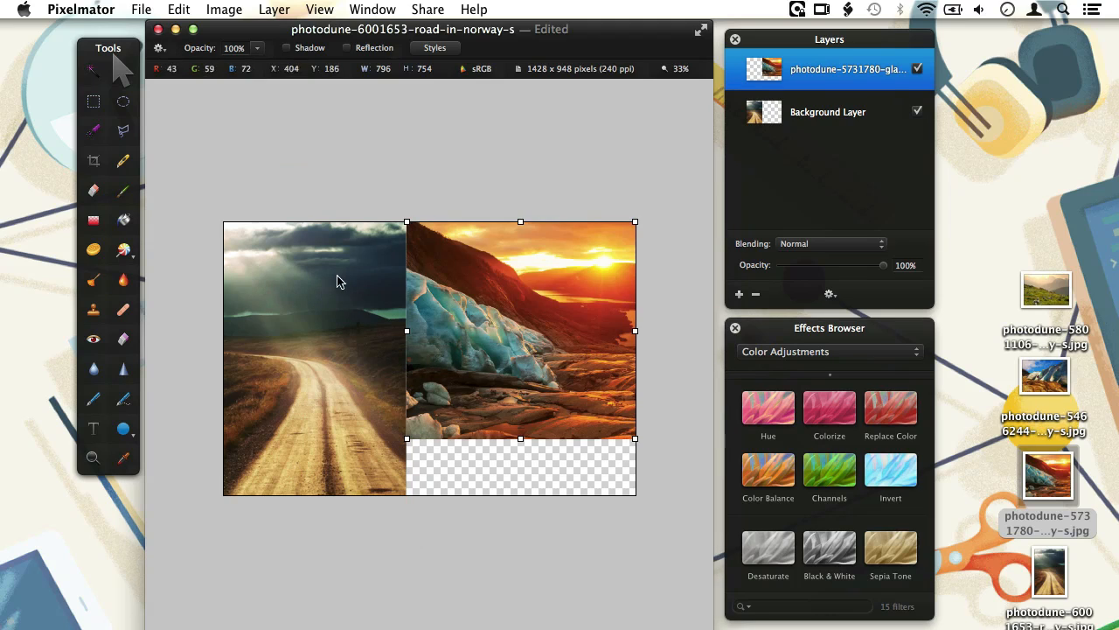
mouse_move(412, 319)
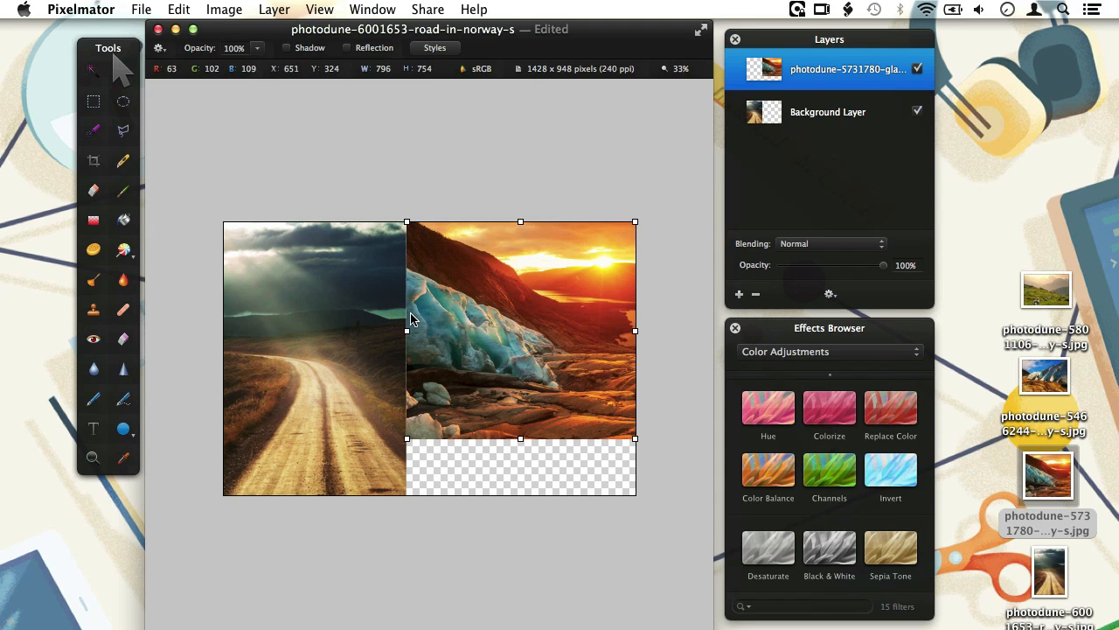
Zoom in to 46% on the collage and return to the Move tool.
left_click(92, 457)
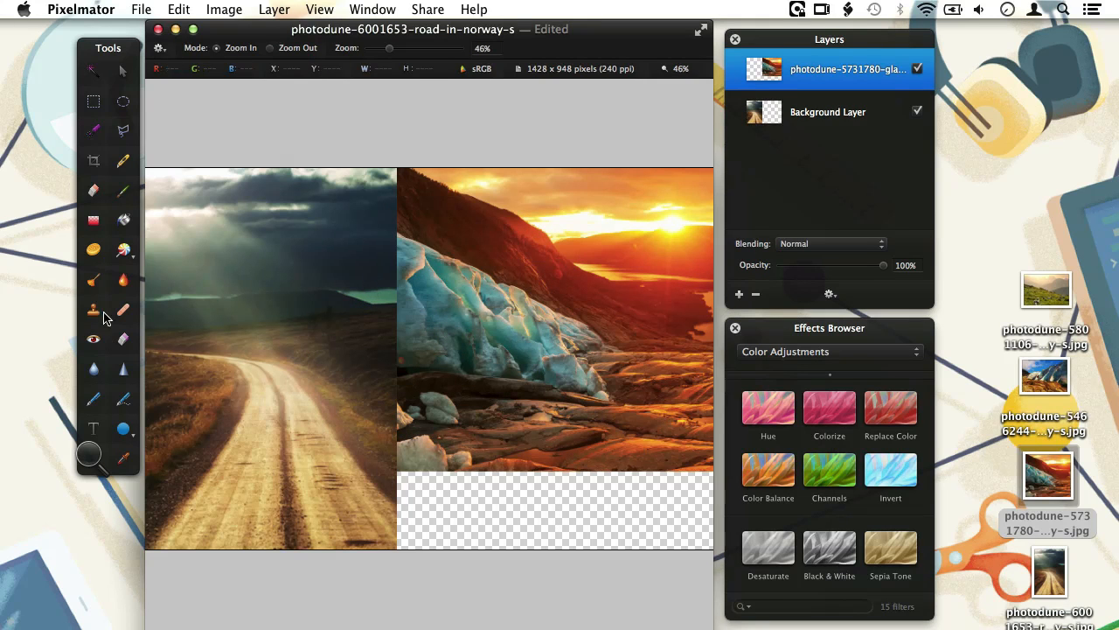
left_click(120, 72)
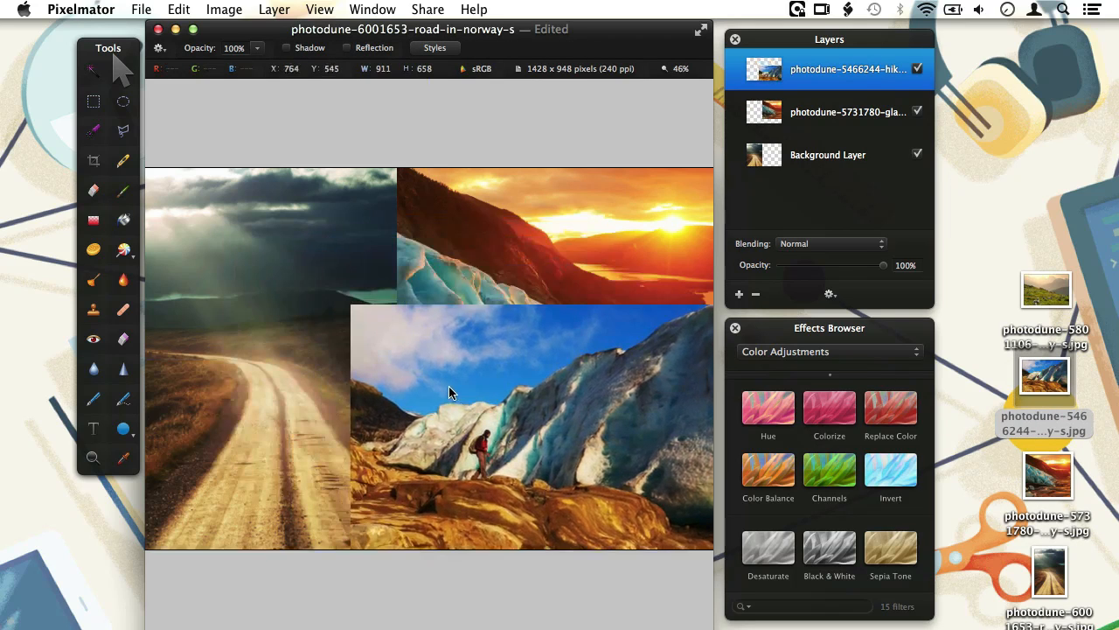
Drag the hiker photo in and place it below the glacier photo.
left_click_drag(451, 392, 516, 413)
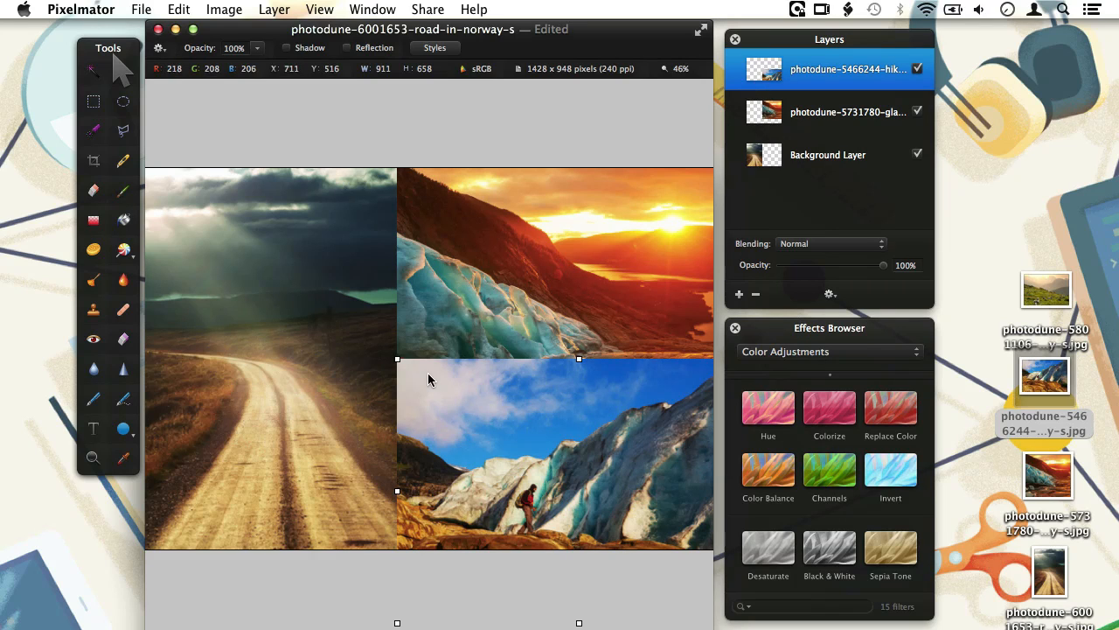
mouse_move(464, 413)
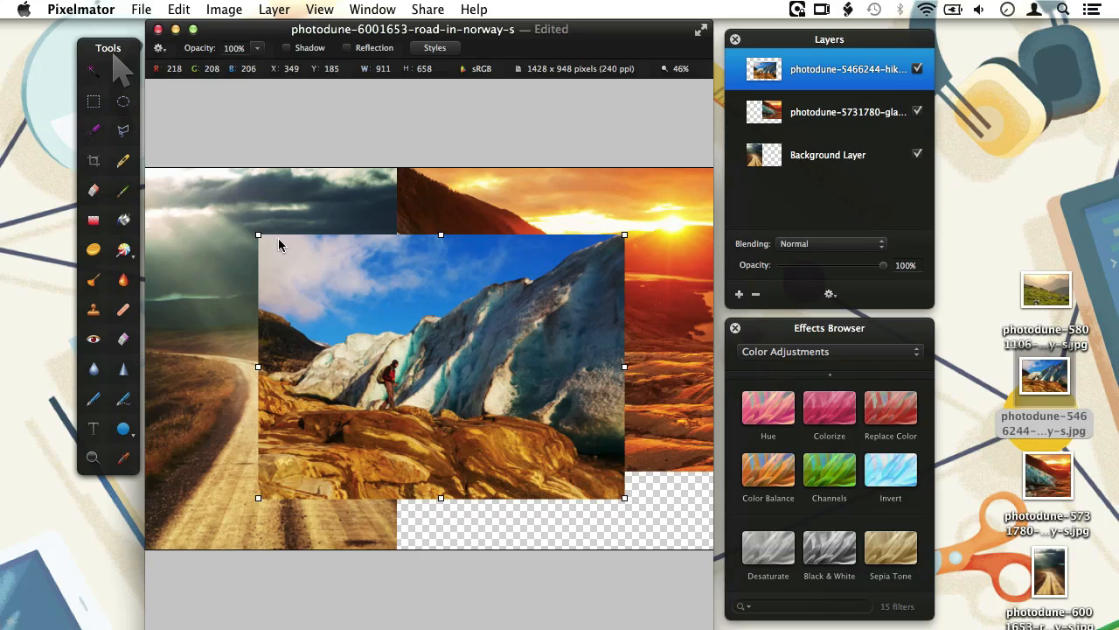
mouse_move(383, 472)
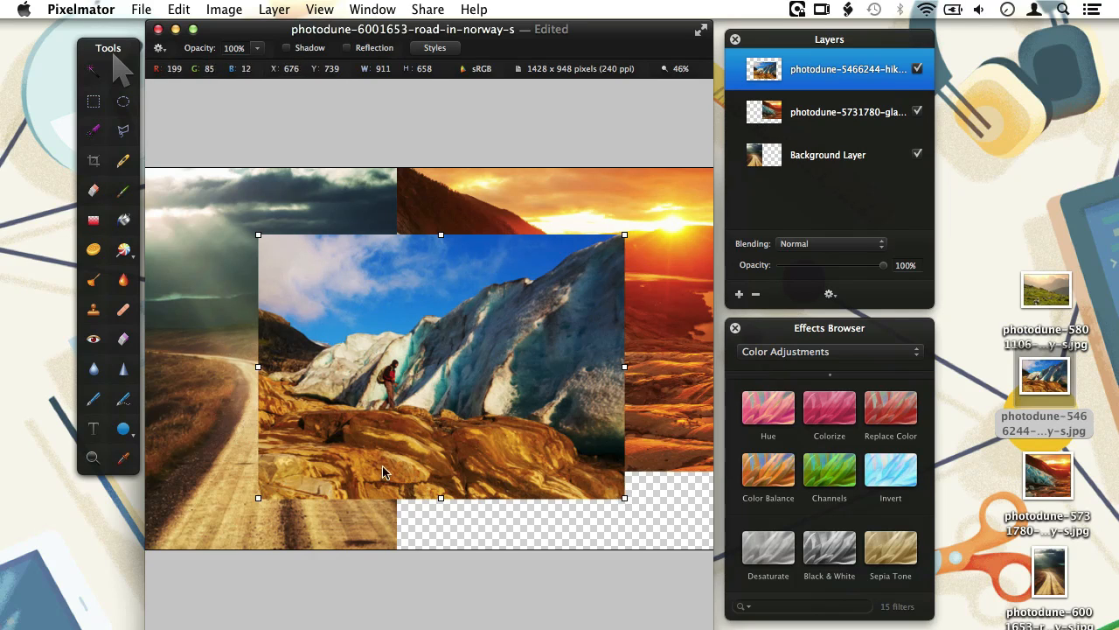
mouse_move(339, 339)
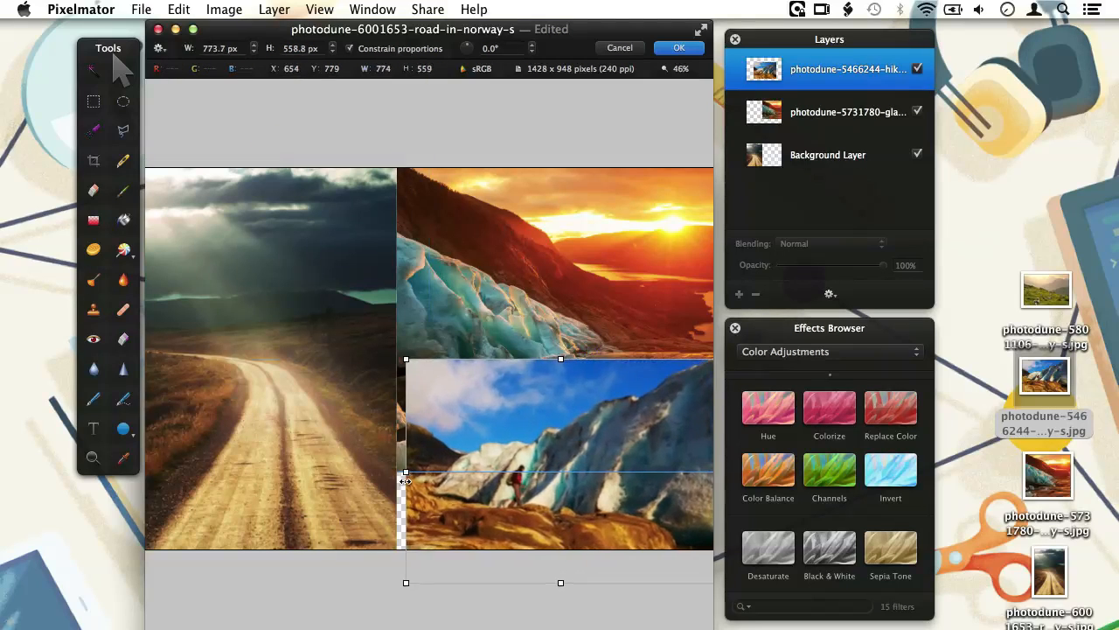
left_click_drag(405, 473, 397, 472)
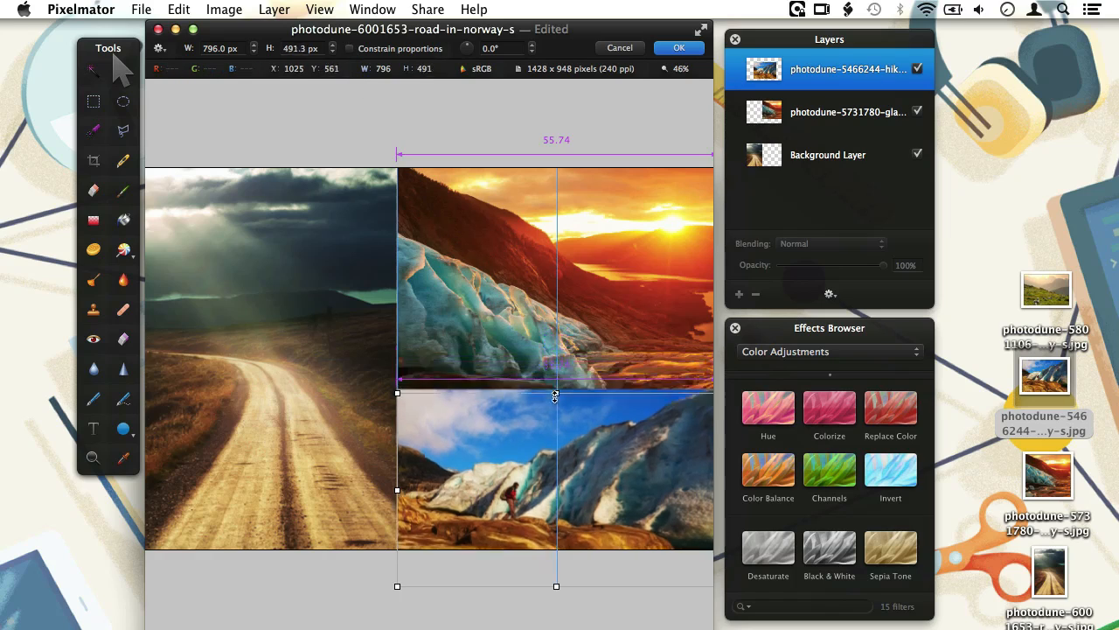
left_click_drag(556, 395, 557, 465)
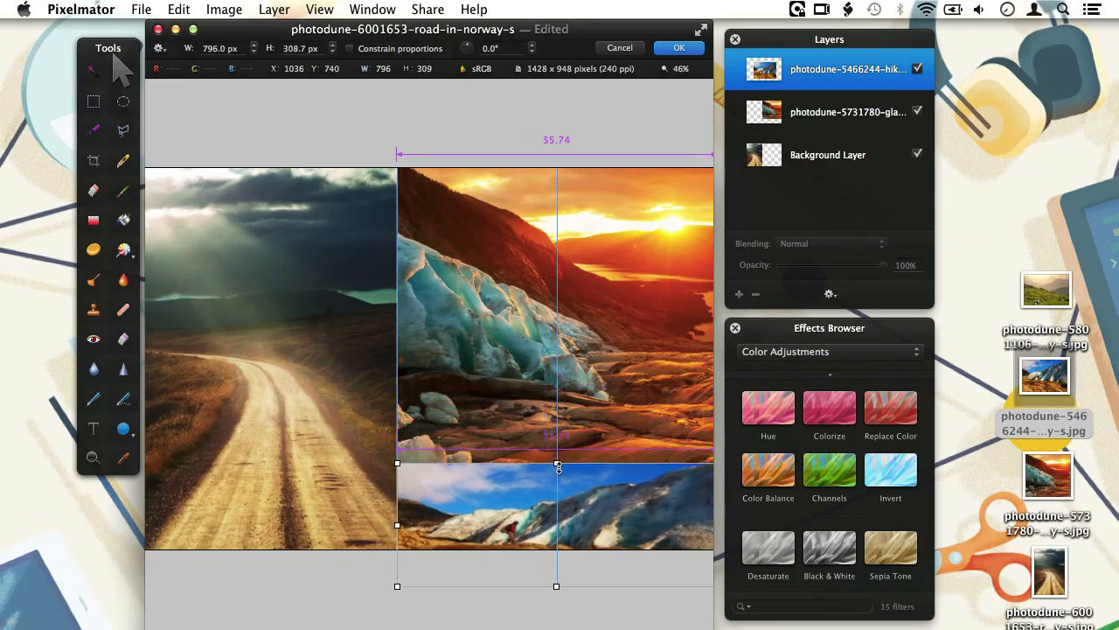
left_click_drag(556, 464, 556, 413)
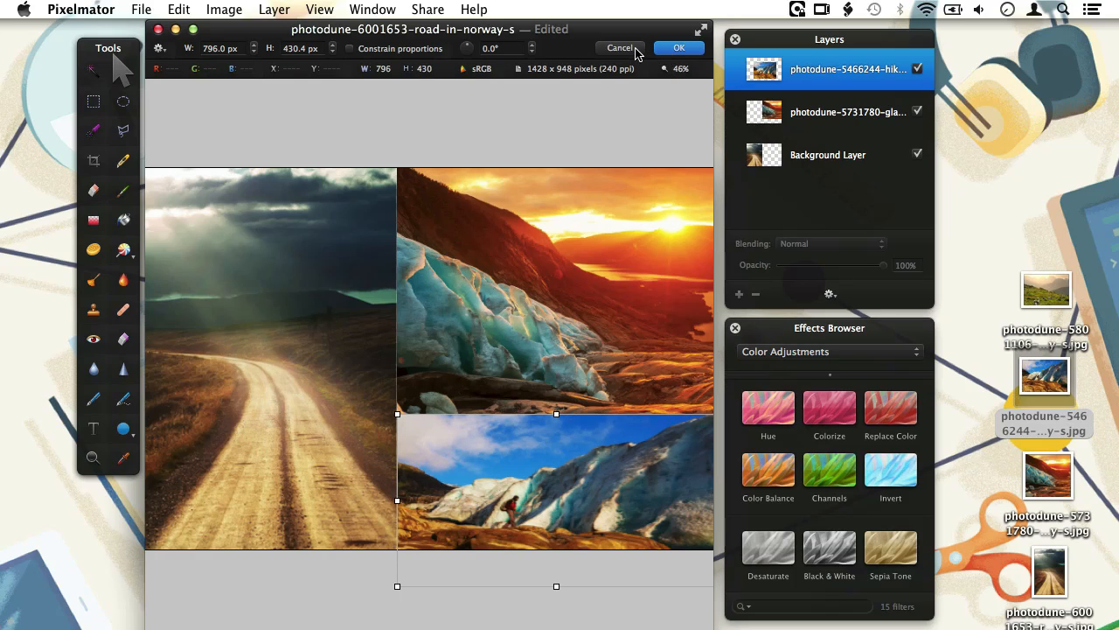
Discard the hiker photo's pending resize.
left_click(702, 48)
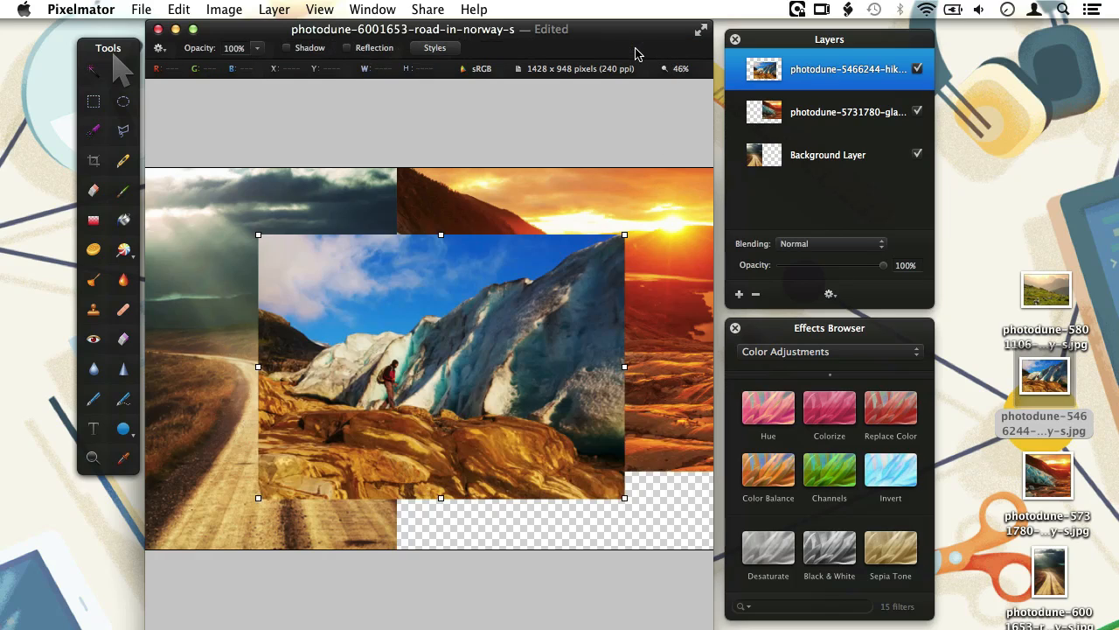
mouse_move(347, 346)
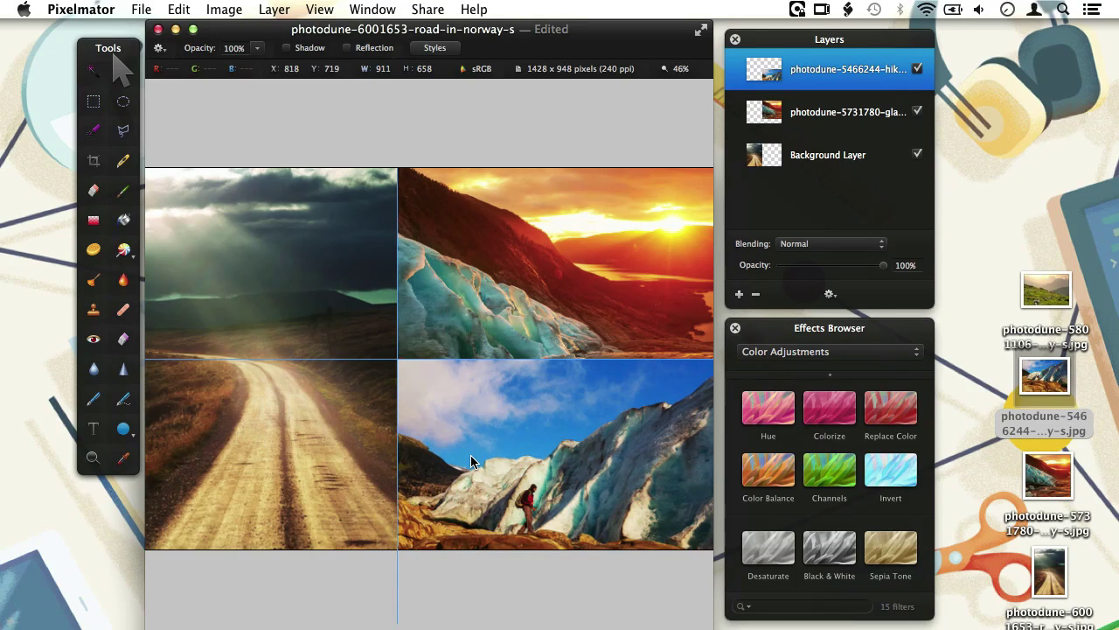
mouse_move(473, 466)
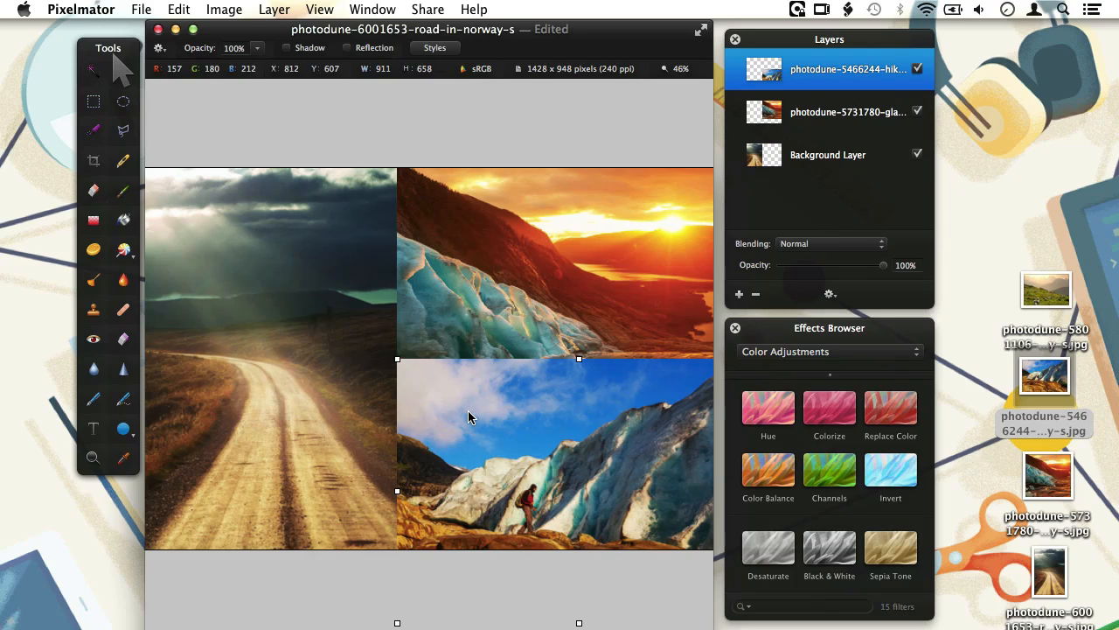
mouse_move(467, 419)
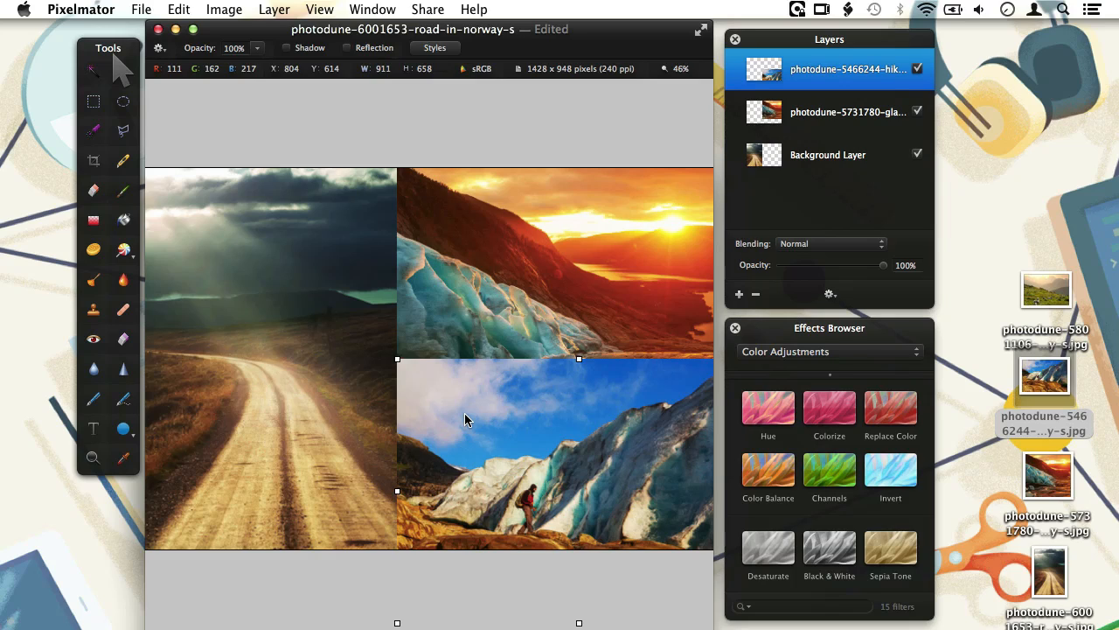
mouse_move(467, 423)
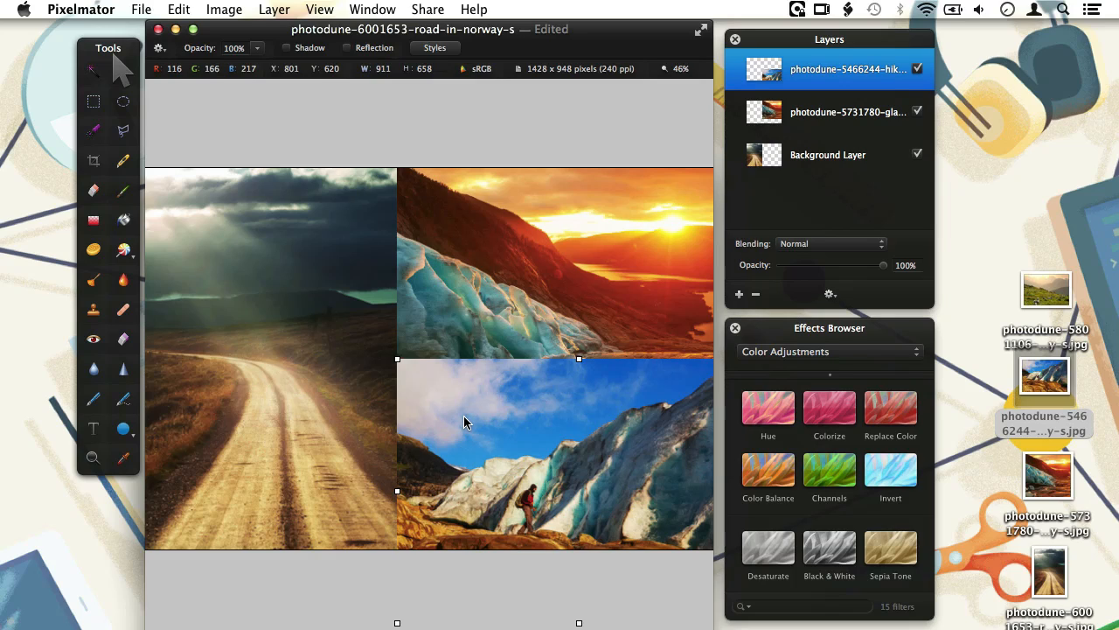
mouse_move(466, 422)
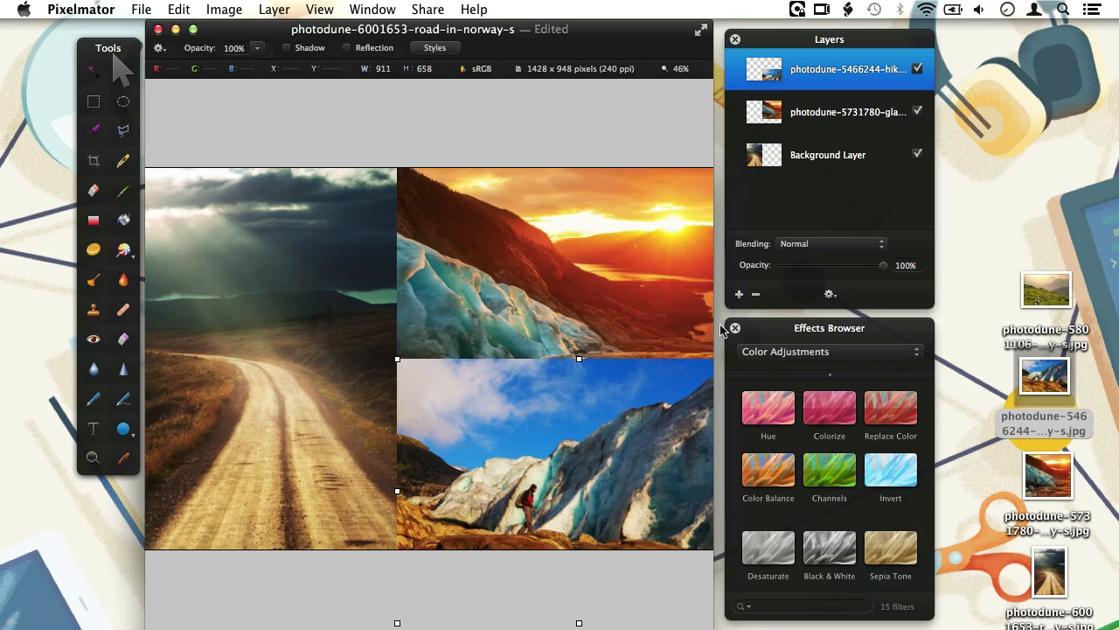
mouse_move(520, 461)
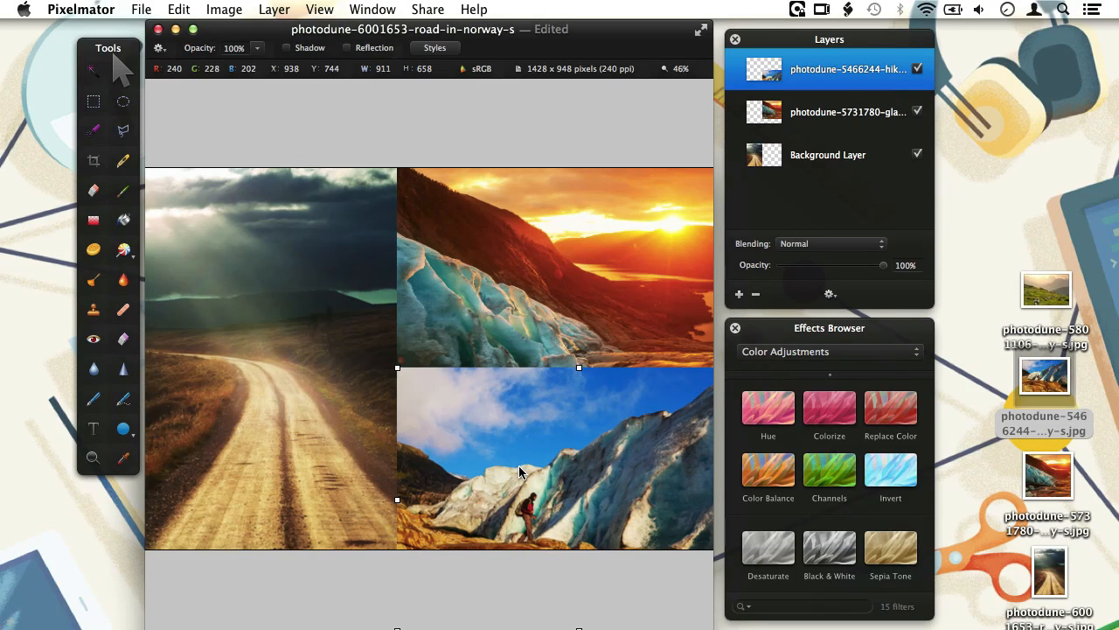
mouse_move(1052, 288)
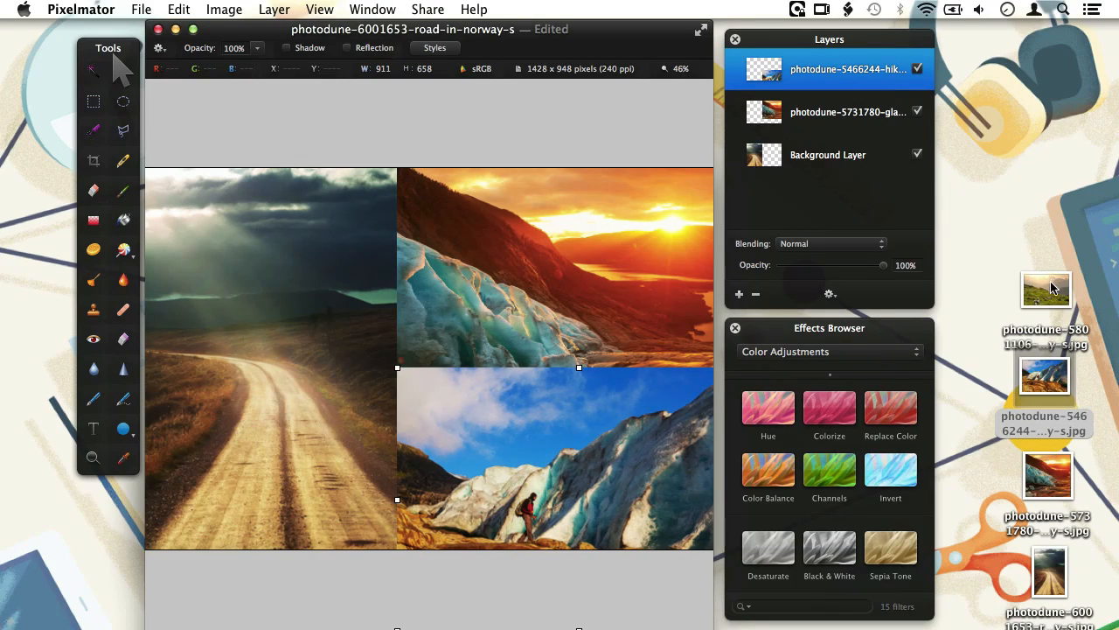
Add the sheep meadow photo as a fourth layer and rearrange the road, sheep and glacier layers.
left_click_drag(1047, 289, 390, 364)
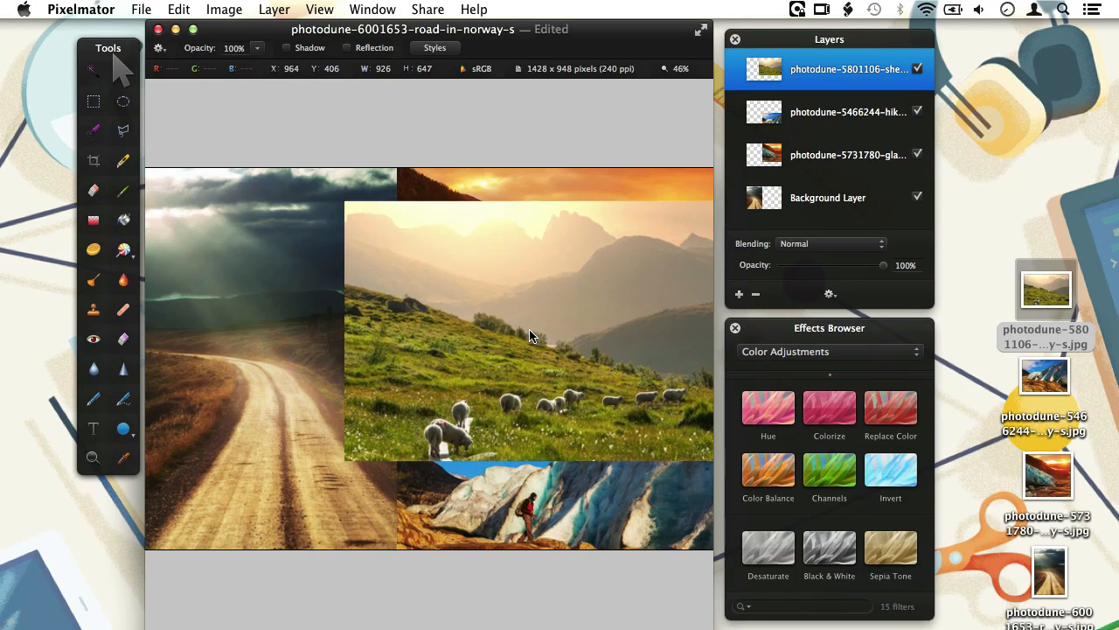
left_click(827, 196)
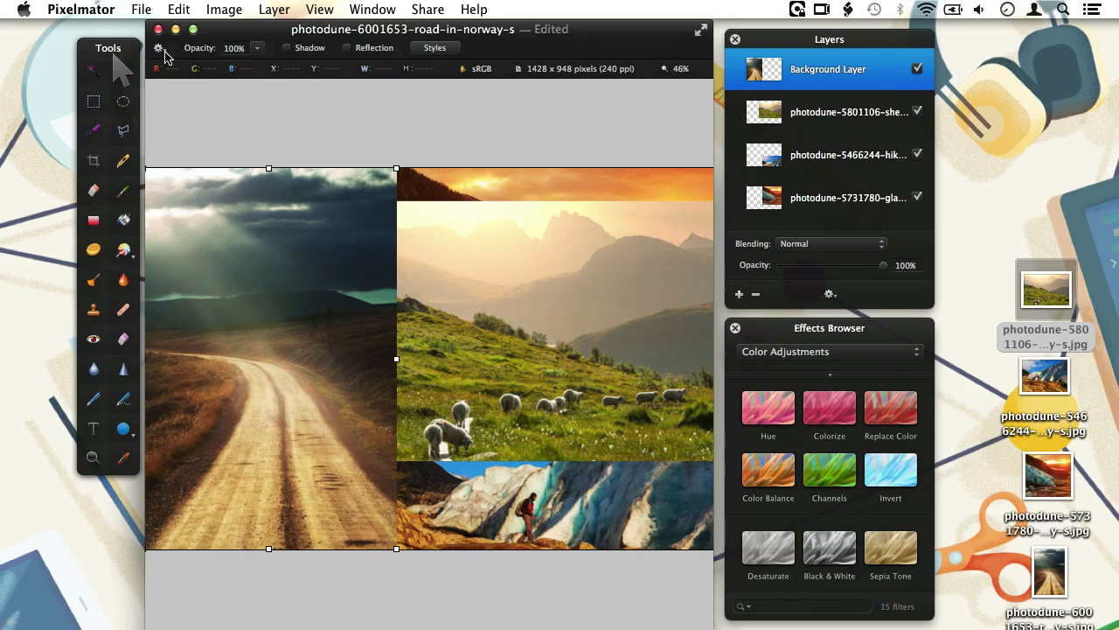
left_click(169, 47)
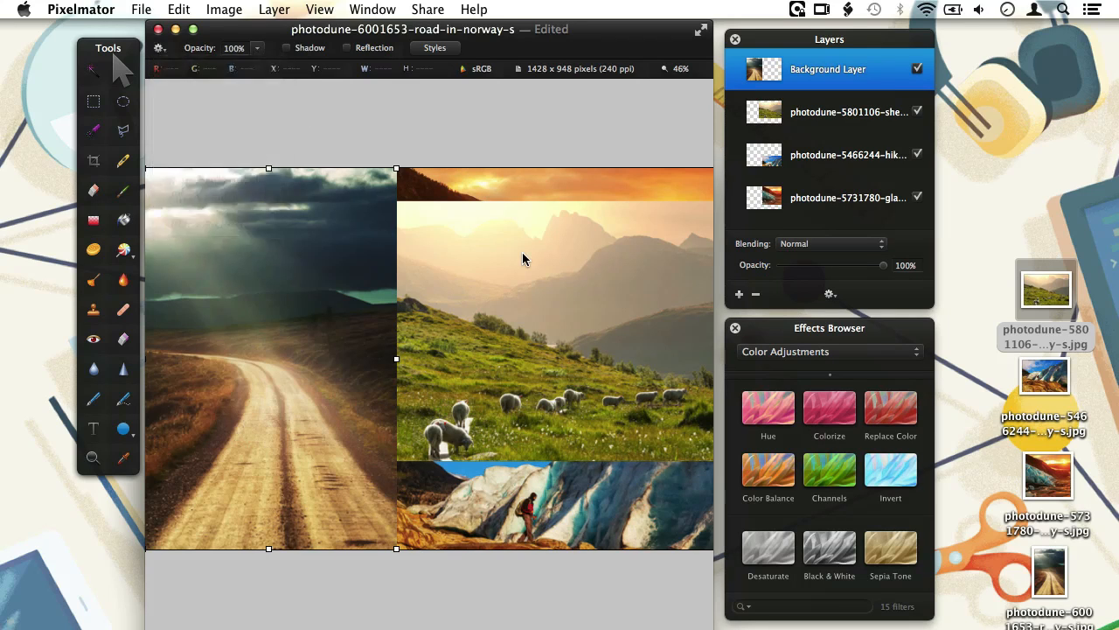
left_click(849, 111)
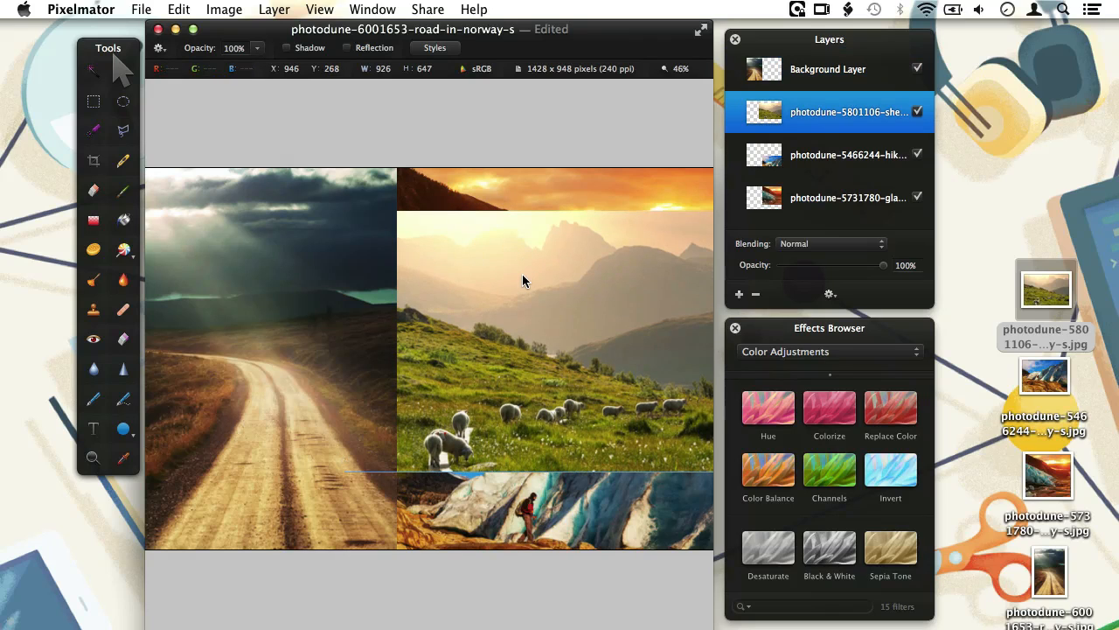
left_click(847, 197)
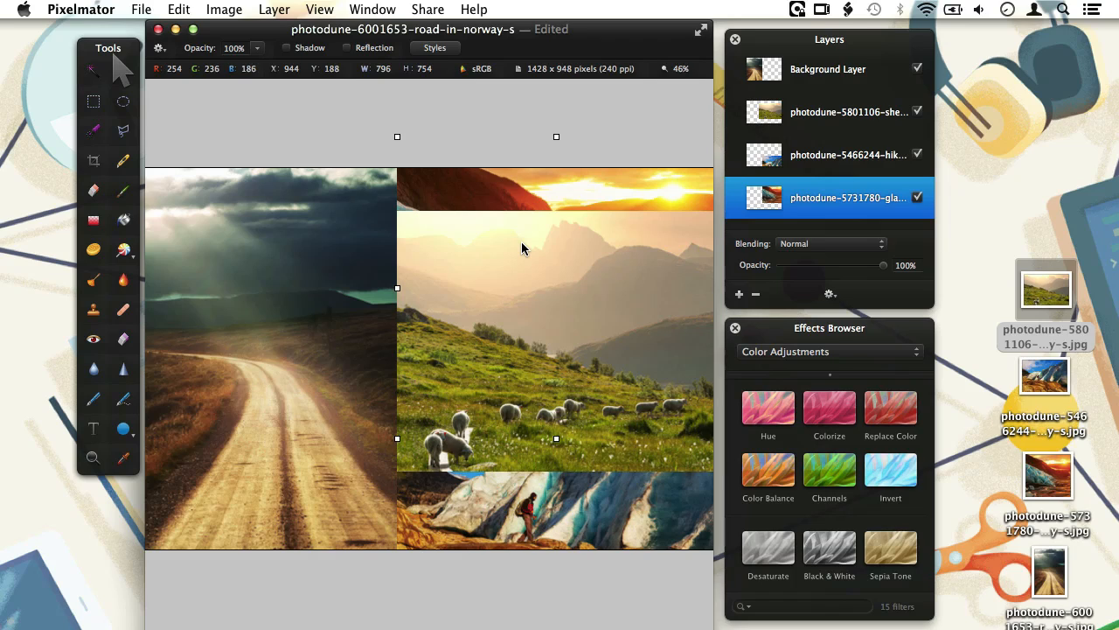
mouse_move(147, 249)
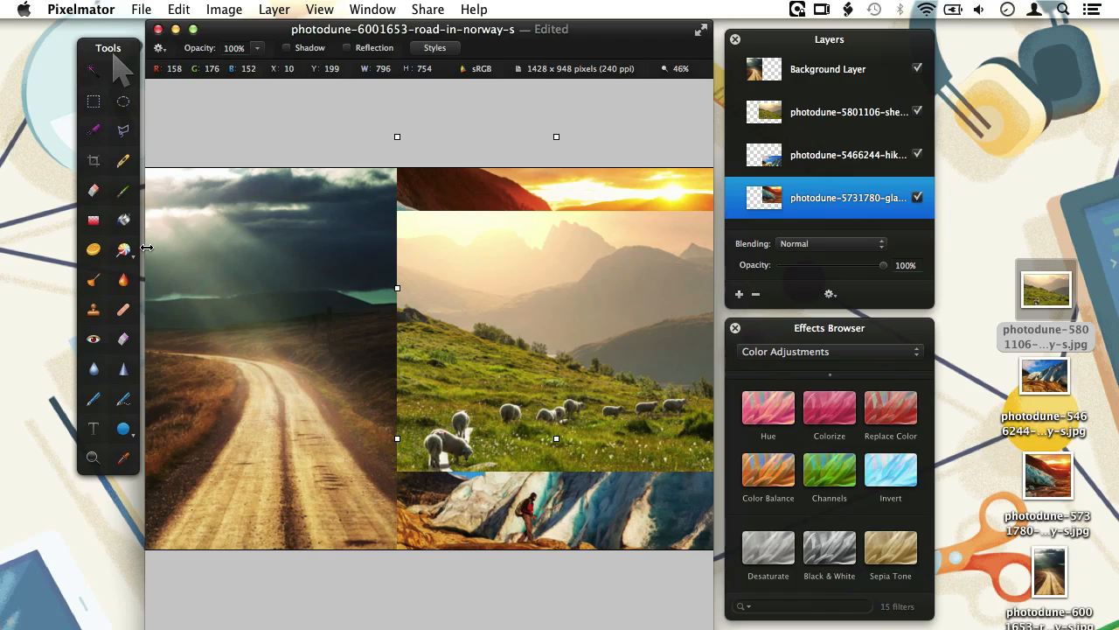
mouse_move(475, 264)
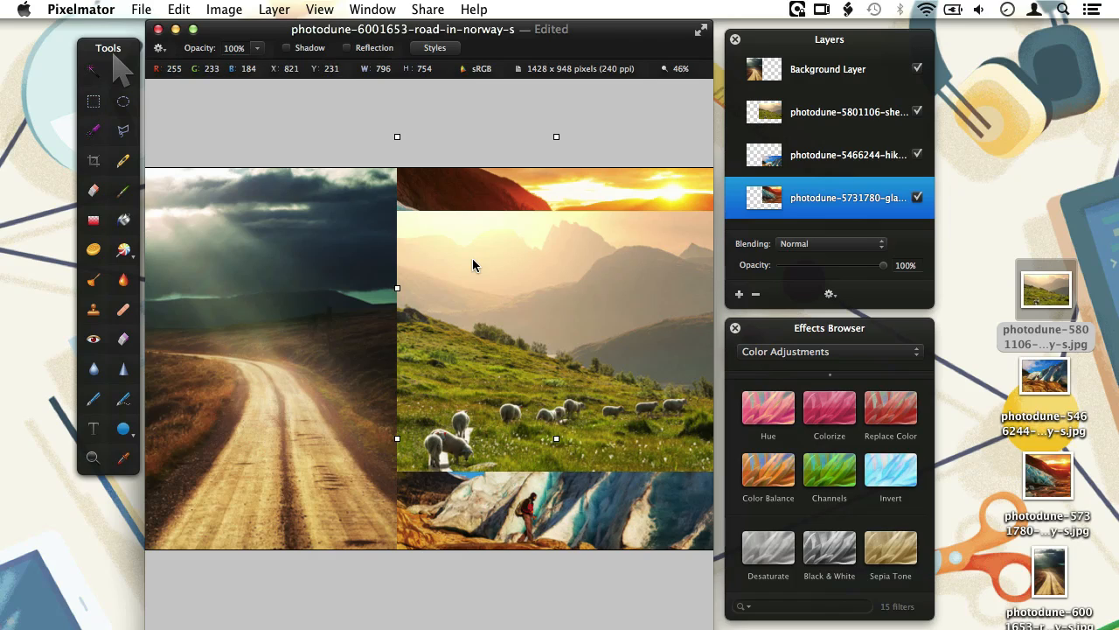
Select the sheep photo's hazy top strip and delete it.
left_click(847, 111)
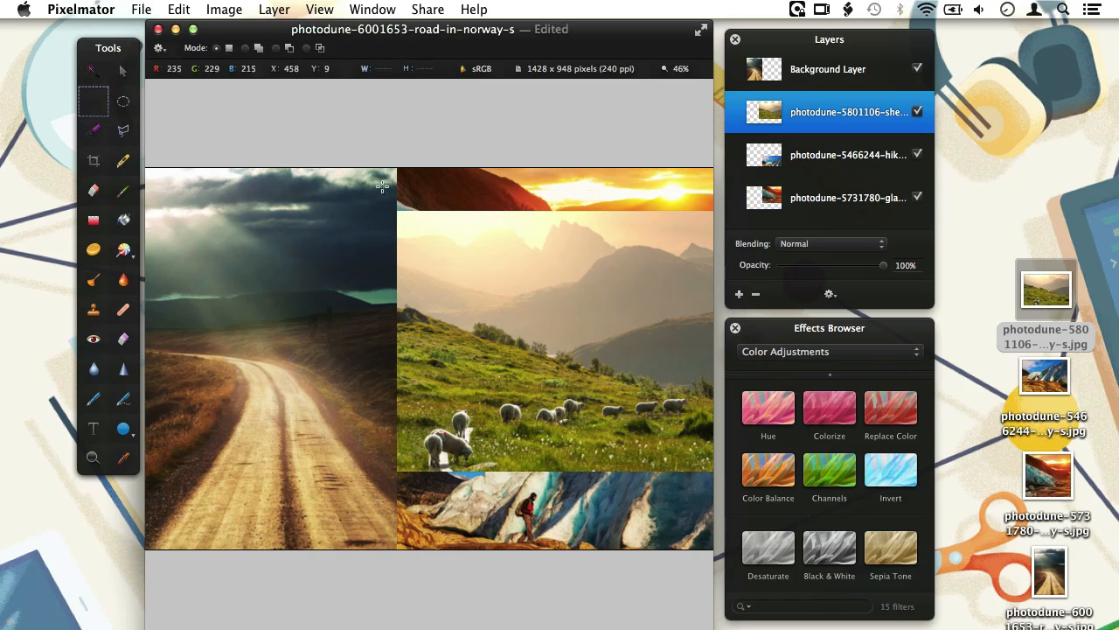
left_click_drag(373, 204, 710, 282)
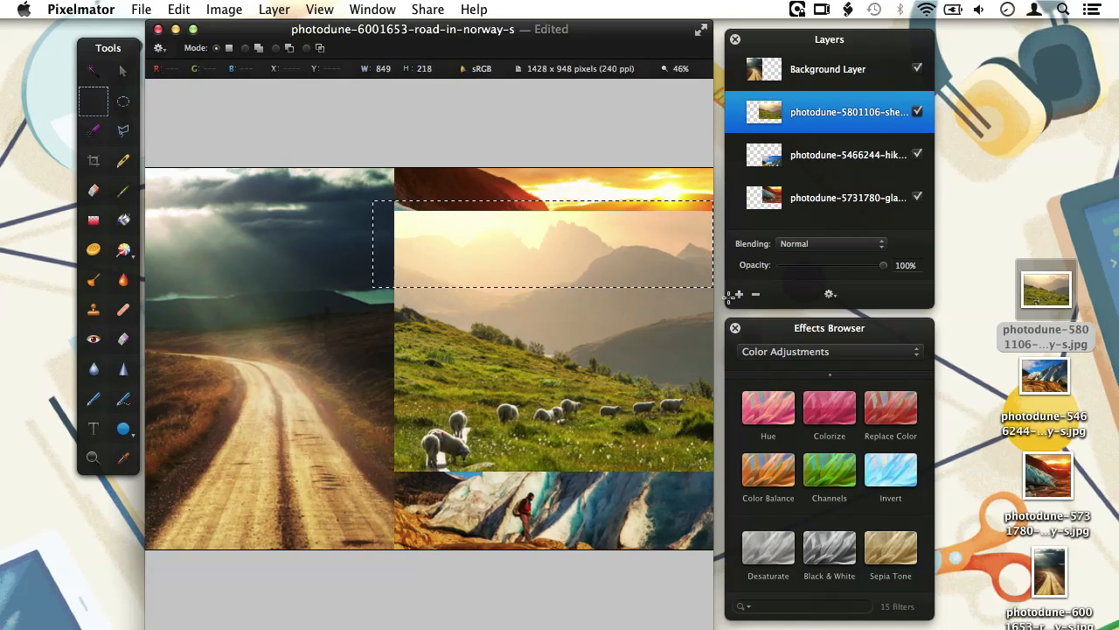
left_click_drag(551, 282, 551, 301)
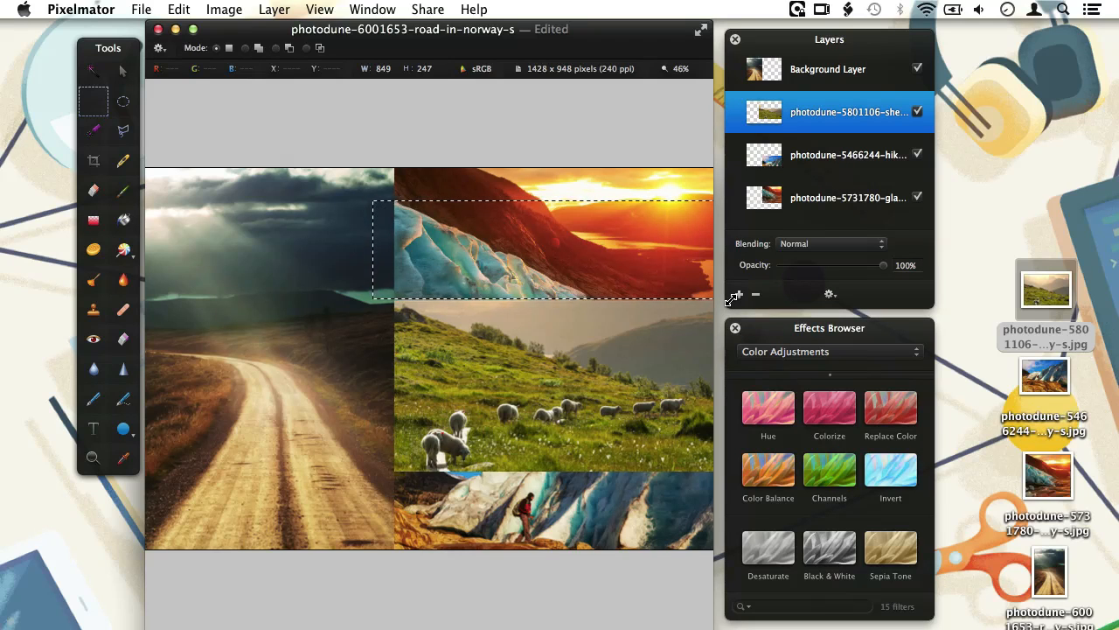
mouse_move(634, 346)
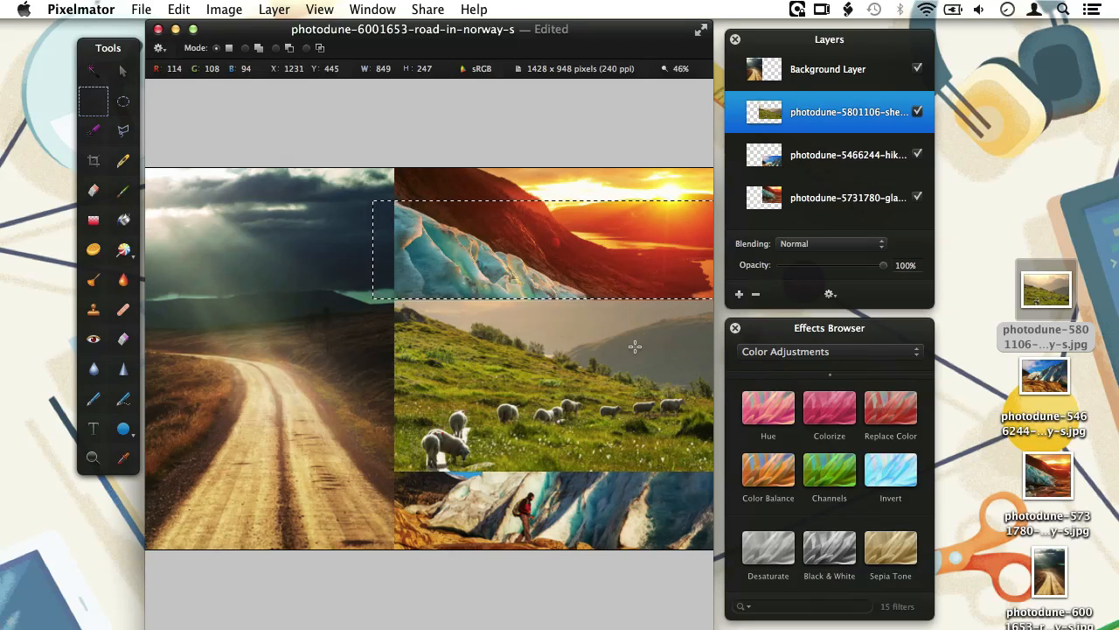
mouse_move(635, 342)
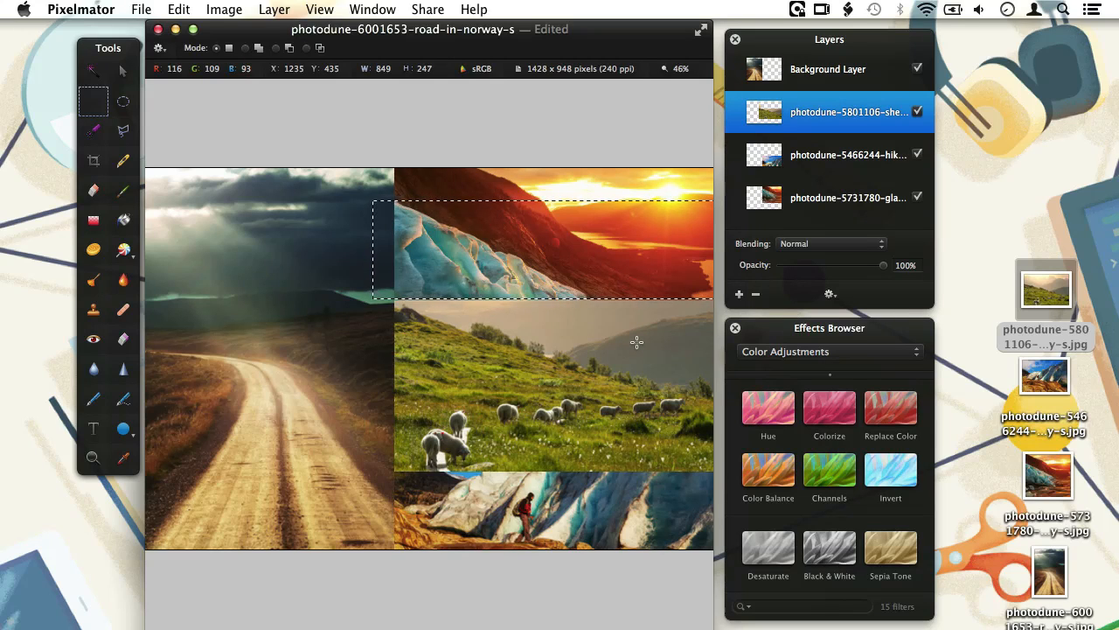
key("Delete")
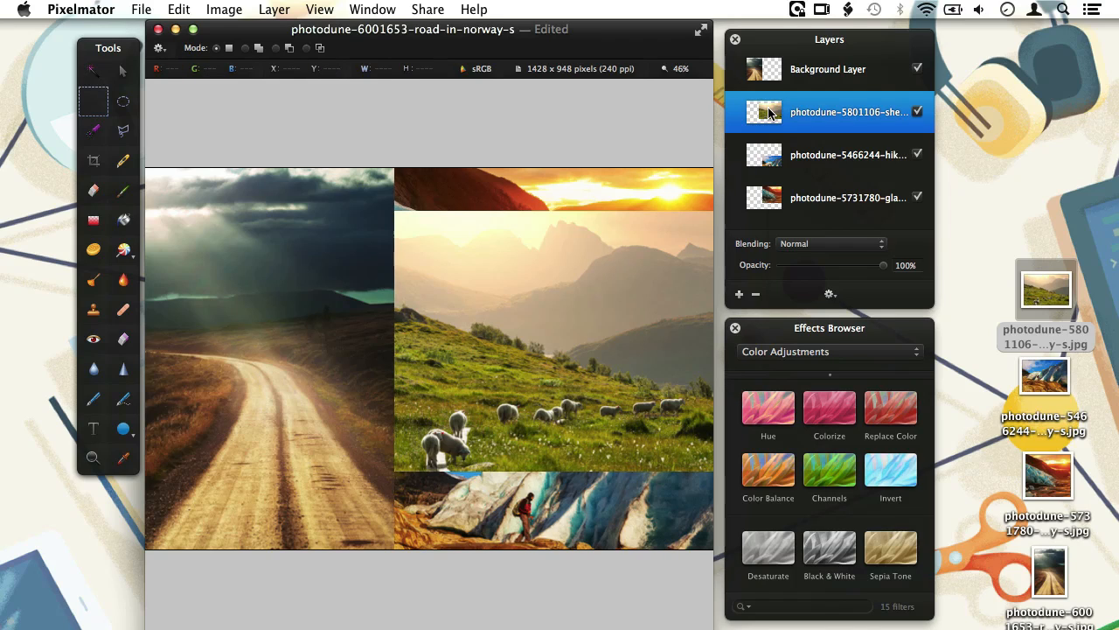
Add a mask to the sheep meadow layer and fade it to 80% opacity.
right_click(769, 111)
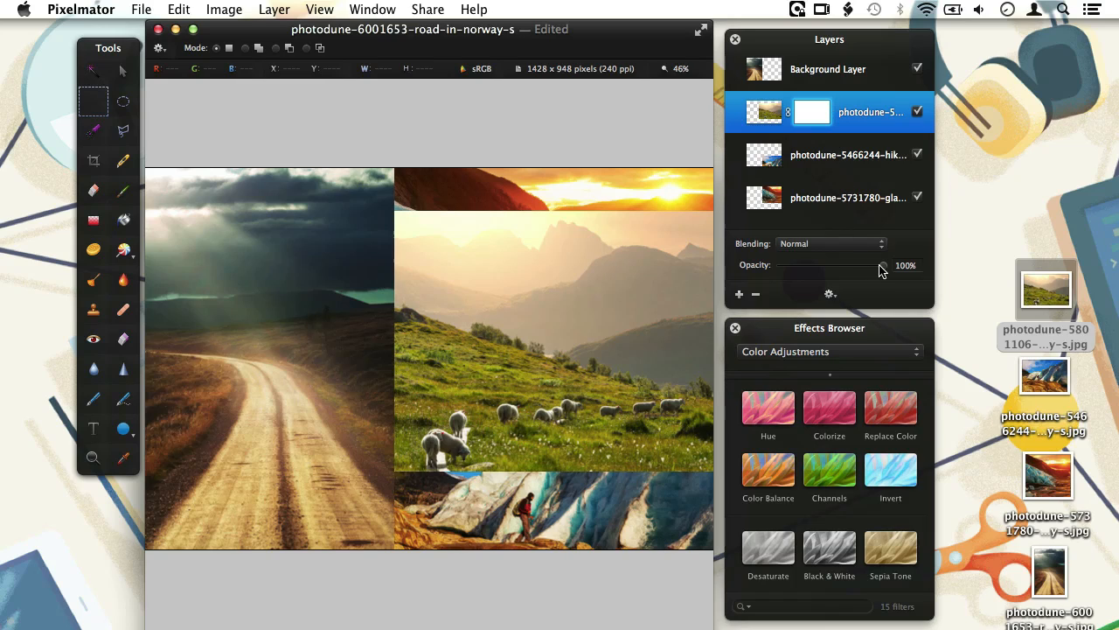
mouse_move(885, 268)
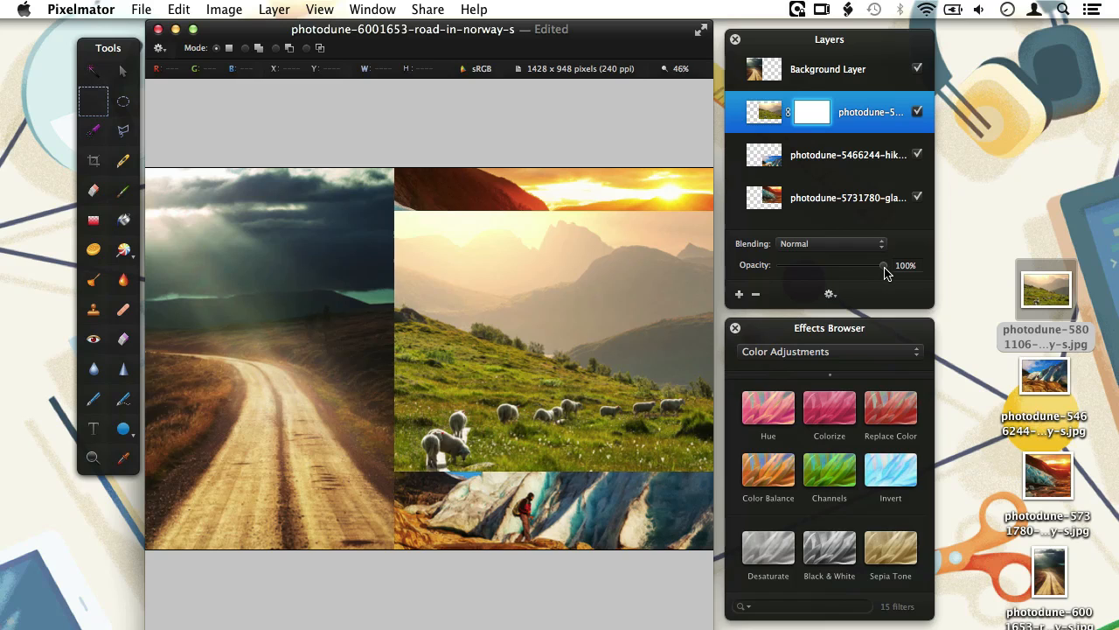
left_click_drag(884, 265, 866, 265)
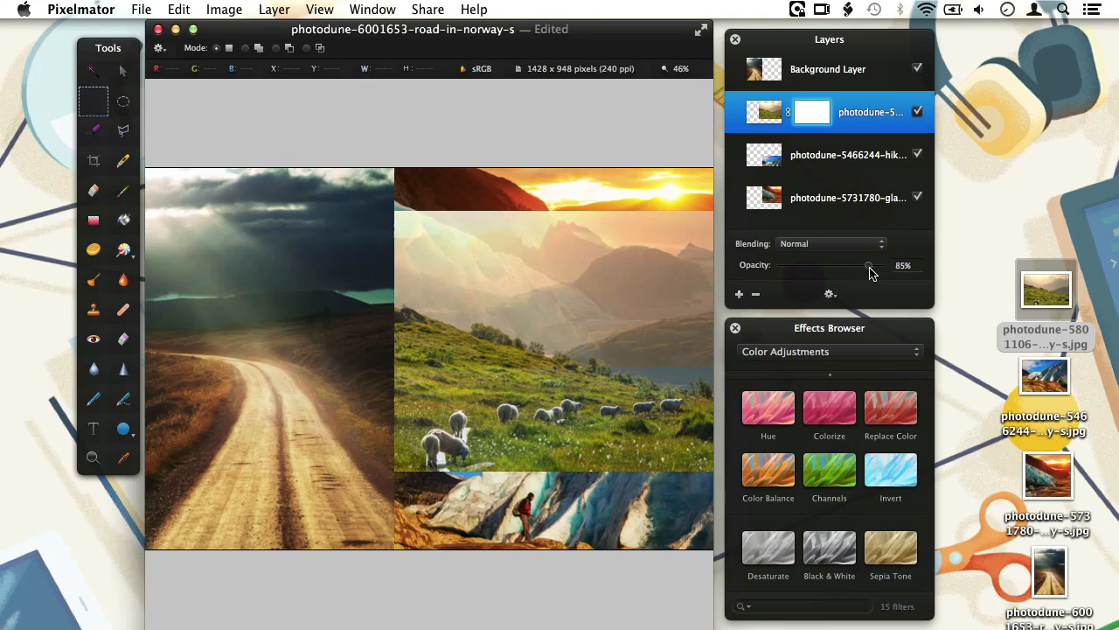
left_click_drag(865, 265, 852, 265)
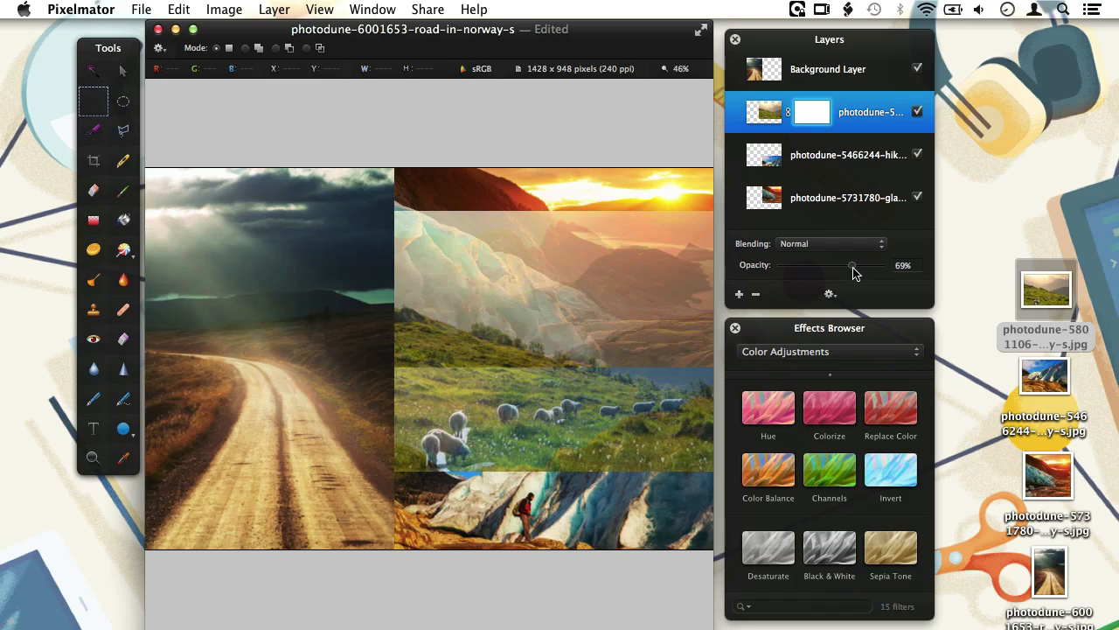
left_click_drag(852, 265, 838, 265)
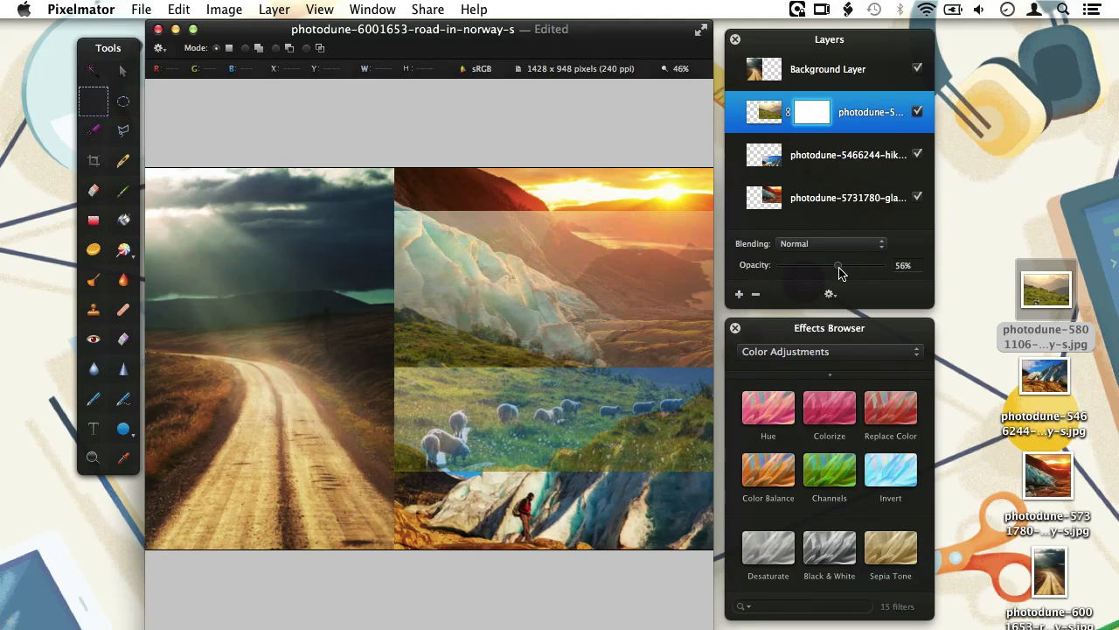
left_click_drag(838, 265, 879, 265)
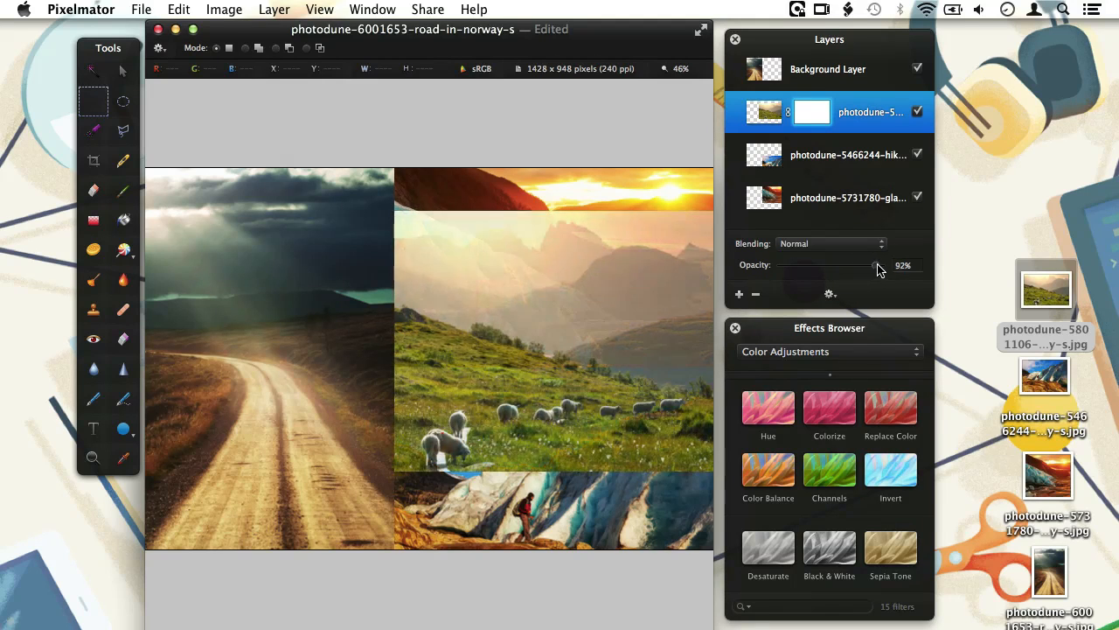
left_click_drag(879, 265, 861, 265)
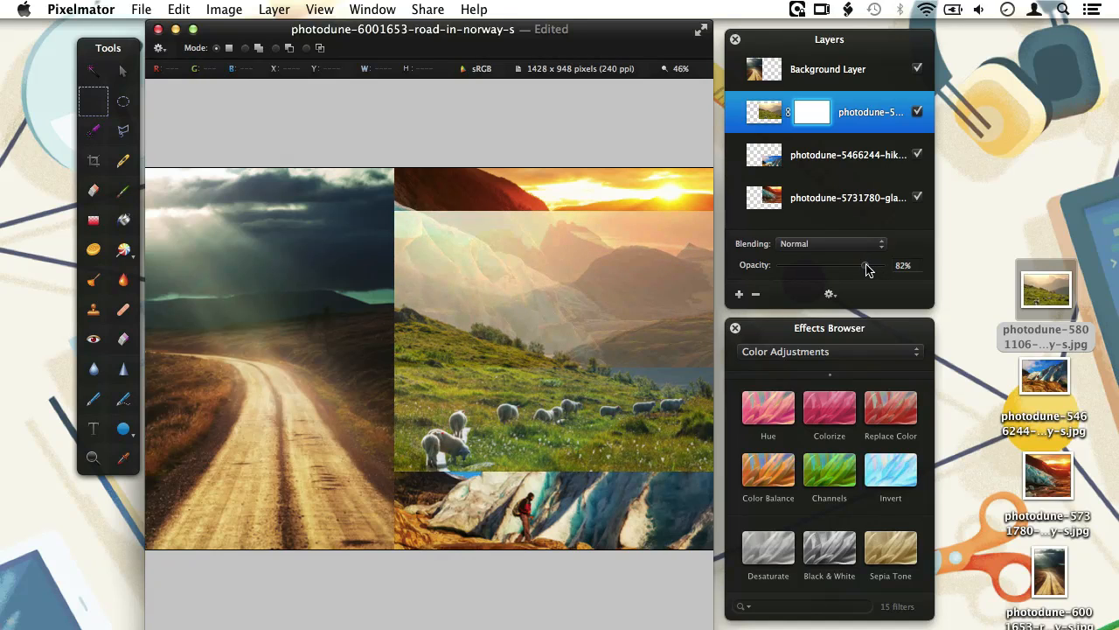
left_click_drag(864, 265, 861, 265)
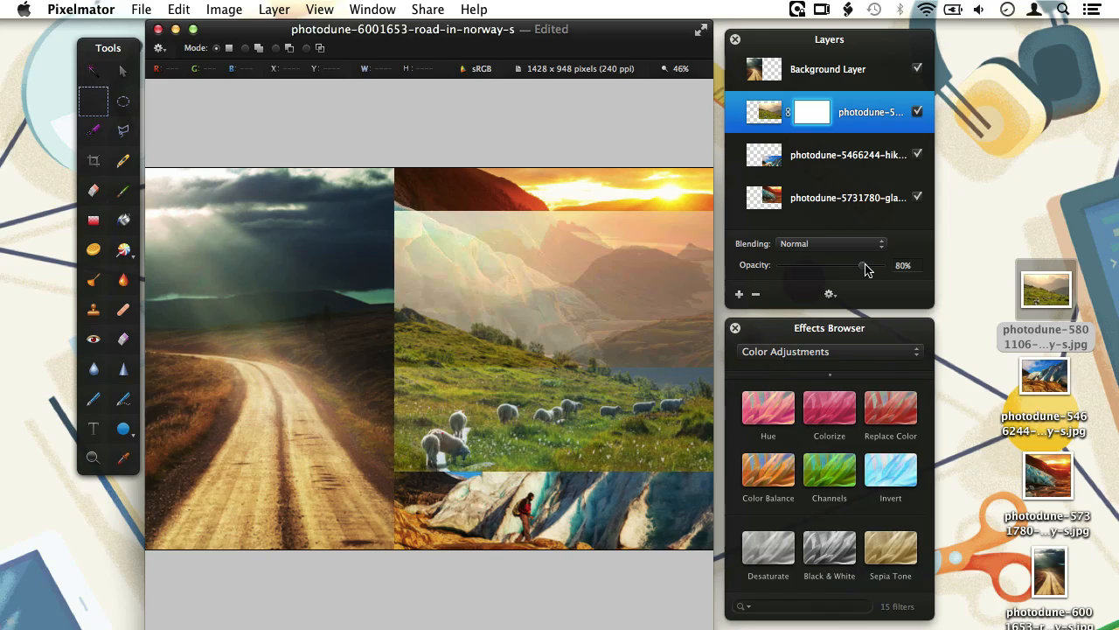
mouse_move(287, 216)
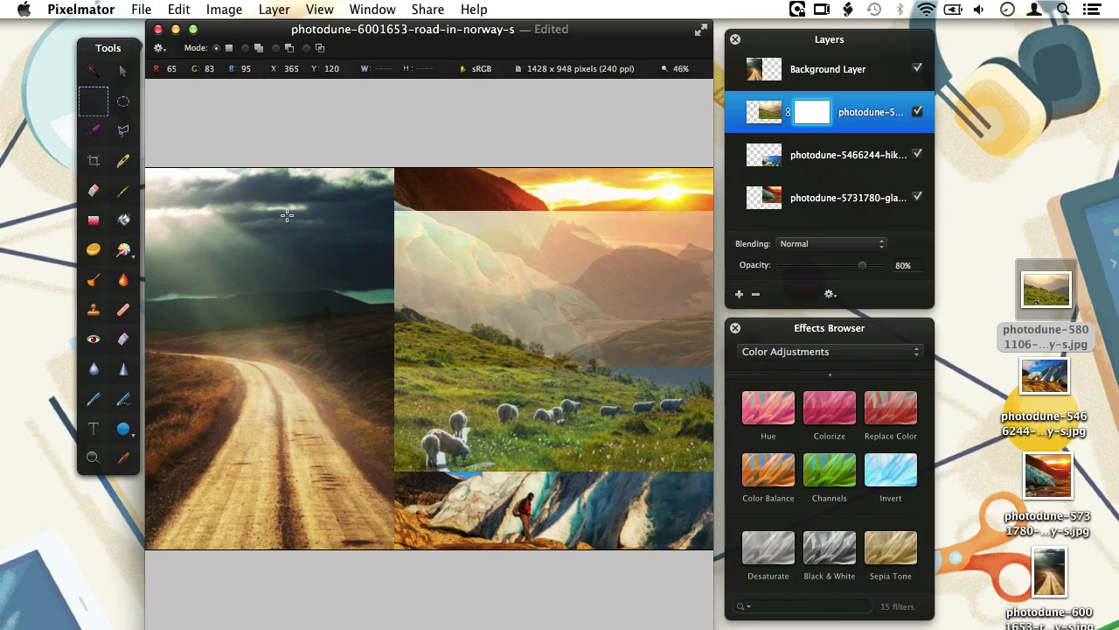
mouse_move(383, 196)
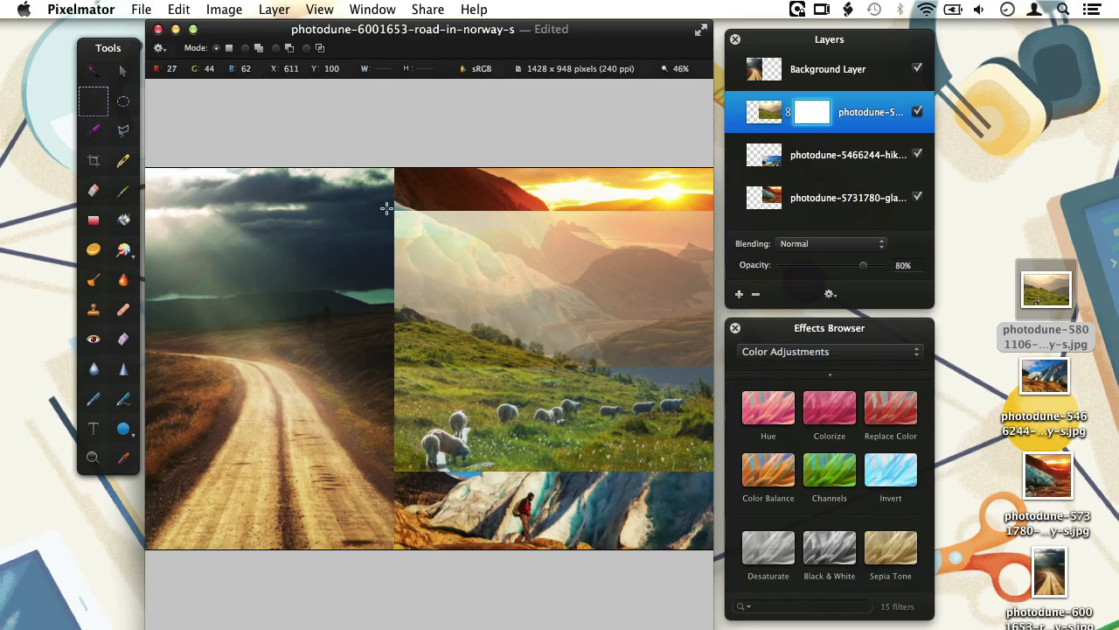
mouse_move(374, 191)
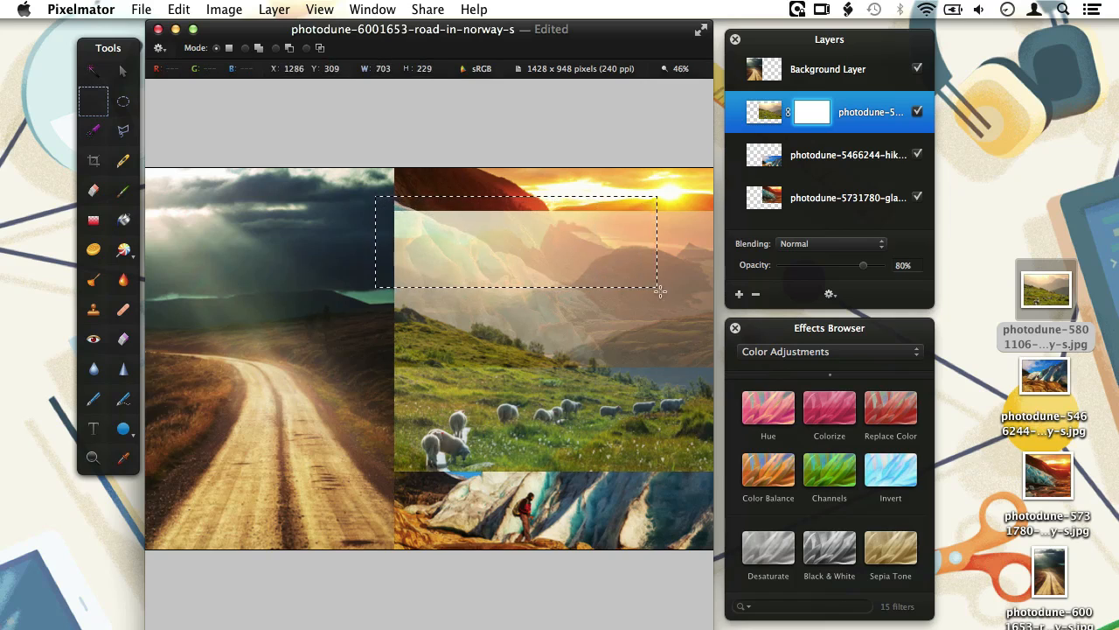
Fill the sheep photo's top-strip selection with black on the mask, then return opacity to 100%.
left_click_drag(660, 291, 717, 275)
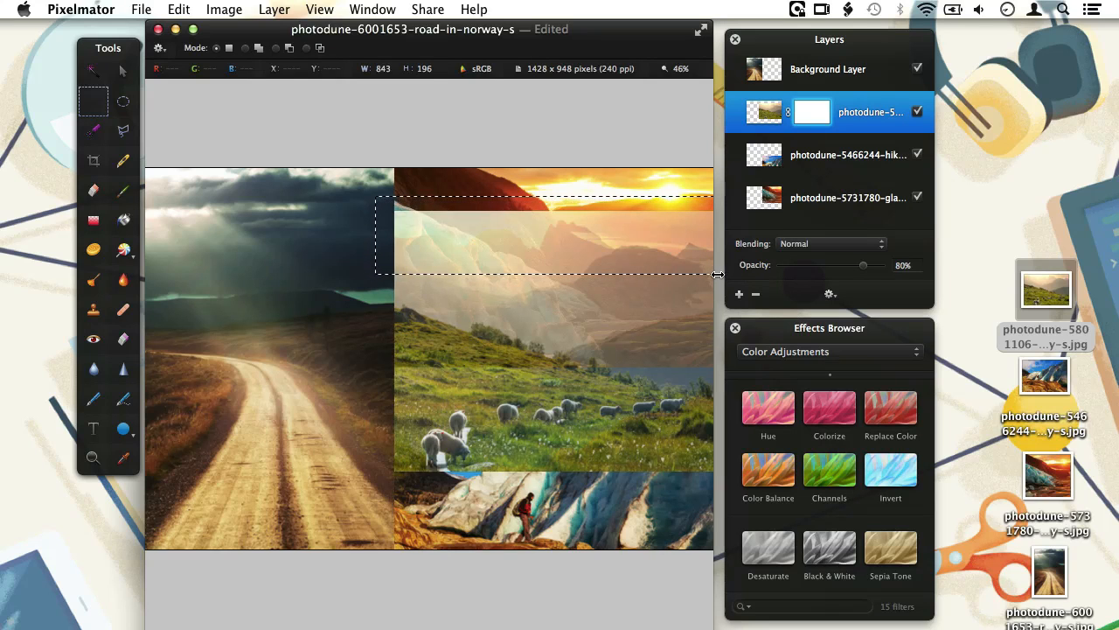
left_click(177, 10)
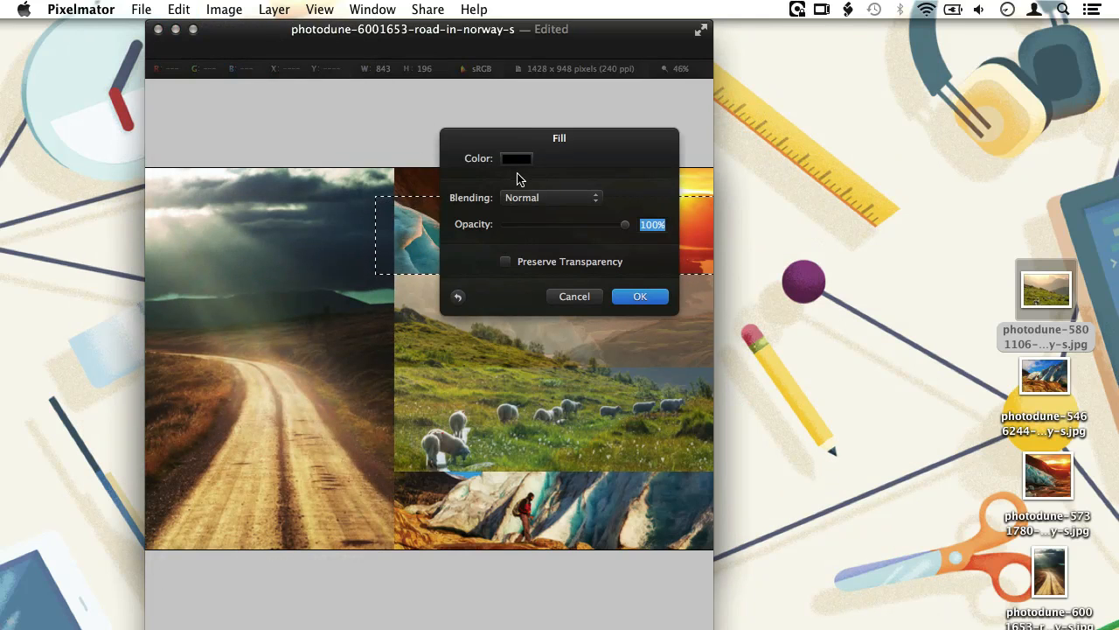
left_click(575, 295)
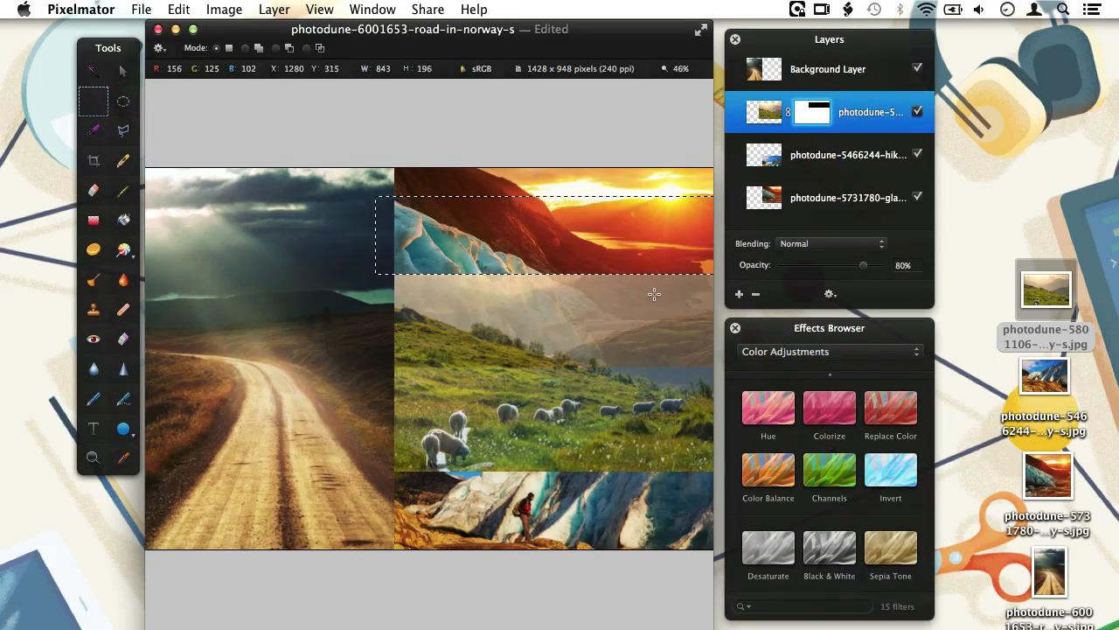
key("cmd+d")
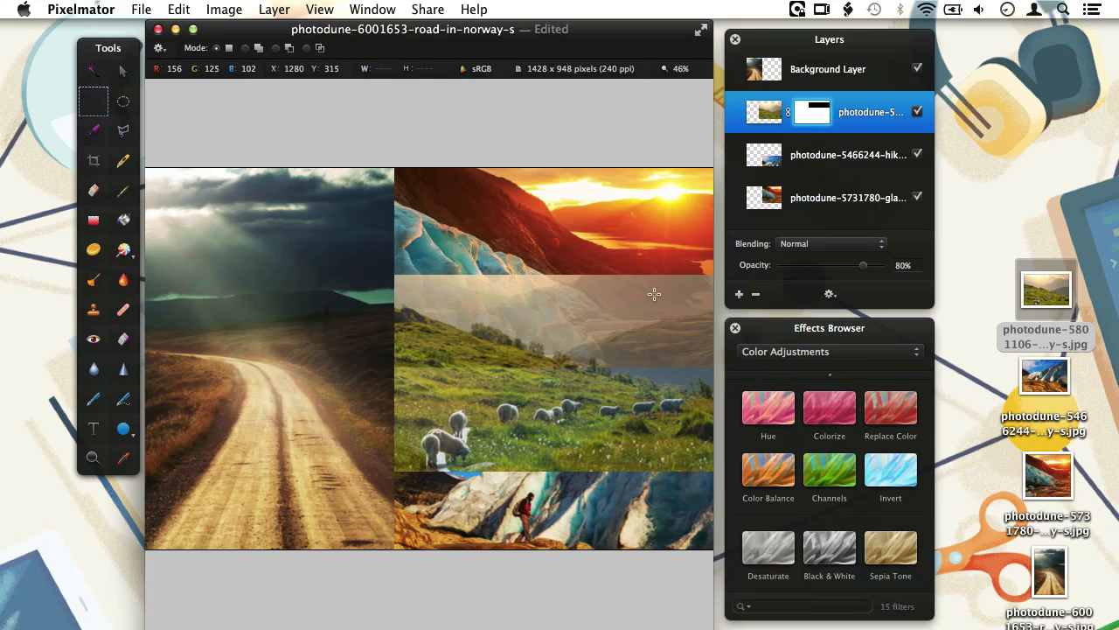
left_click_drag(845, 265, 872, 265)
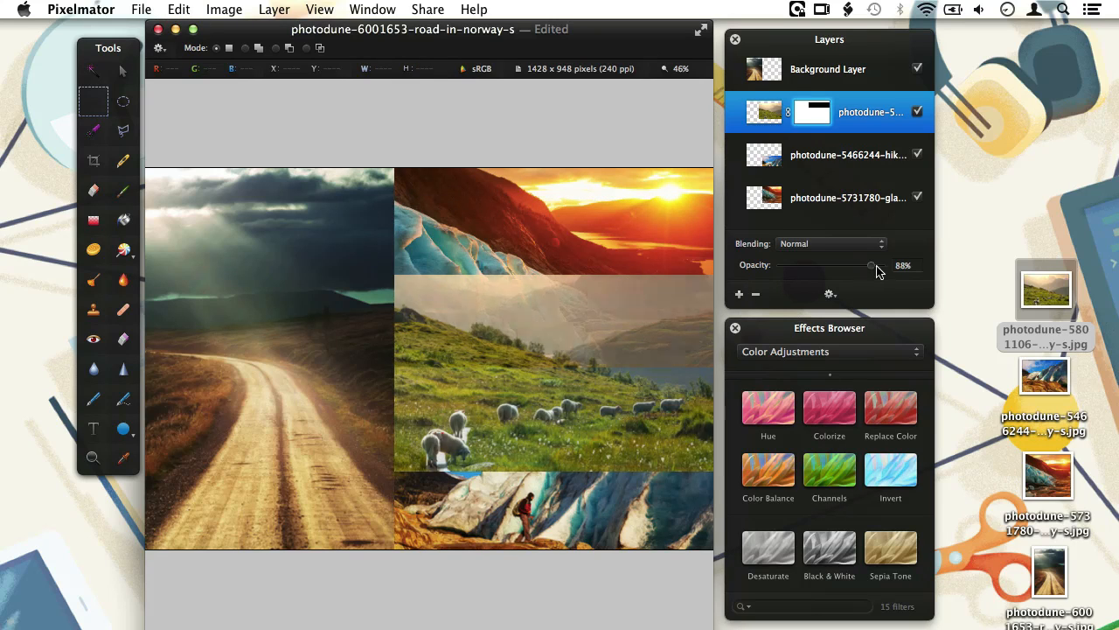
left_click_drag(870, 265, 883, 265)
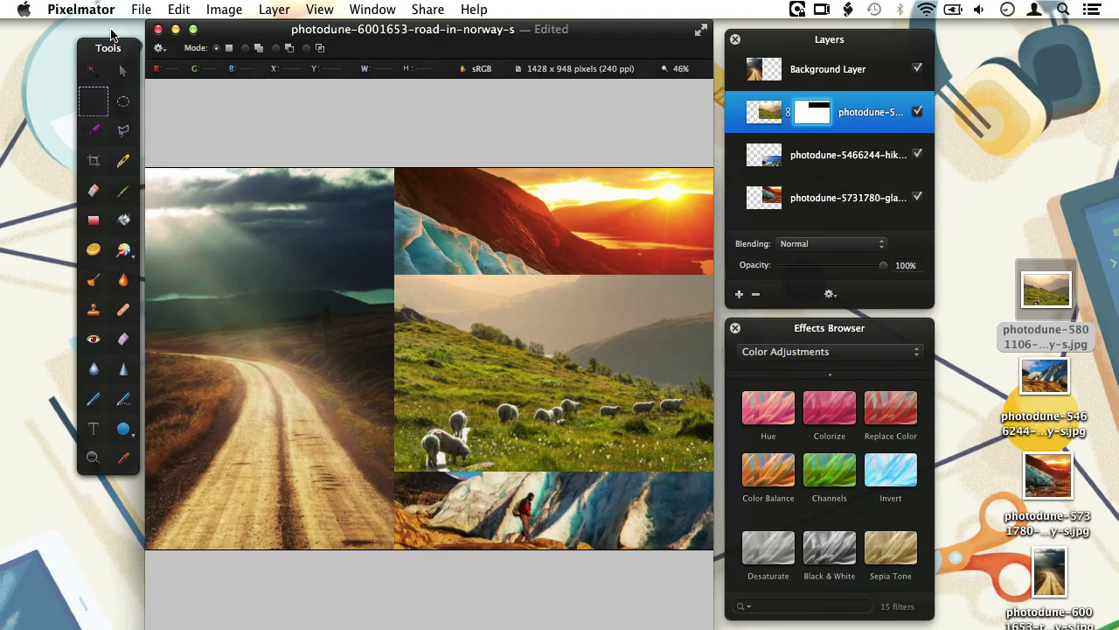
mouse_move(121, 69)
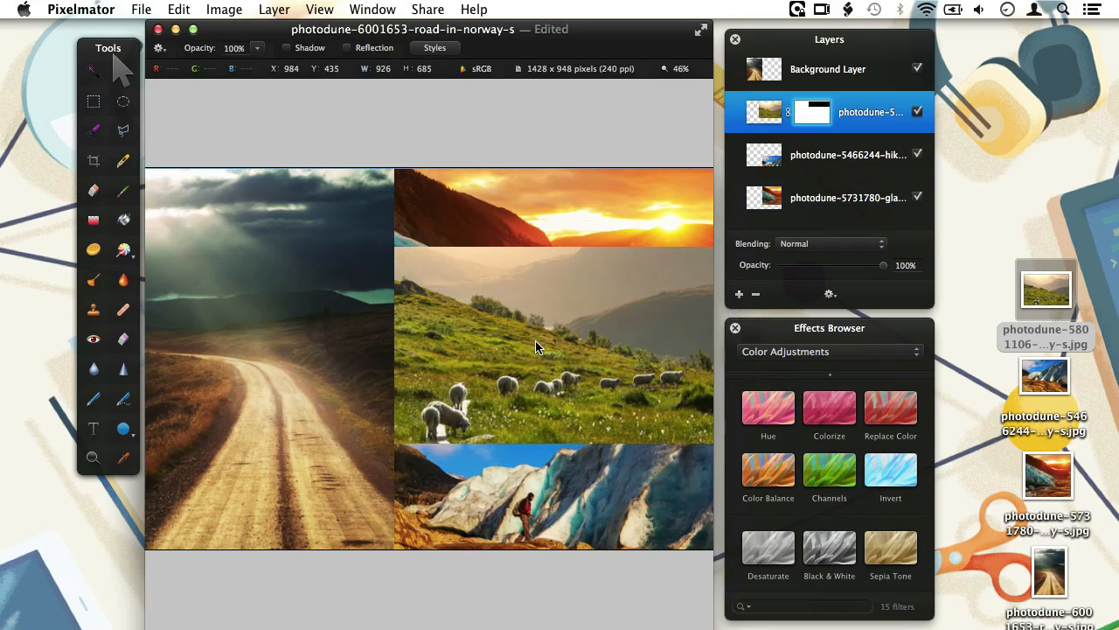
Drag the sheep layer mask's edge so the sunset band sits above the sheep.
left_click(848, 197)
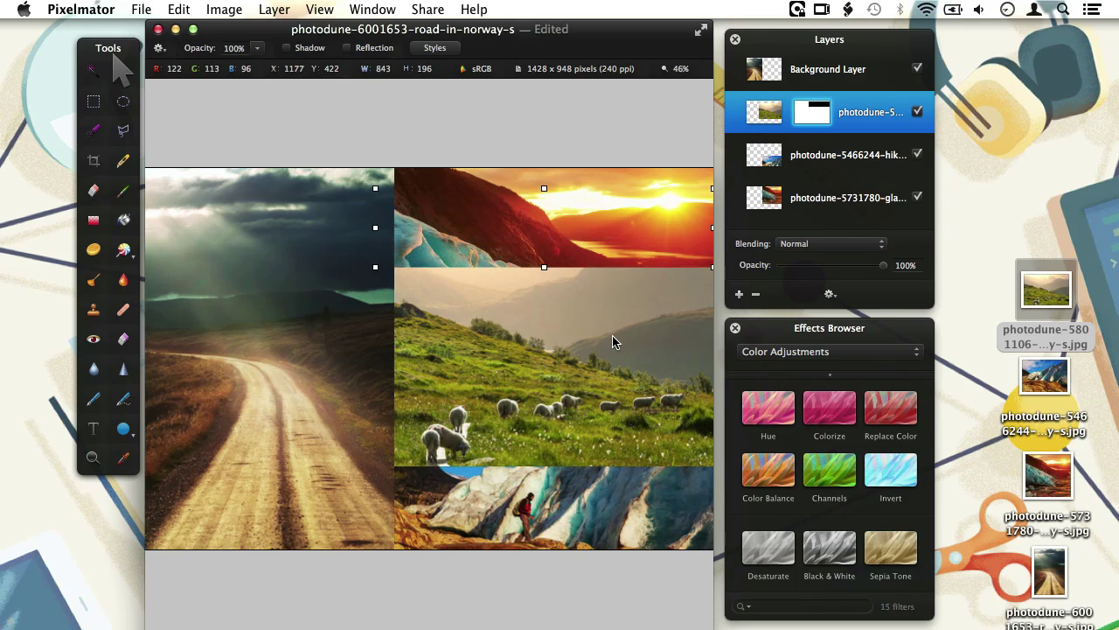
mouse_move(615, 345)
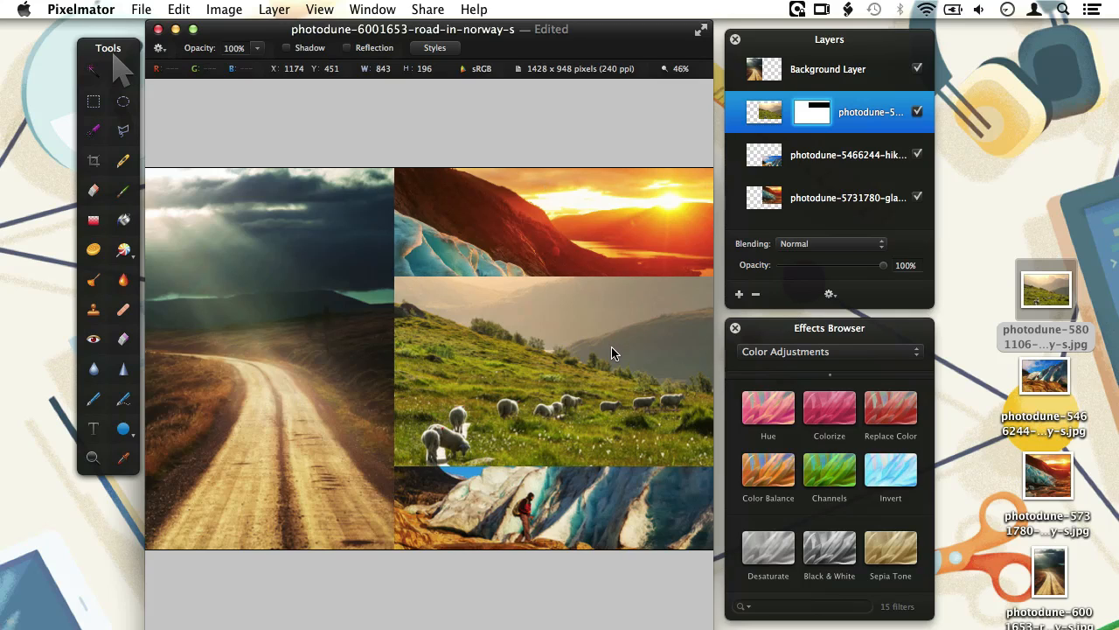
mouse_move(612, 352)
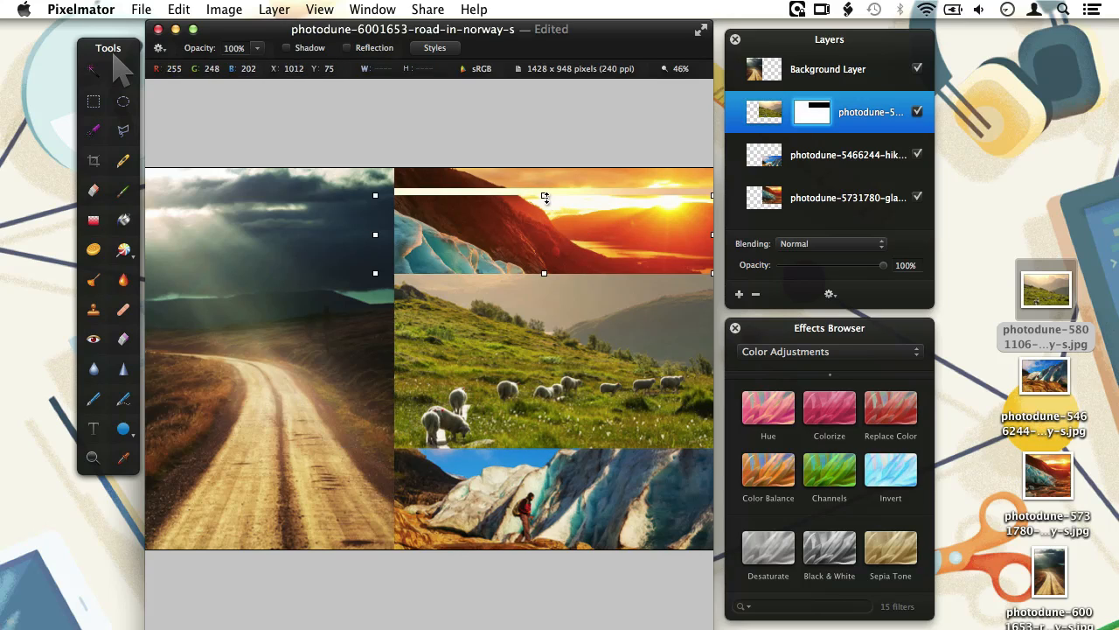
mouse_move(551, 297)
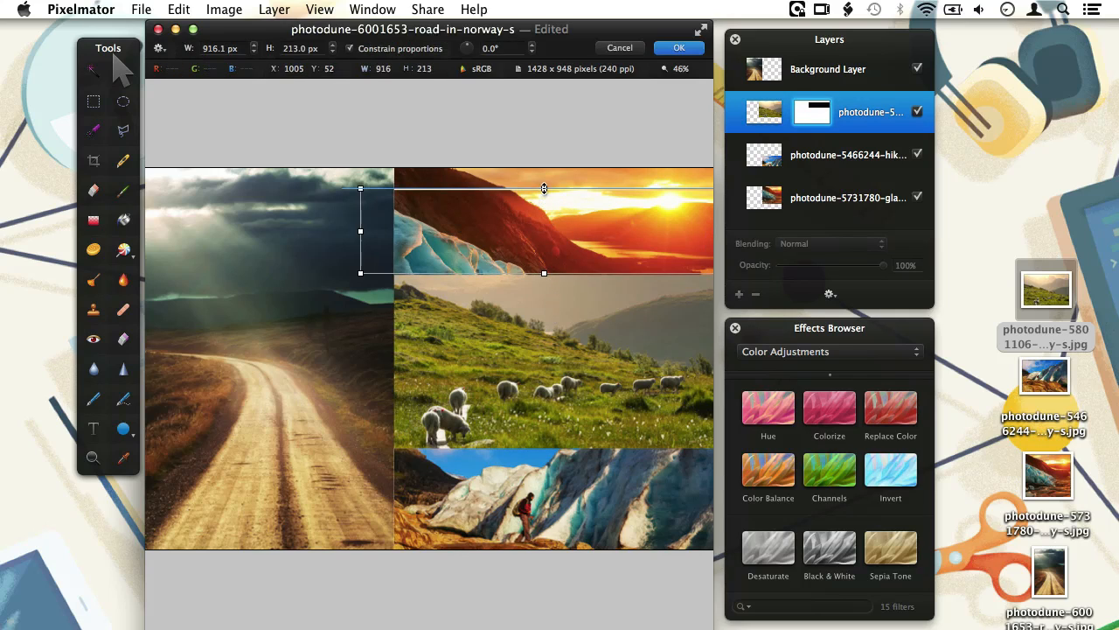
left_click_drag(359, 188, 341, 179)
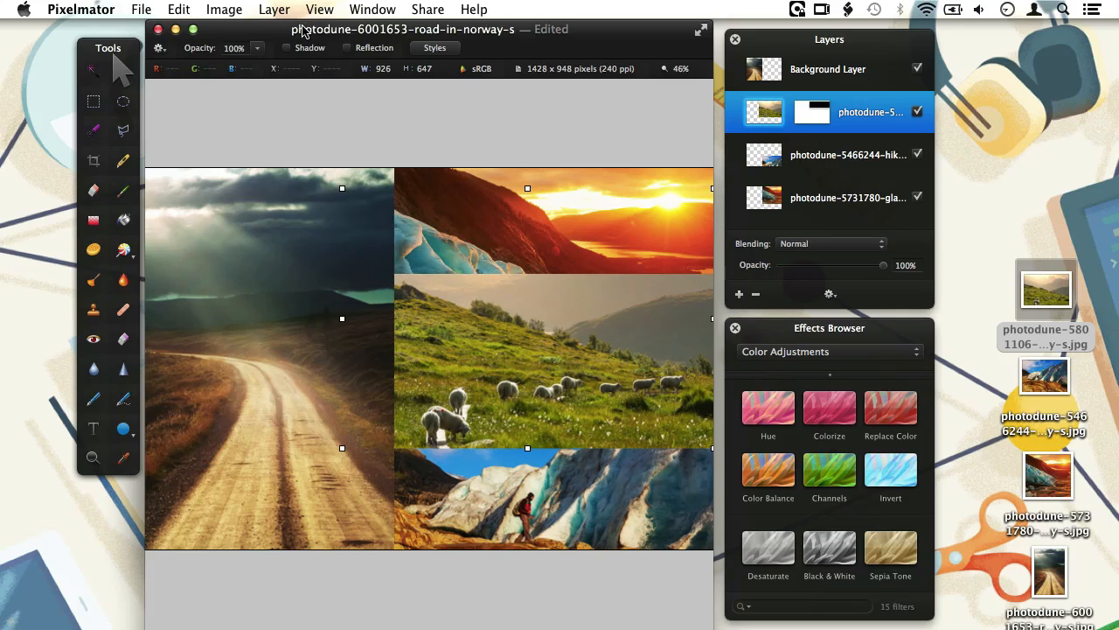
left_click(319, 9)
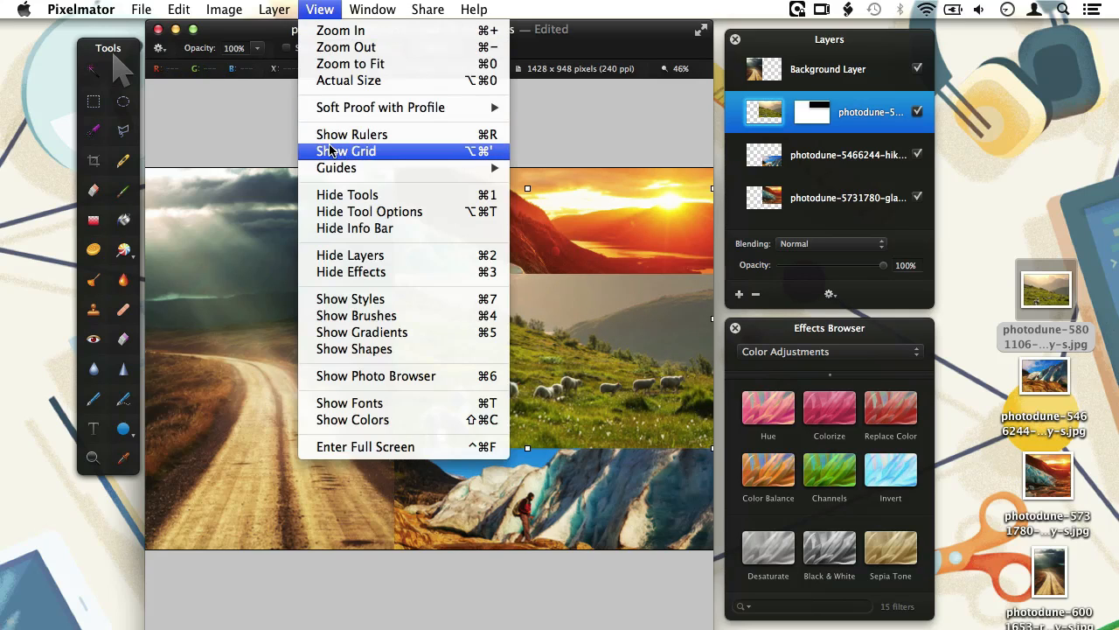
left_click(347, 150)
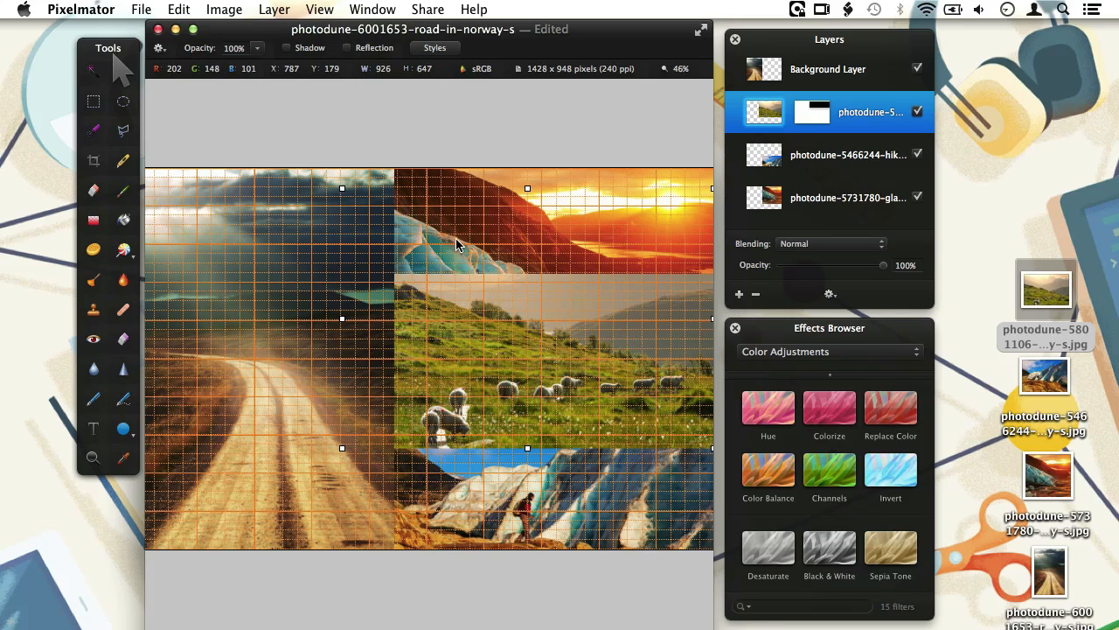
mouse_move(448, 219)
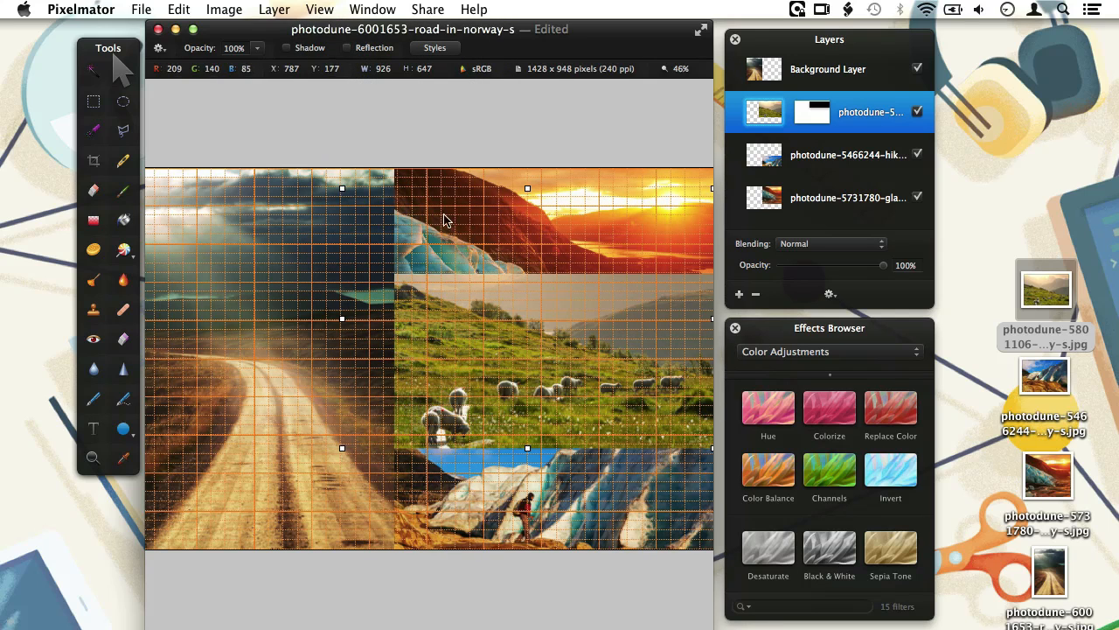
left_click(319, 10)
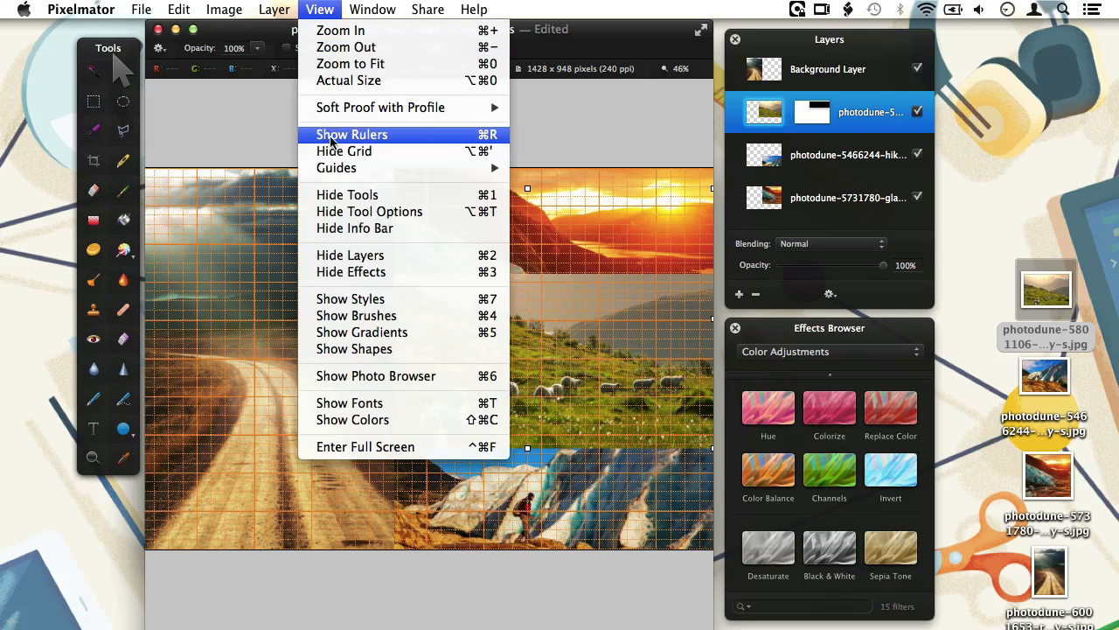
left_click(344, 150)
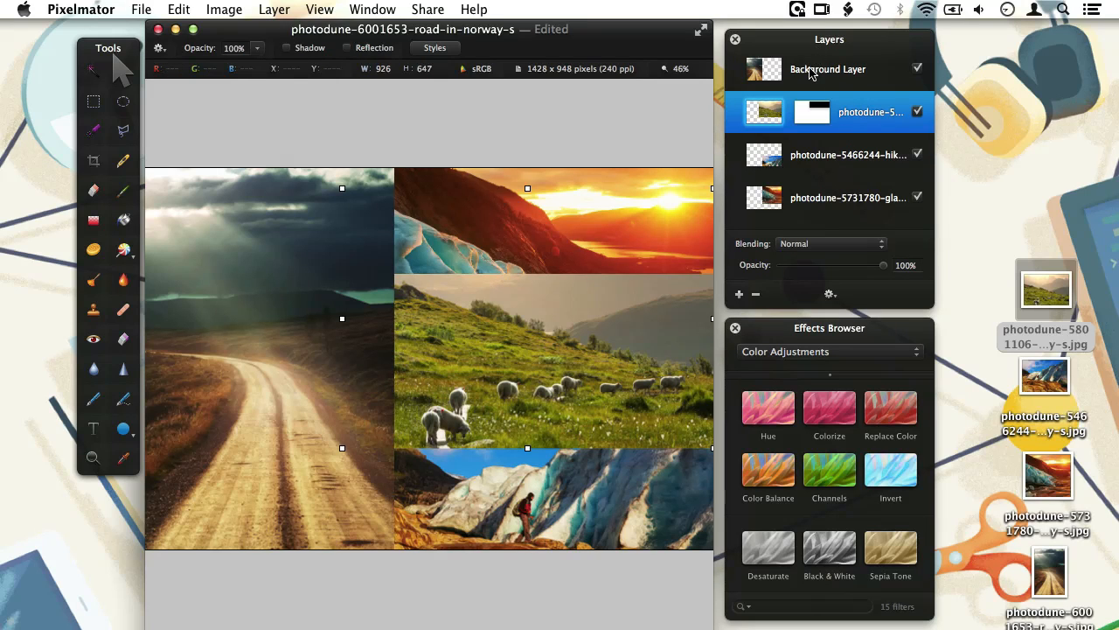
Rename the third layer GlacierWalk and the bottom layer Glacier.
double_click(828, 68)
type("Sheep")
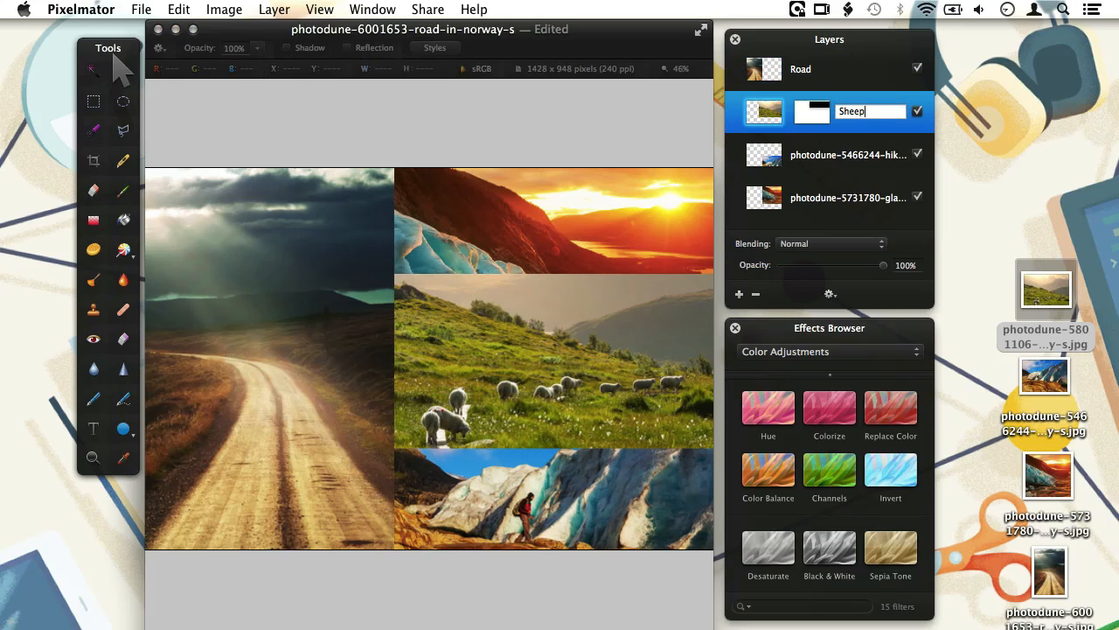
left_click(847, 155)
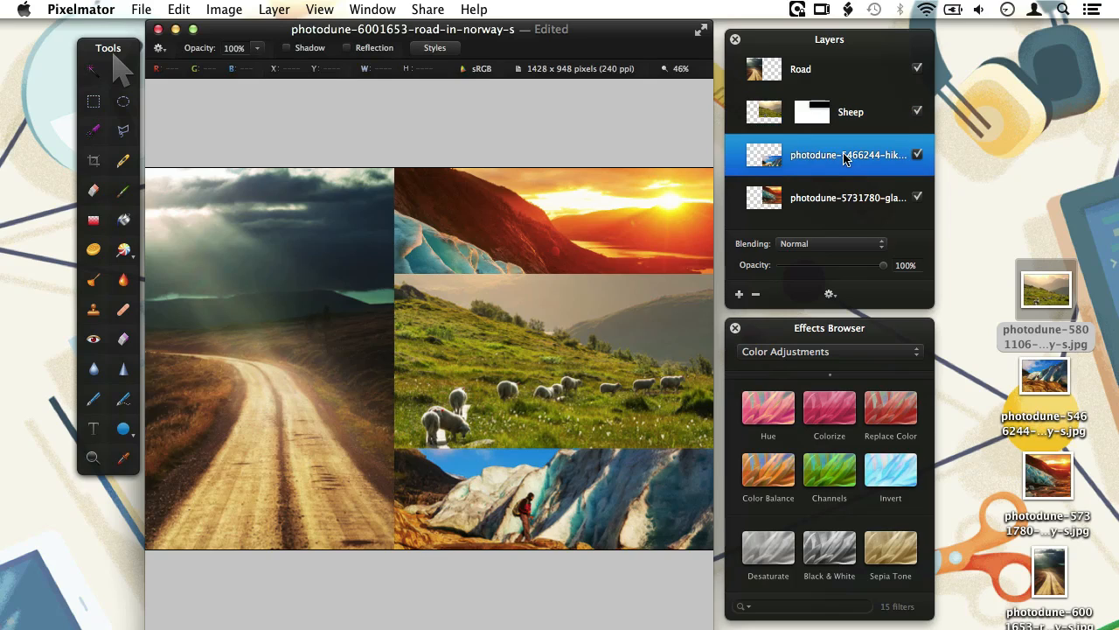
type("Glacier")
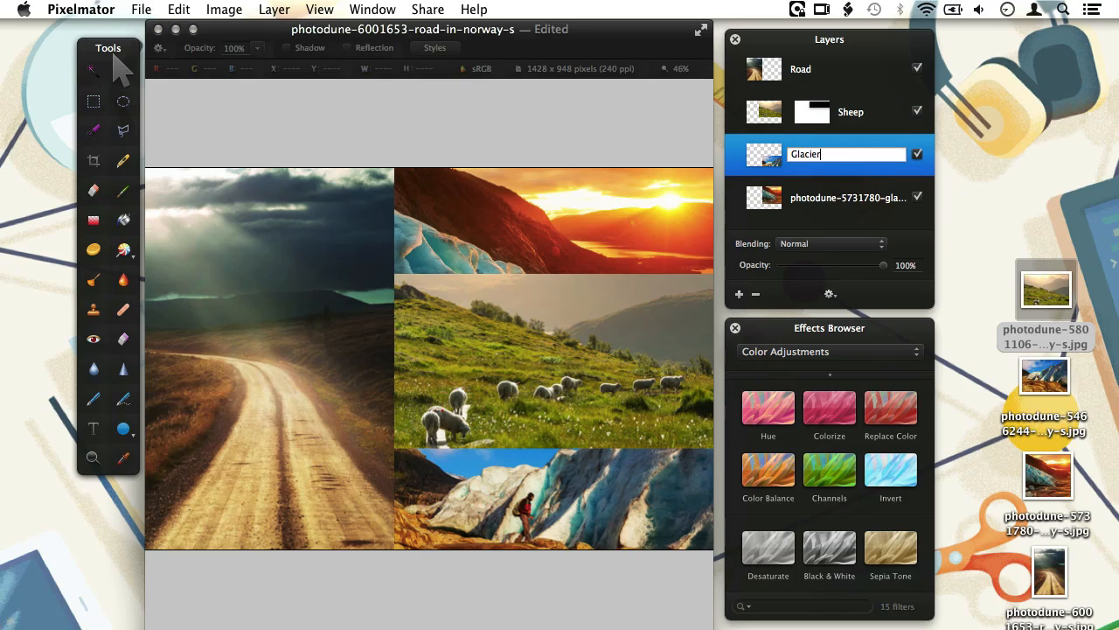
left_click(848, 197)
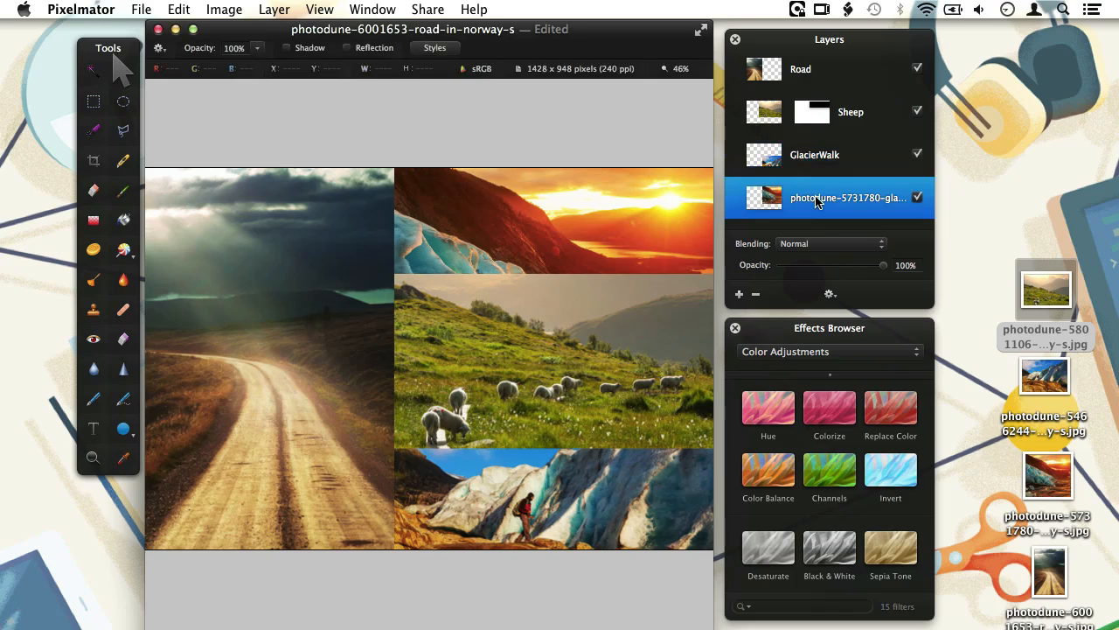
type("Glacier")
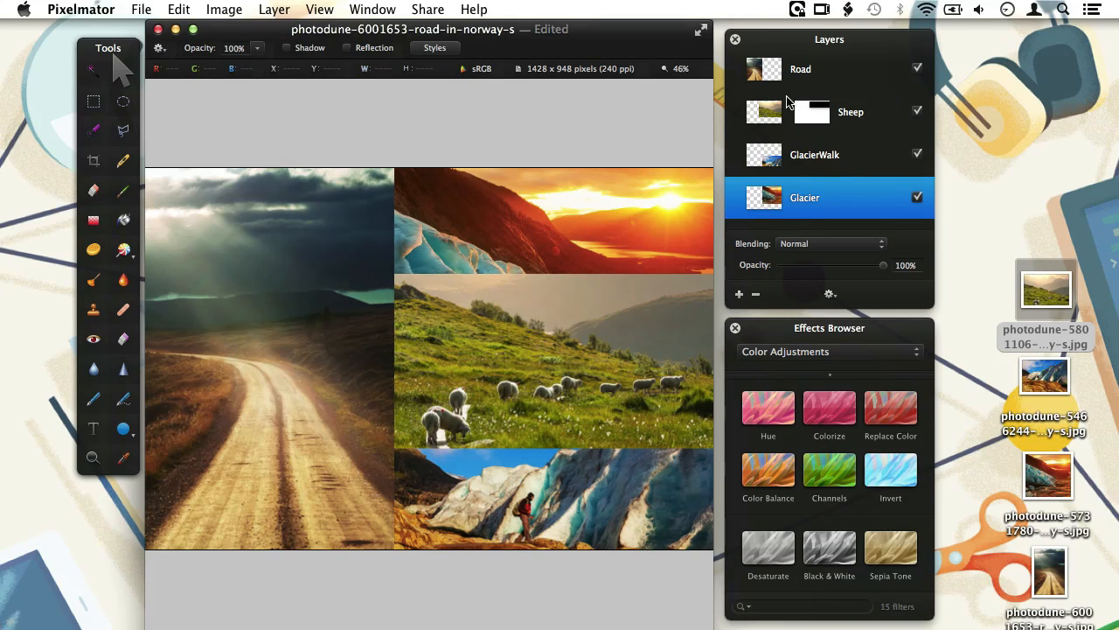
mouse_move(772, 103)
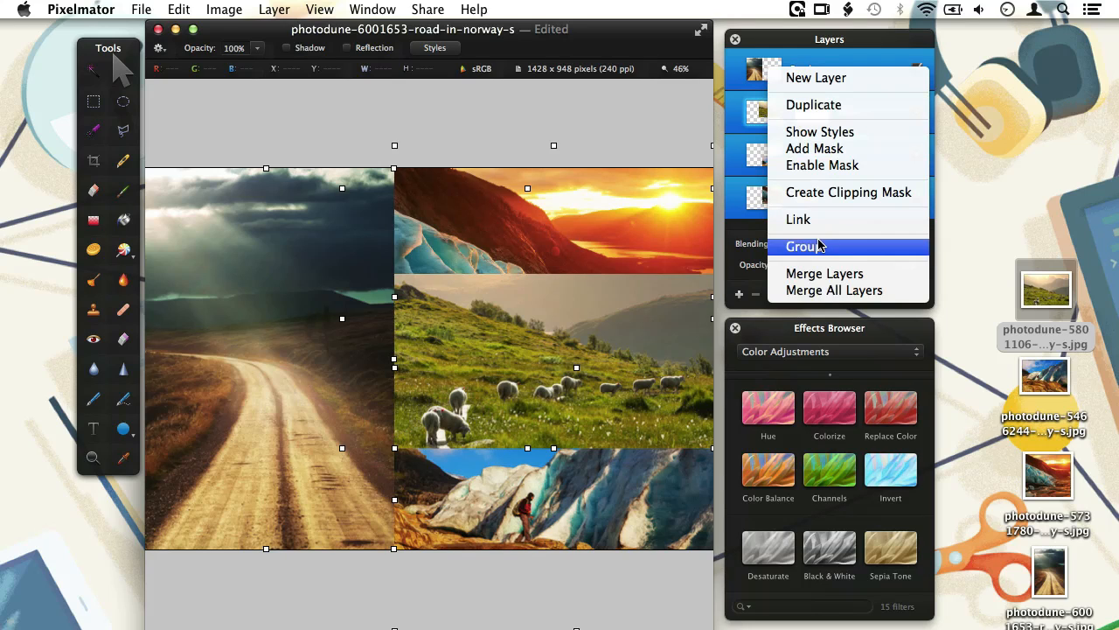
Group the four photo layers as 'Photos', then expand and collapse the group.
left_click(803, 246)
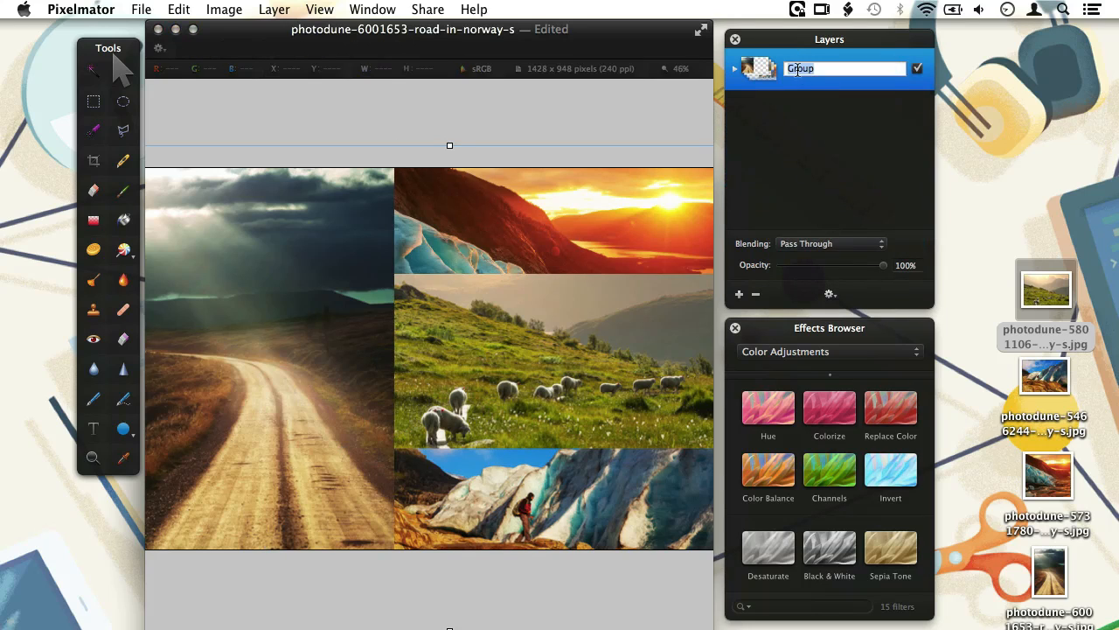
type("Photos")
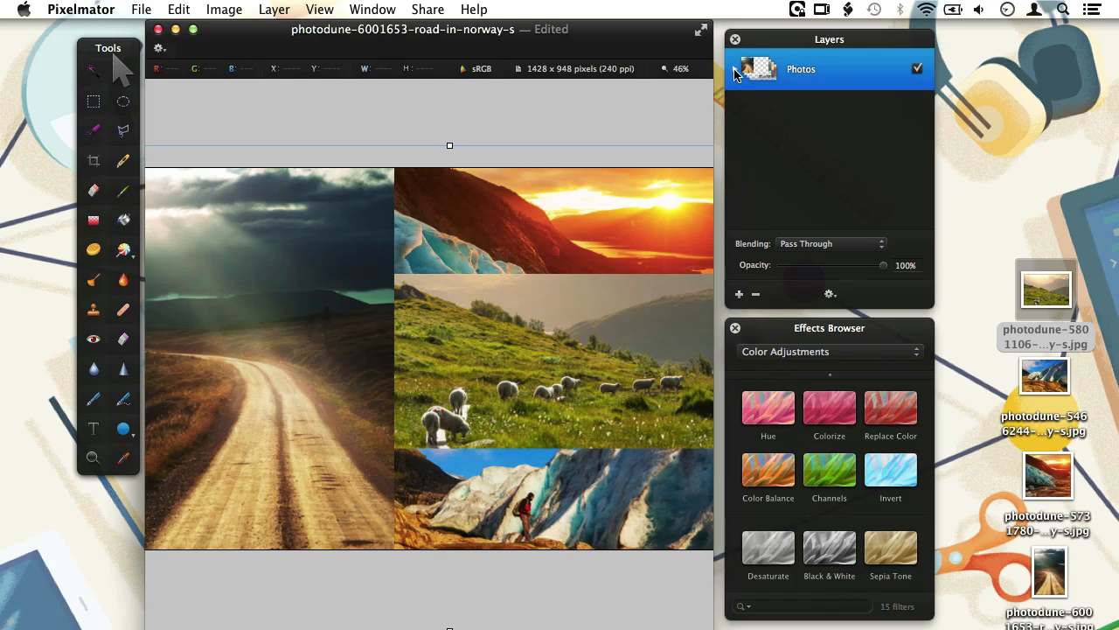
left_click(739, 70)
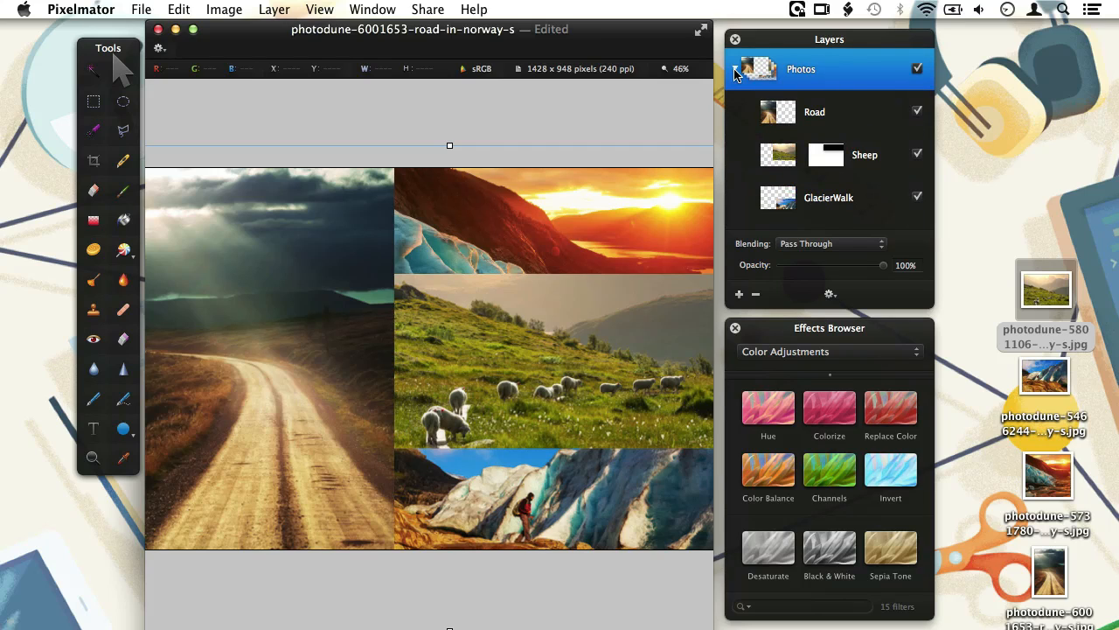
left_click(737, 69)
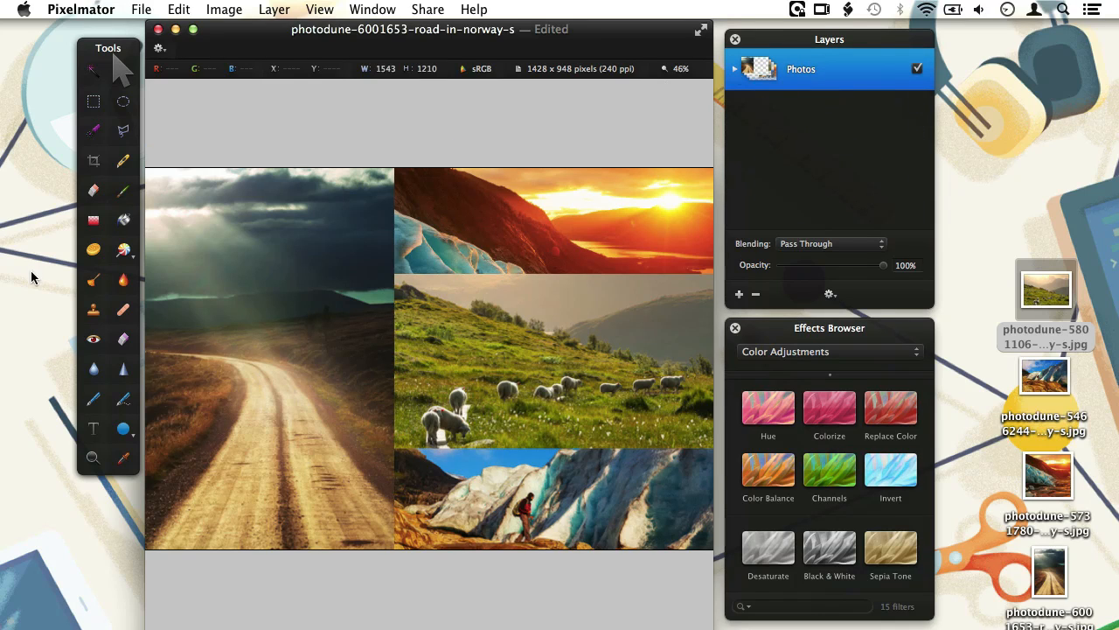
Choose the Line tool with a 10 px white stroke and no fill.
left_click(92, 398)
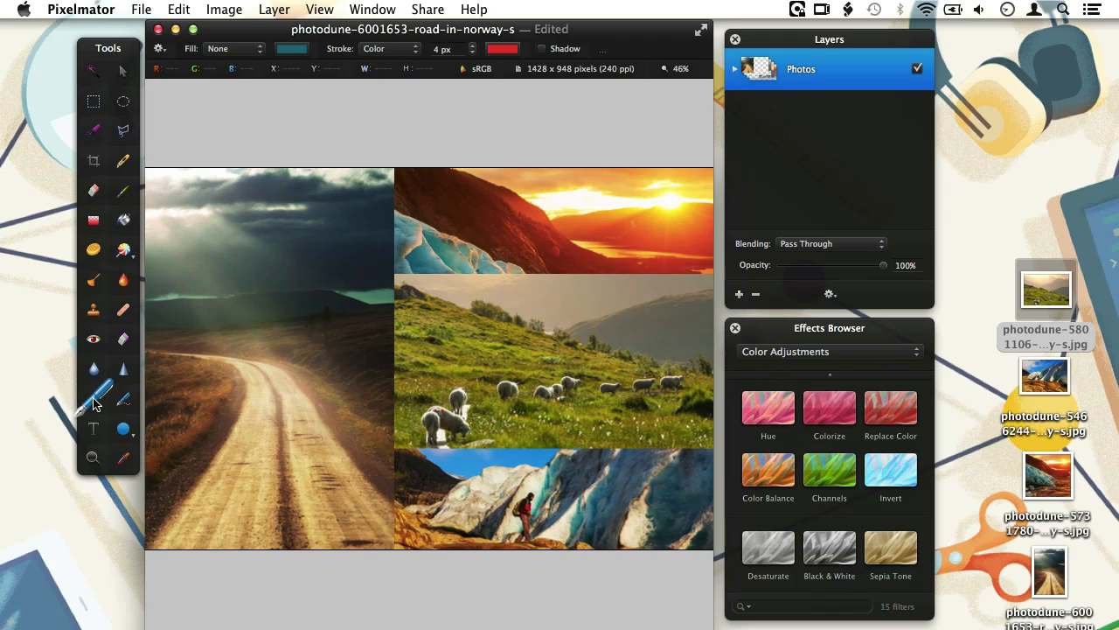
mouse_move(424, 143)
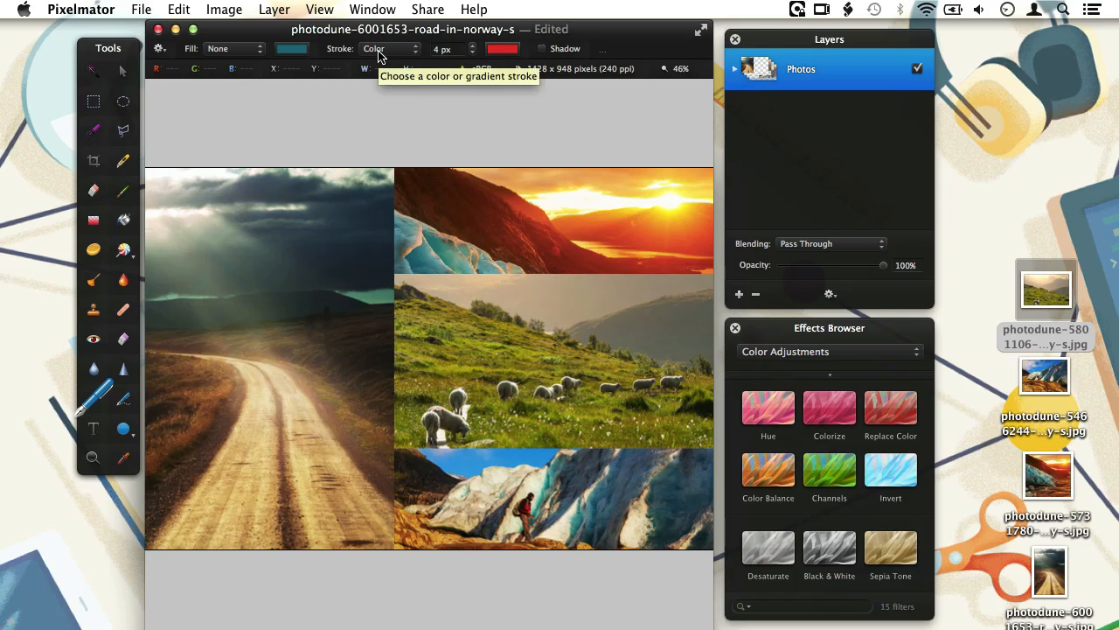
mouse_move(472, 60)
type("10")
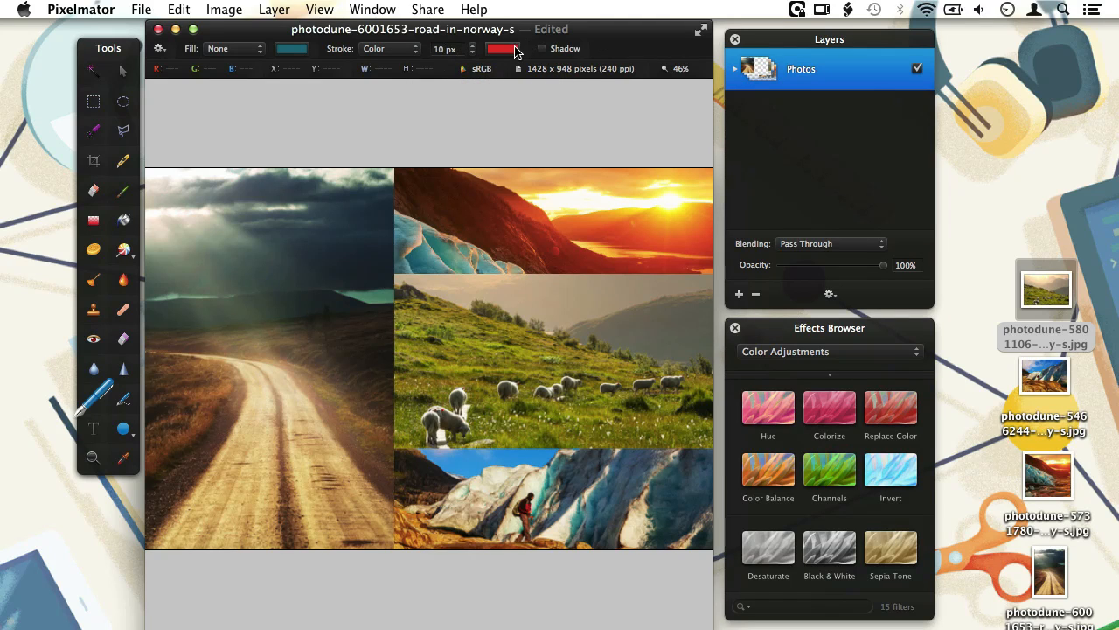
left_click(503, 48)
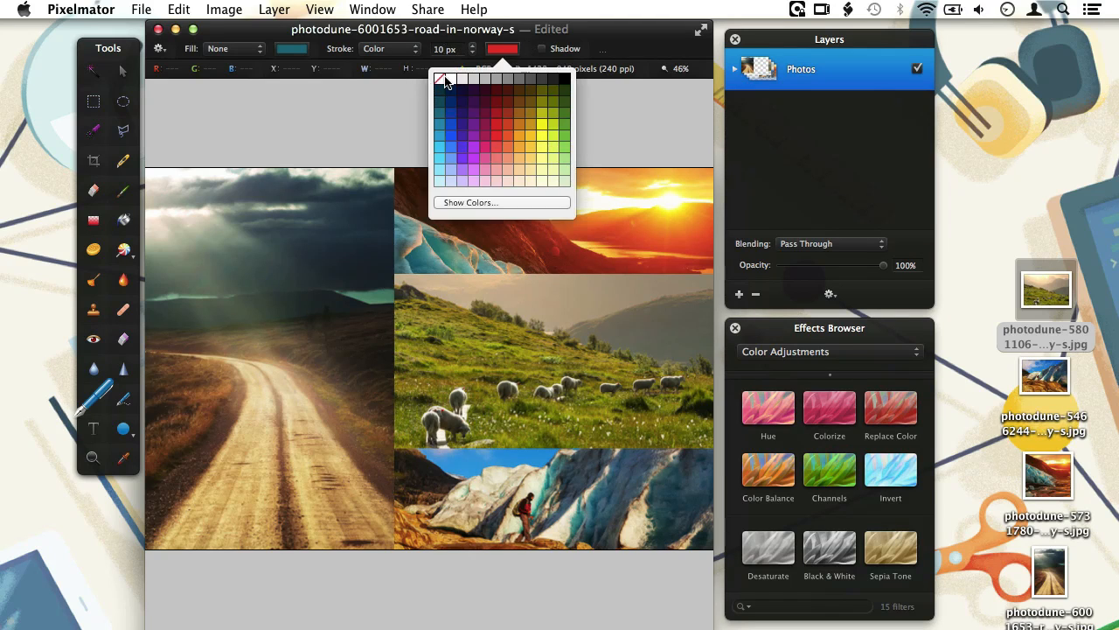
left_click(442, 80)
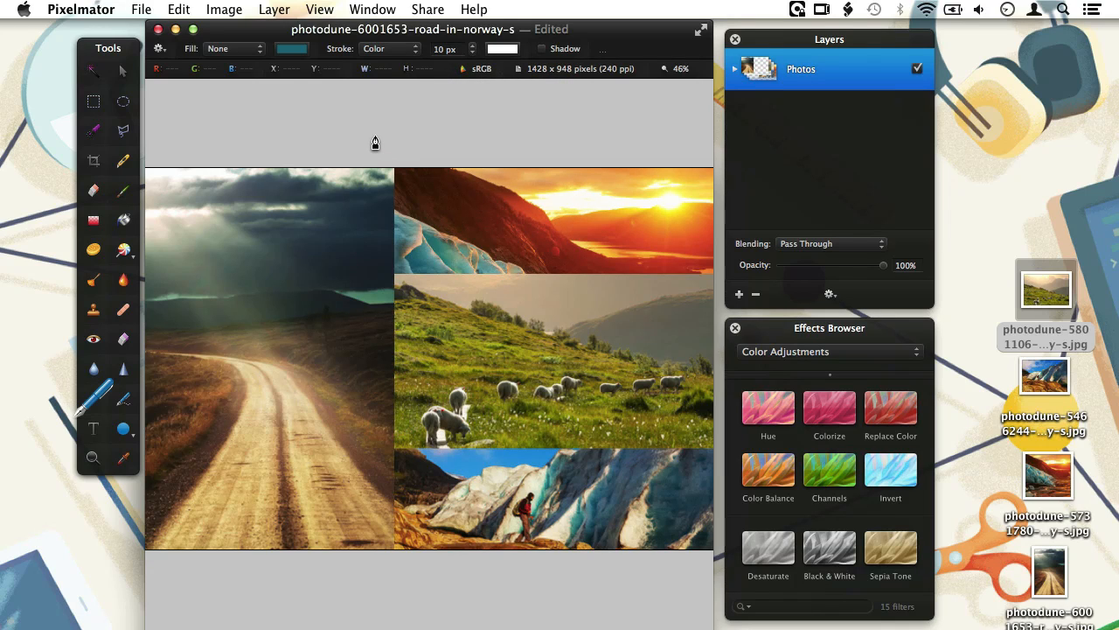
Draw a white vertical line across the full canvas along the road photo's seam.
left_click_drag(374, 136, 363, 554)
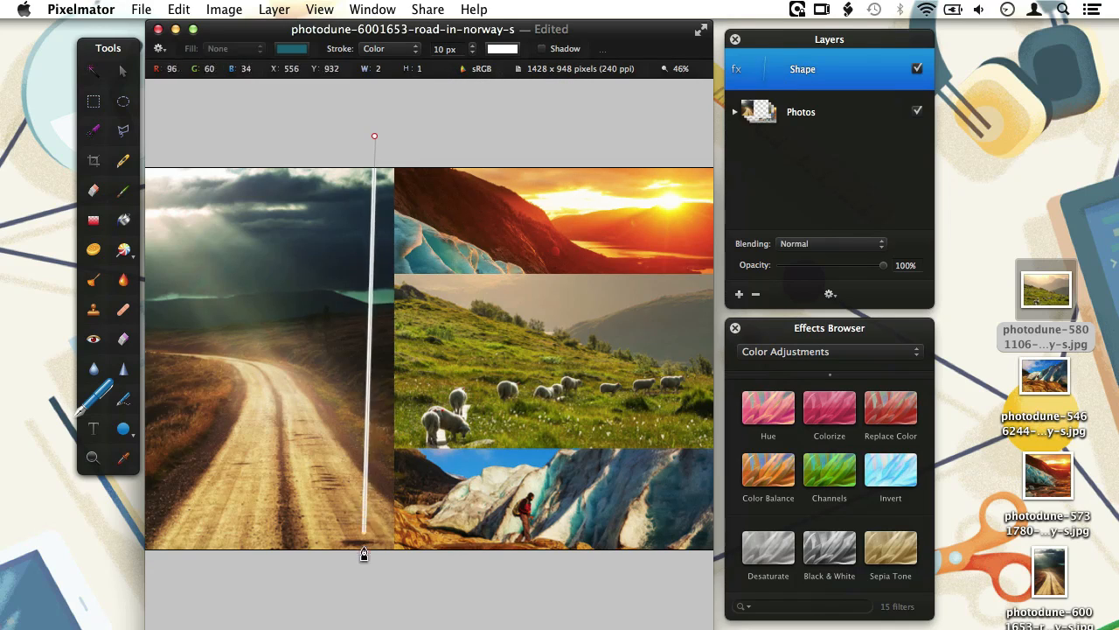
left_click_drag(364, 553, 379, 595)
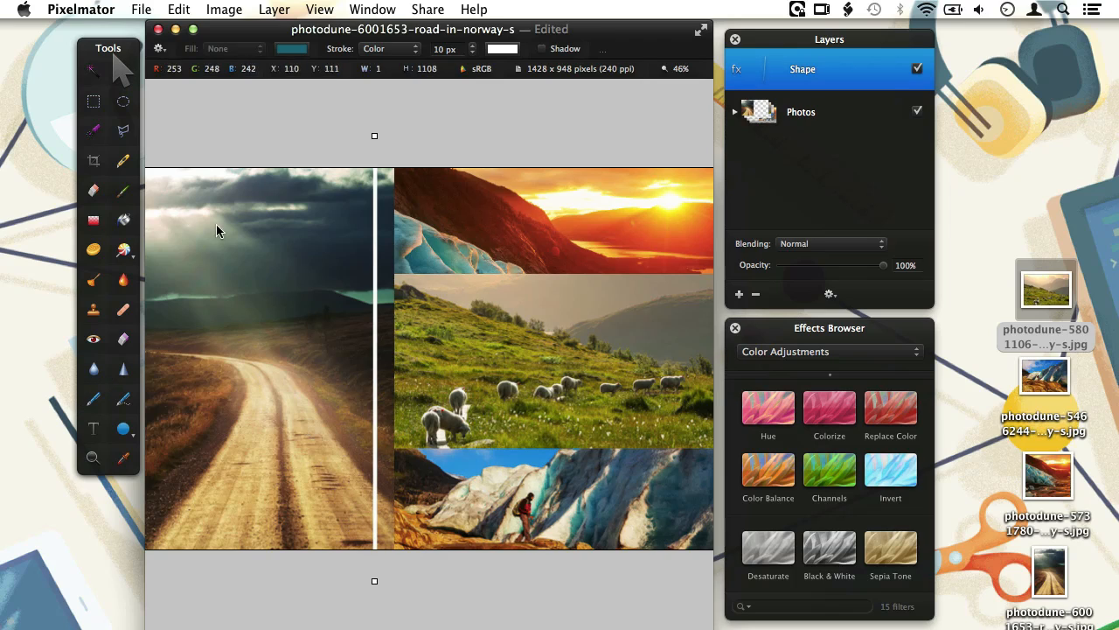
mouse_move(376, 315)
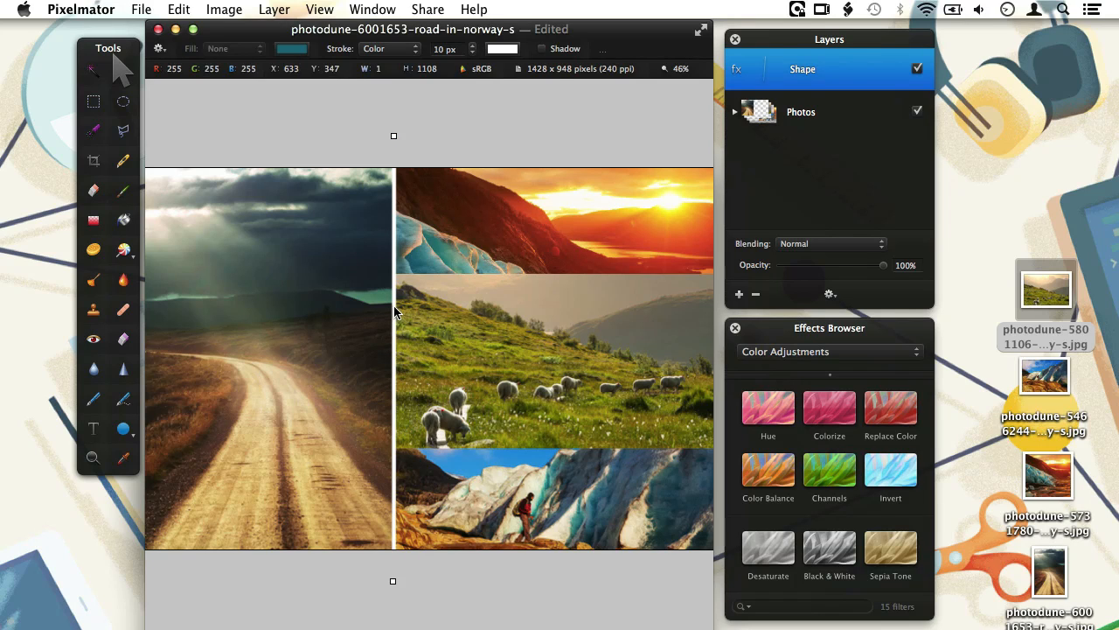
mouse_move(582, 188)
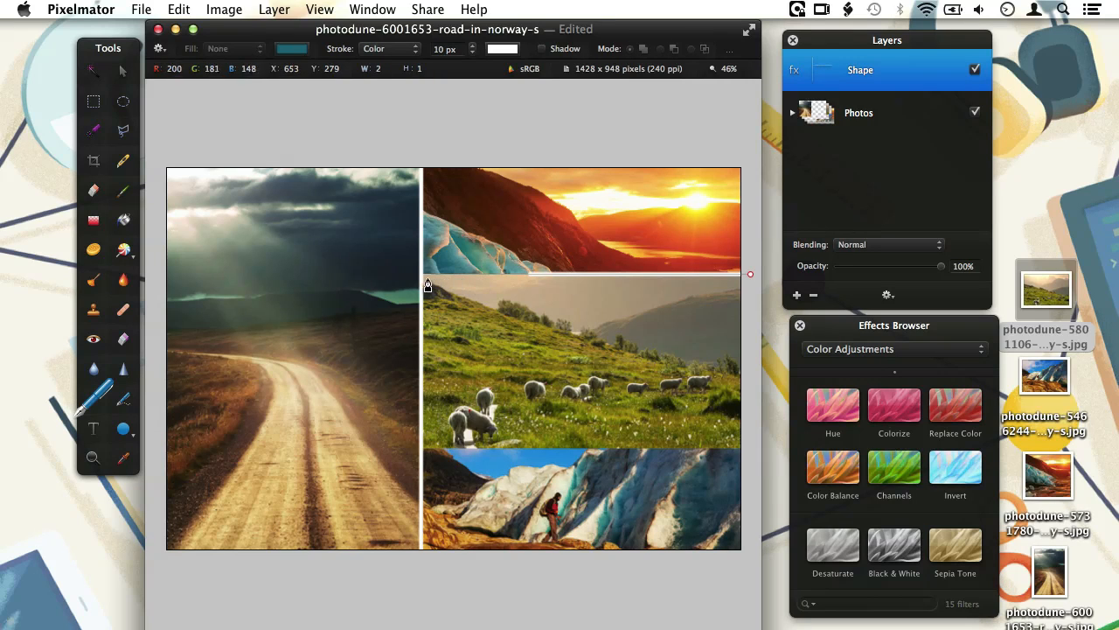
mouse_move(419, 280)
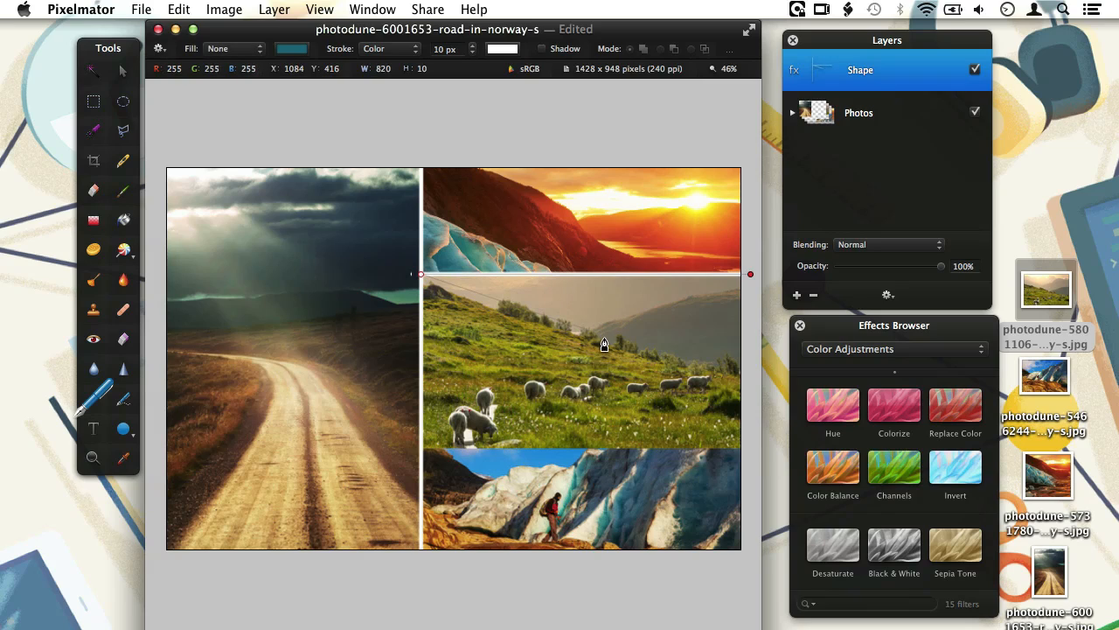
Add horizontal white dividers between the sunset, sheep and glacier photos.
left_click(859, 111)
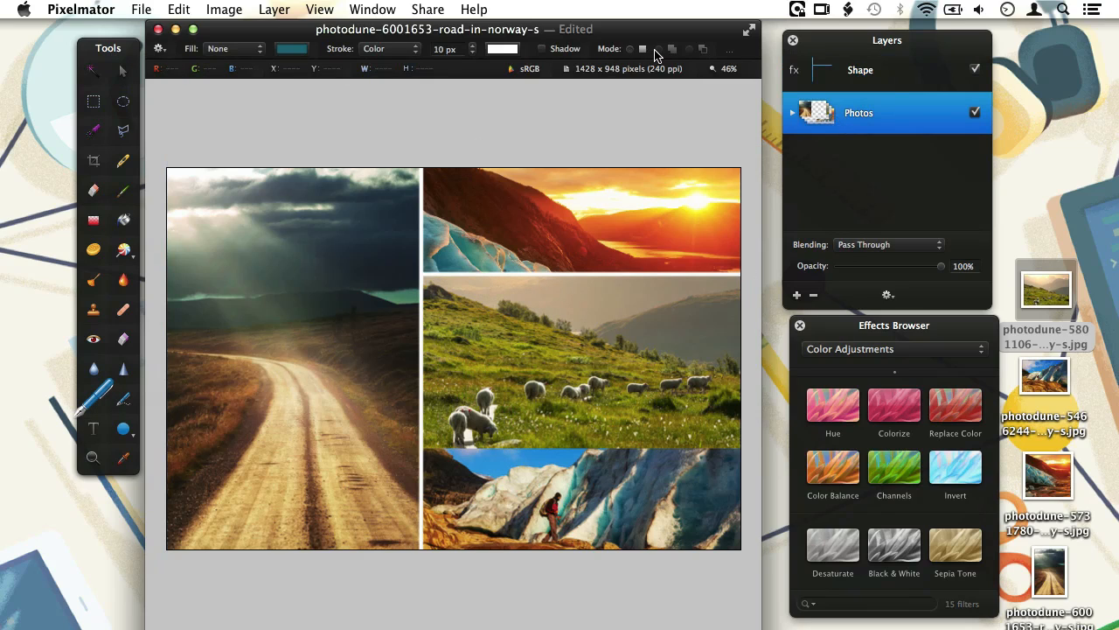
left_click(860, 70)
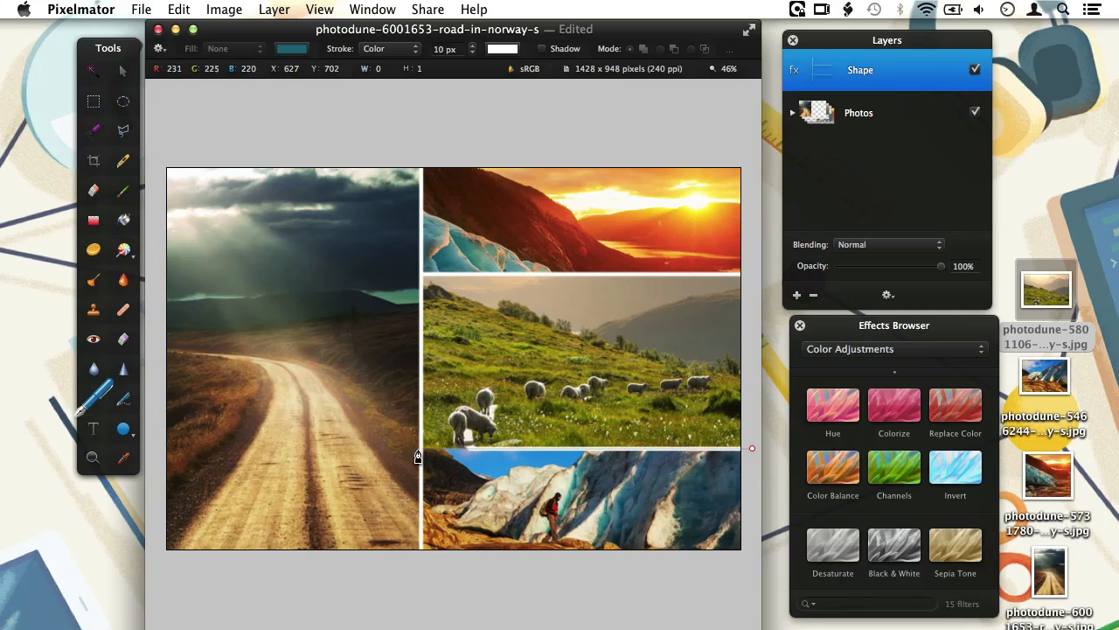
left_click_drag(420, 449, 615, 459)
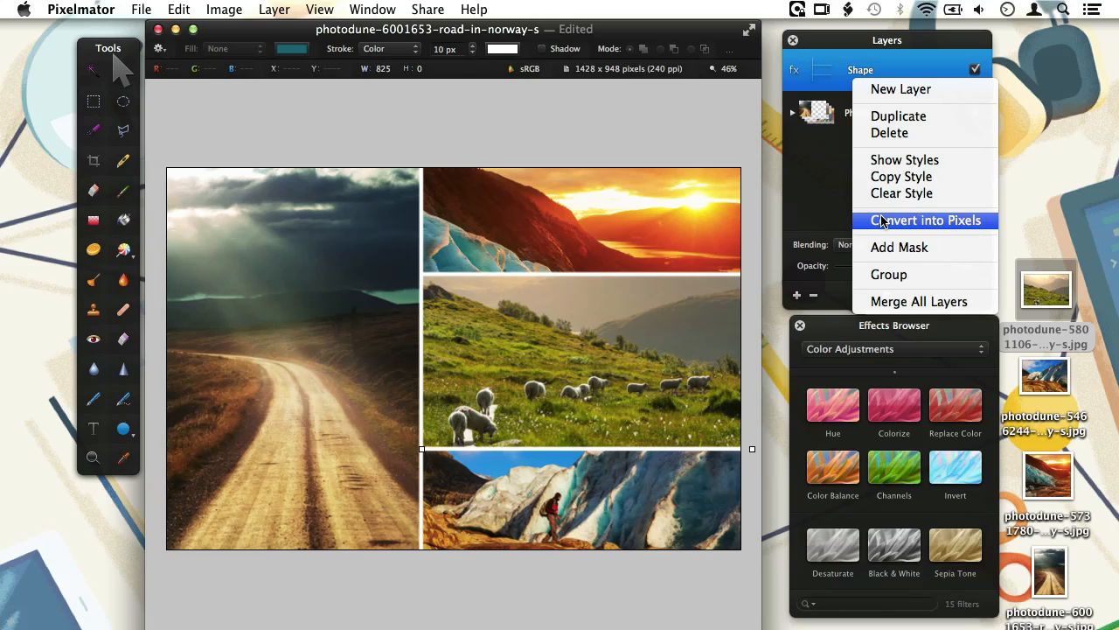
Convert the divider Shape layer into a pixel layer.
left_click(924, 220)
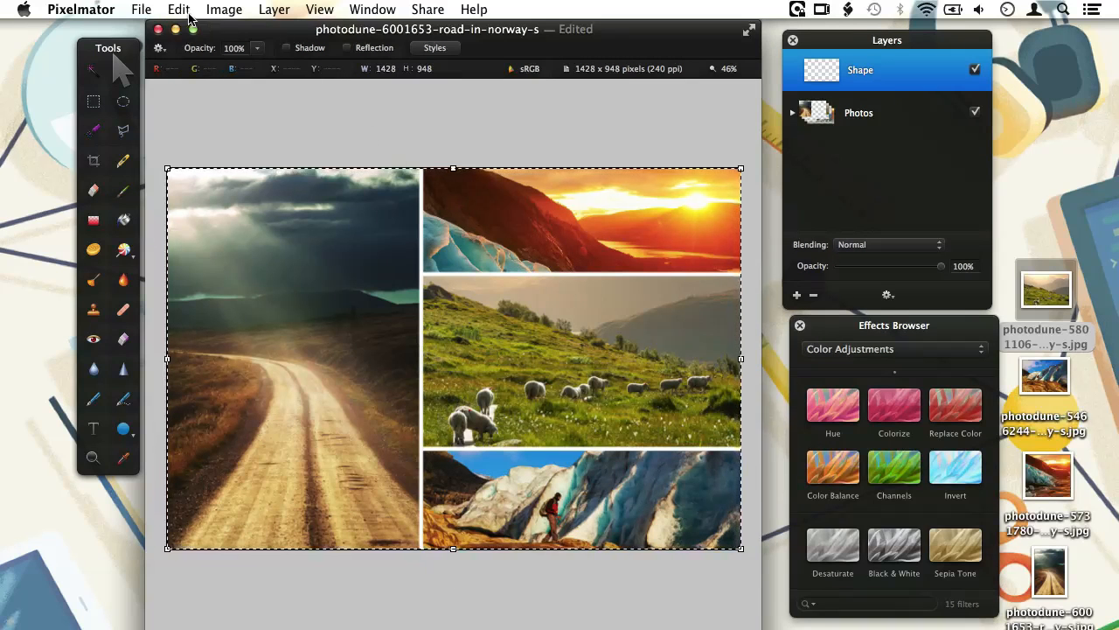
Stroke the canvas selection with a 10 px white border positioned inside.
left_click(179, 10)
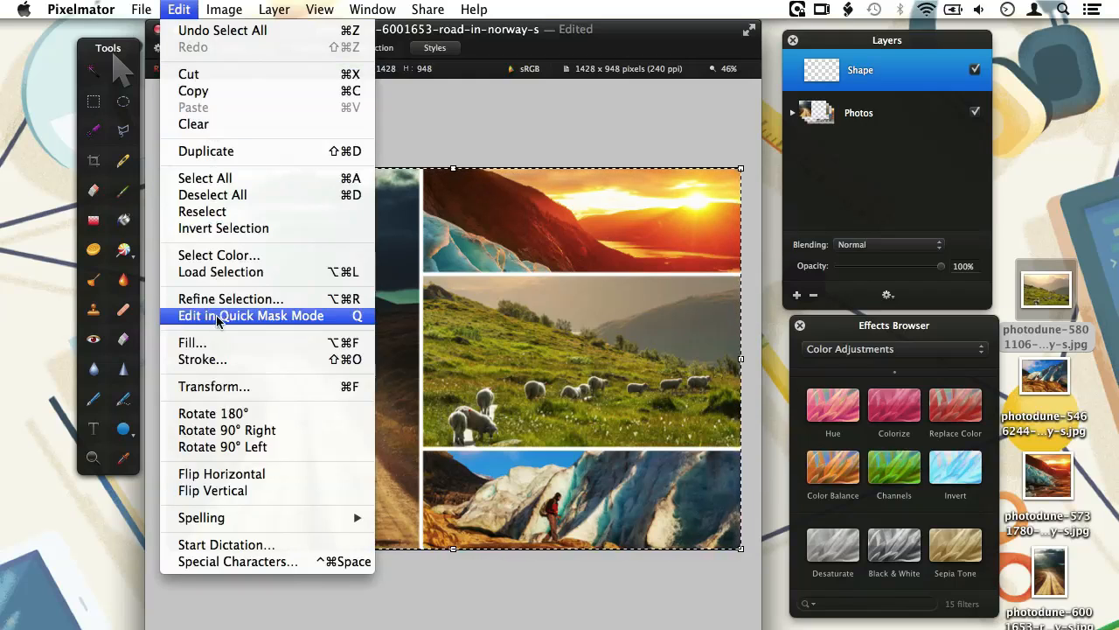
left_click(202, 360)
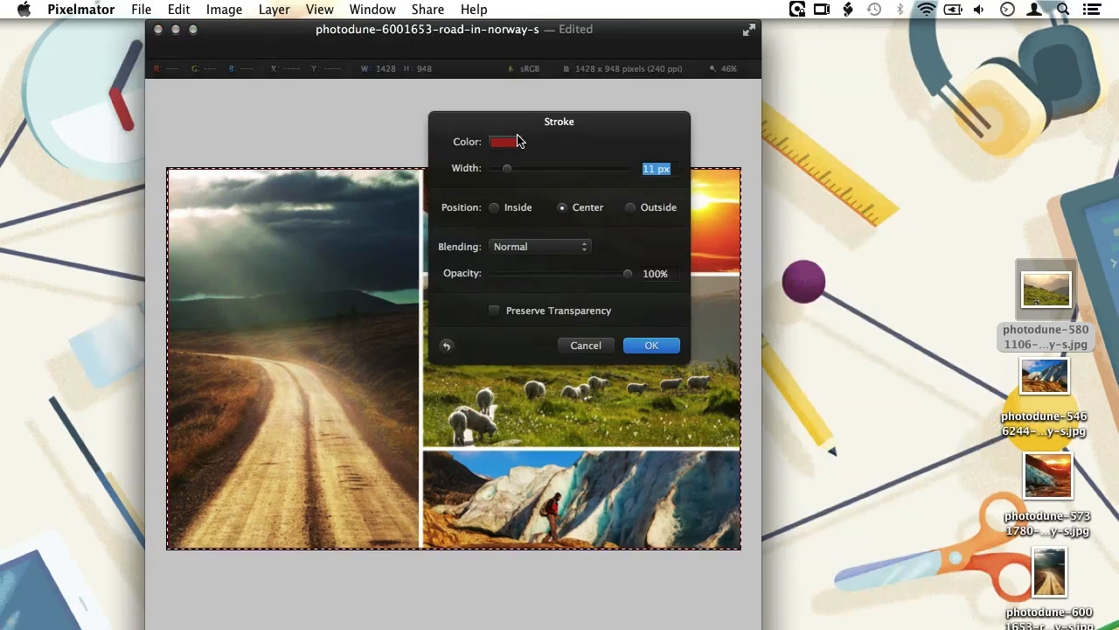
left_click(502, 142)
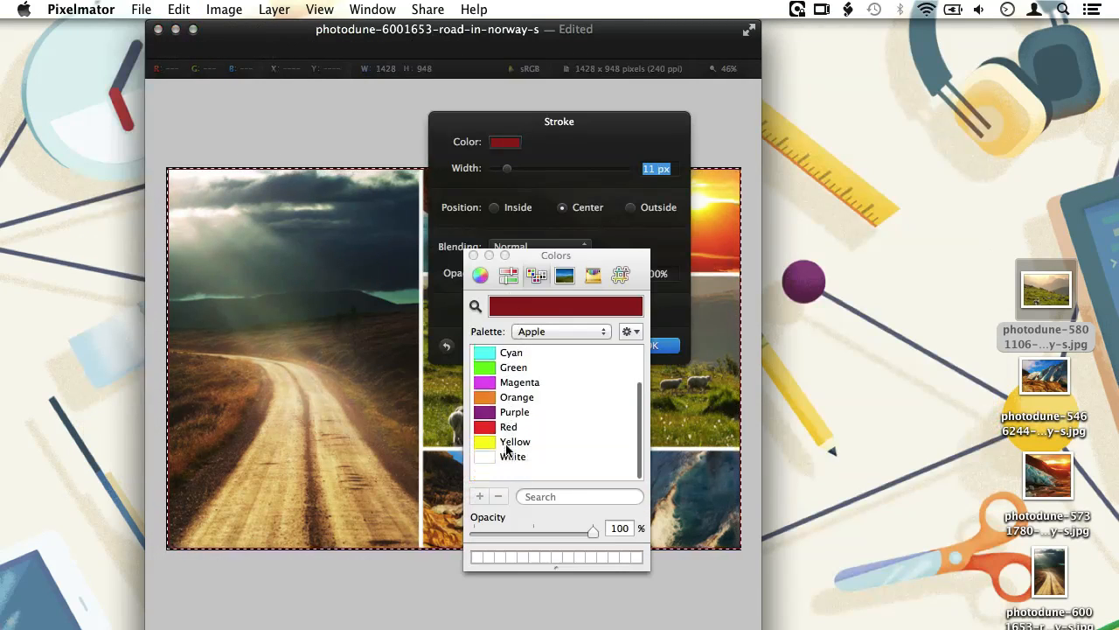
left_click(512, 456)
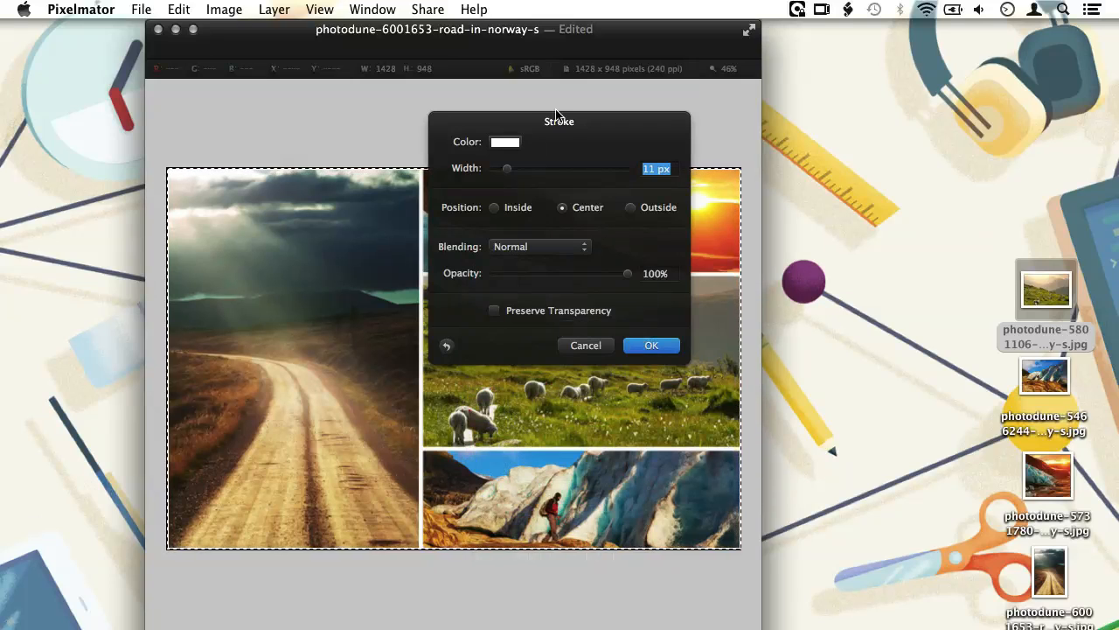
left_click(493, 208)
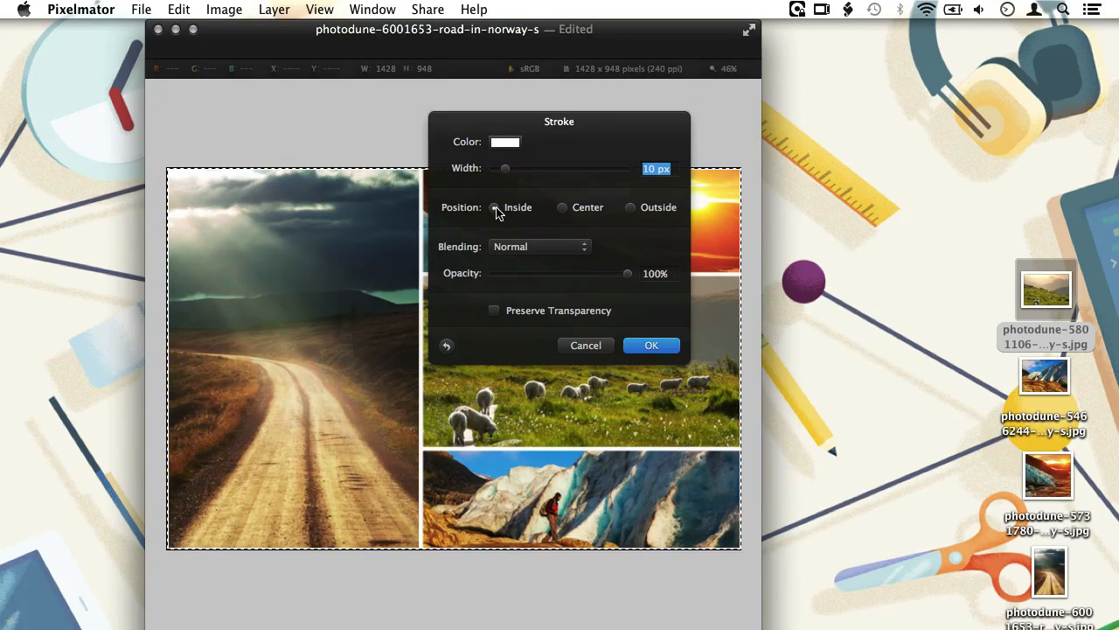
mouse_move(651, 345)
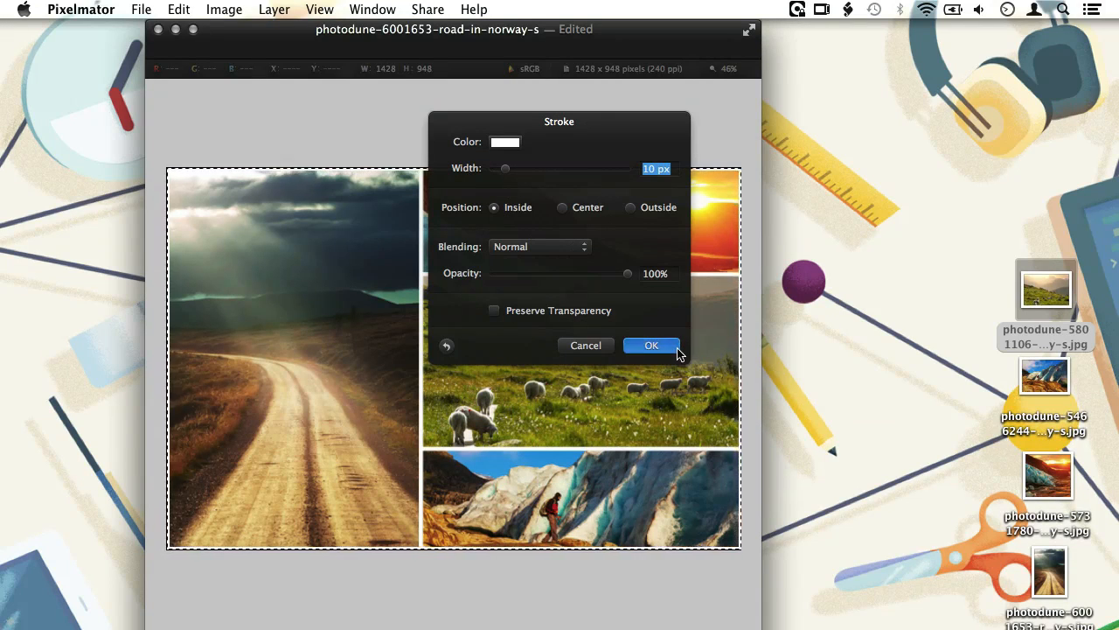
left_click(651, 345)
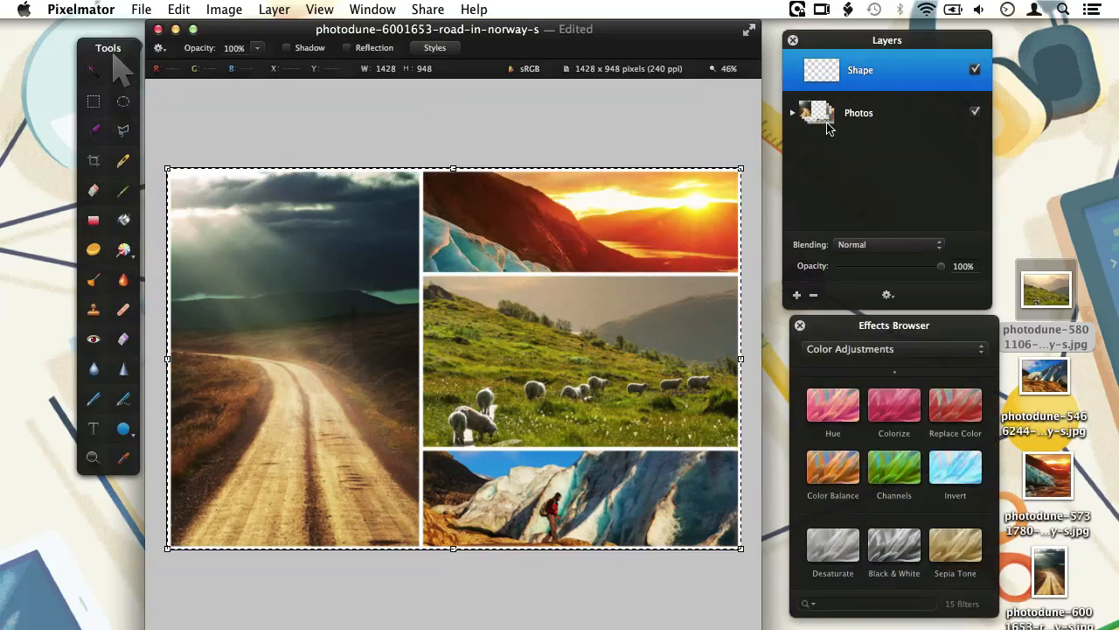
Type 'Border' as the new name of the divider-and-border layer.
left_click(860, 70)
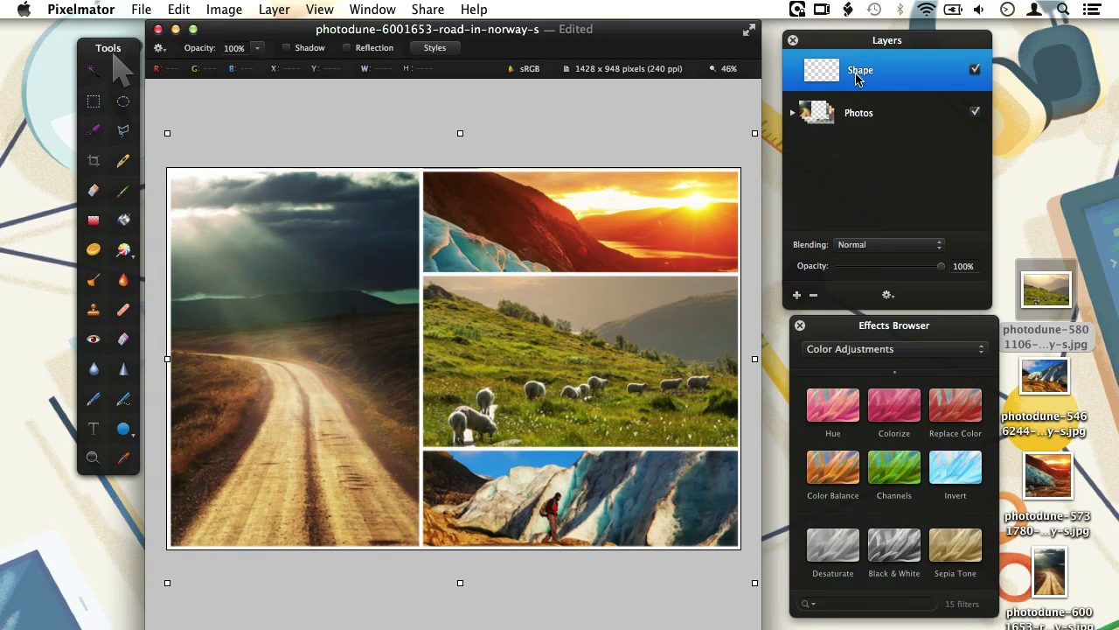
type("Border")
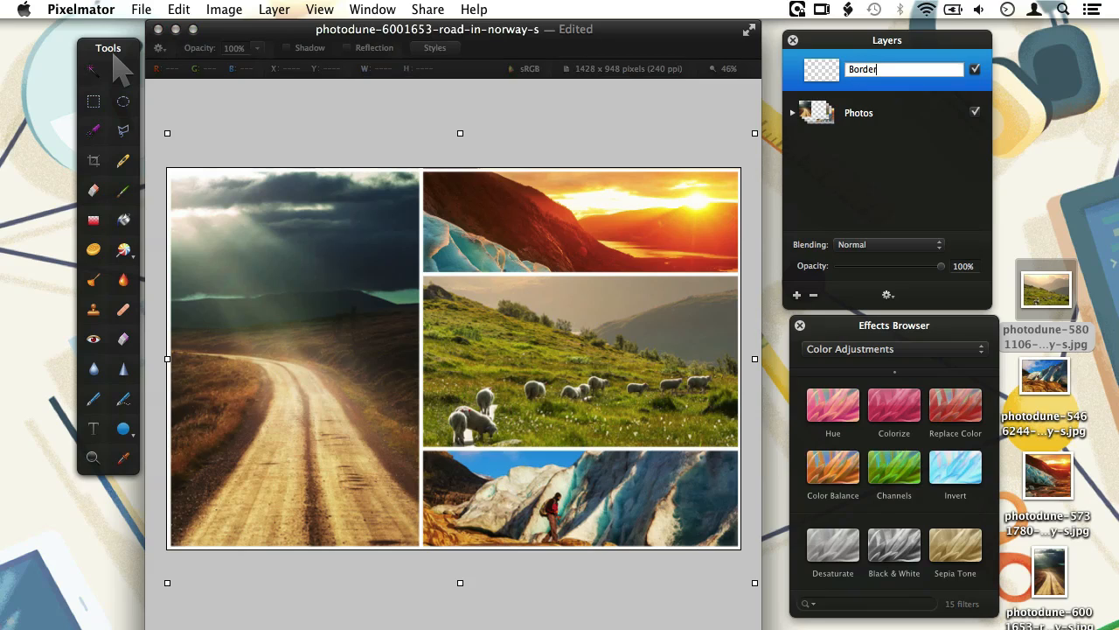